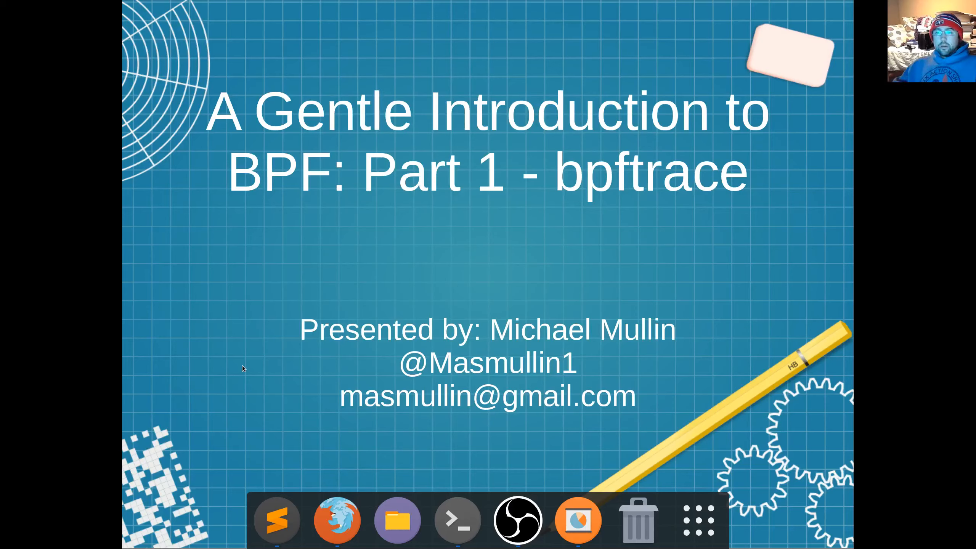
List /sys/kernel/debug/tracing/events/ with ll to see the available tracing event groups
key(Right)
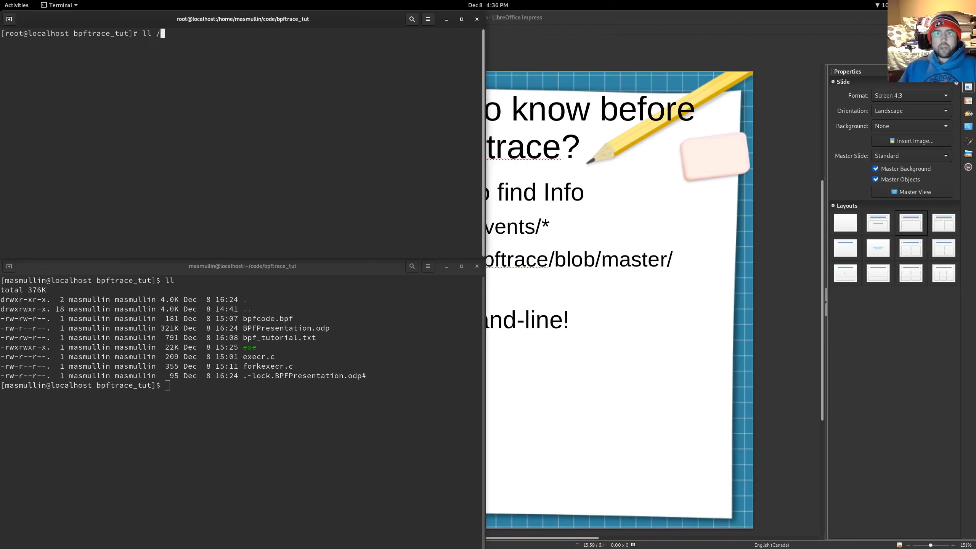
text(sys/kernel/)
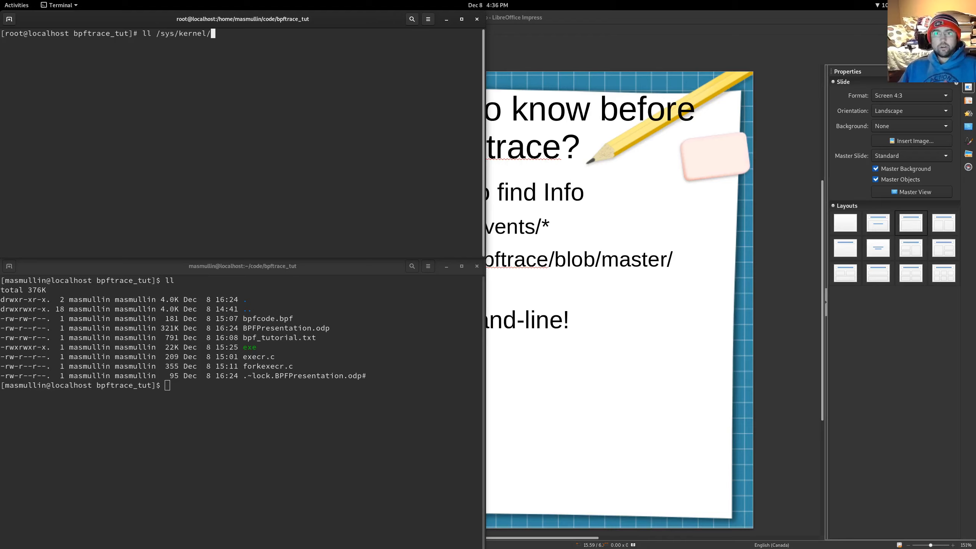
text(debug/)
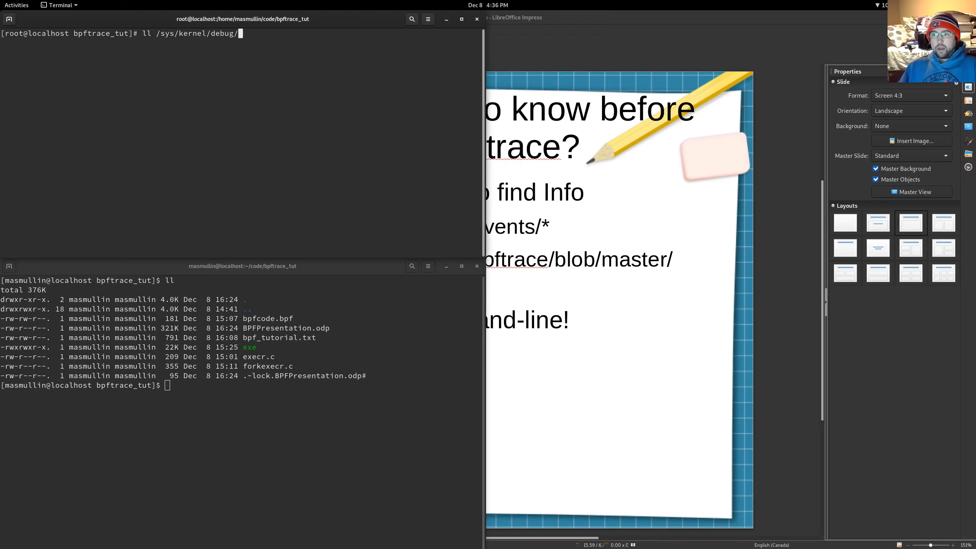
text(tracing/even)
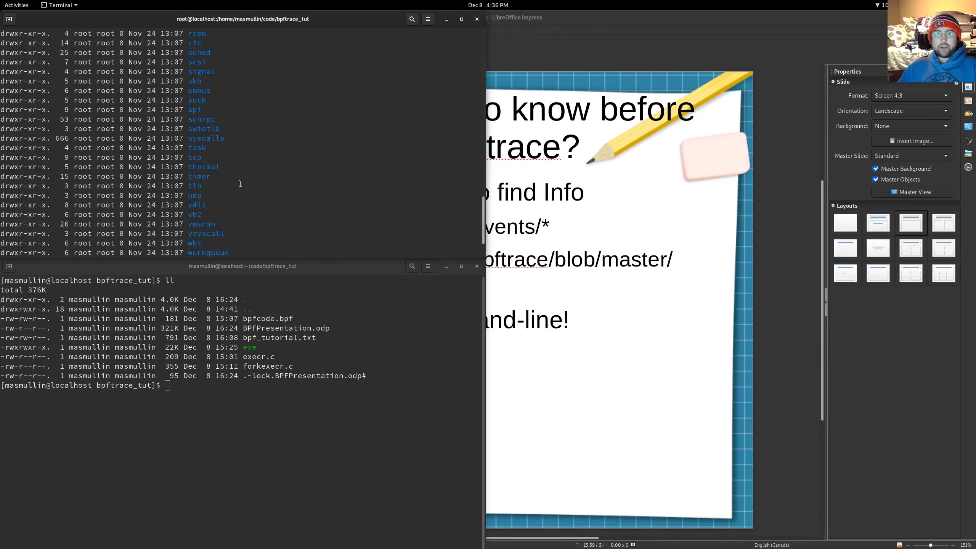
scroll(down, 3)
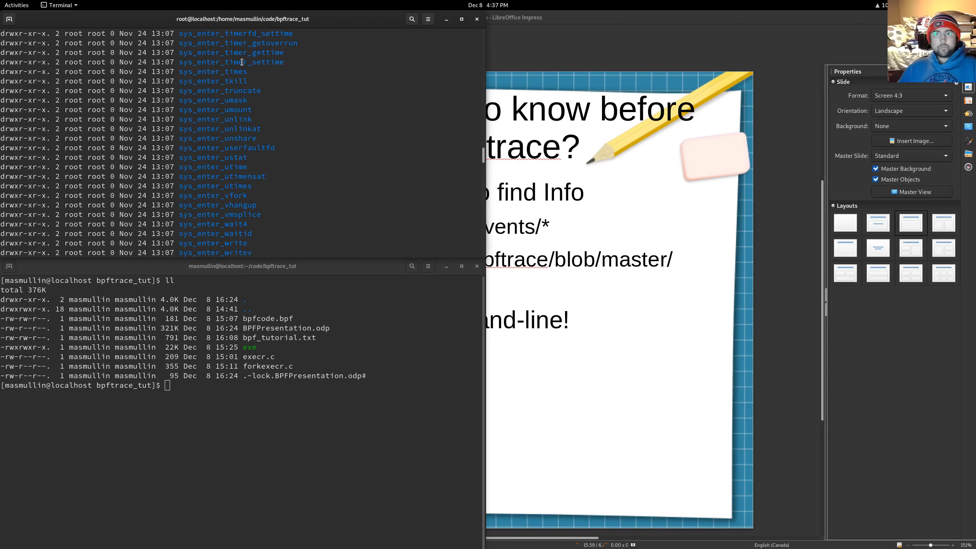
mouse_move(233, 205)
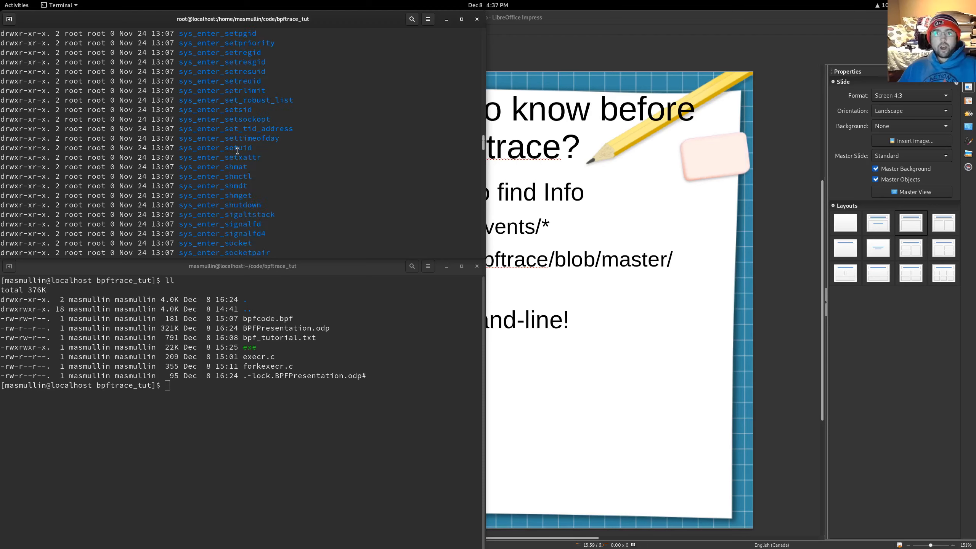
Browse the syscalls listing, marking a syscall name and scrolling through the sys_enter and sys_exit entries
double_click(234, 147)
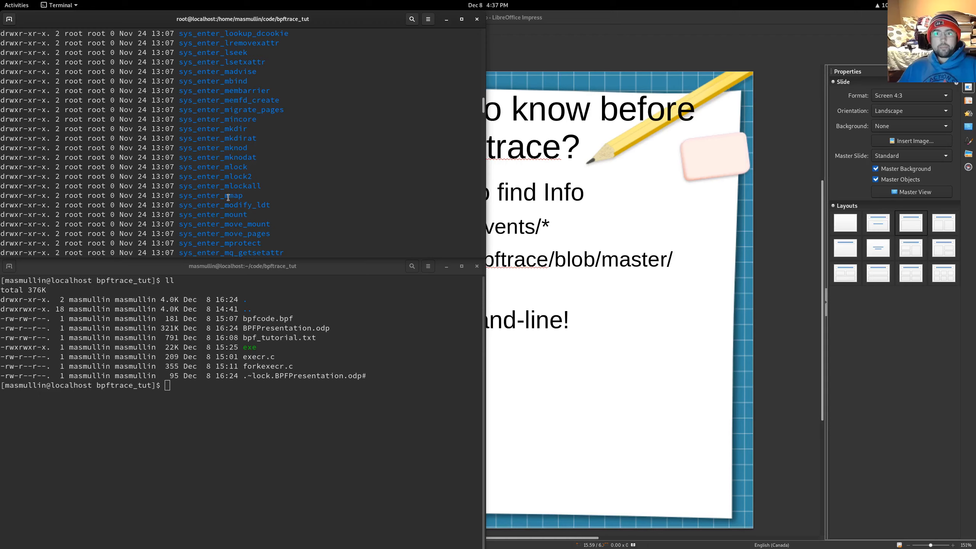
scroll(down, 3)
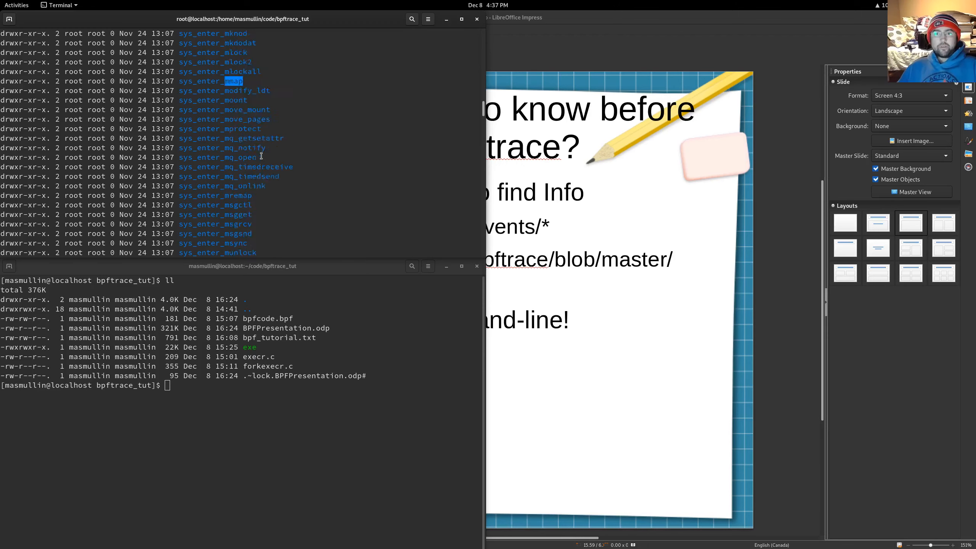
scroll(down, 3)
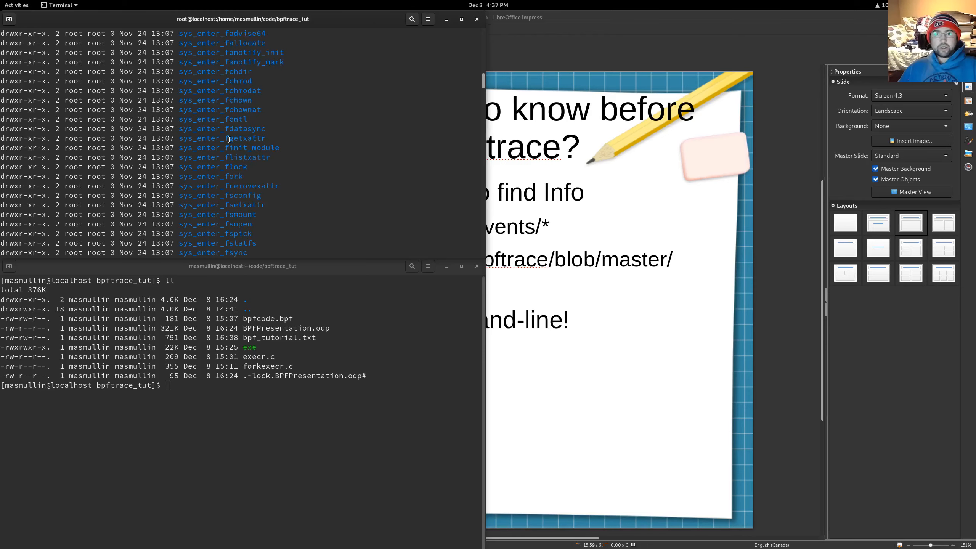
scroll(down, 3)
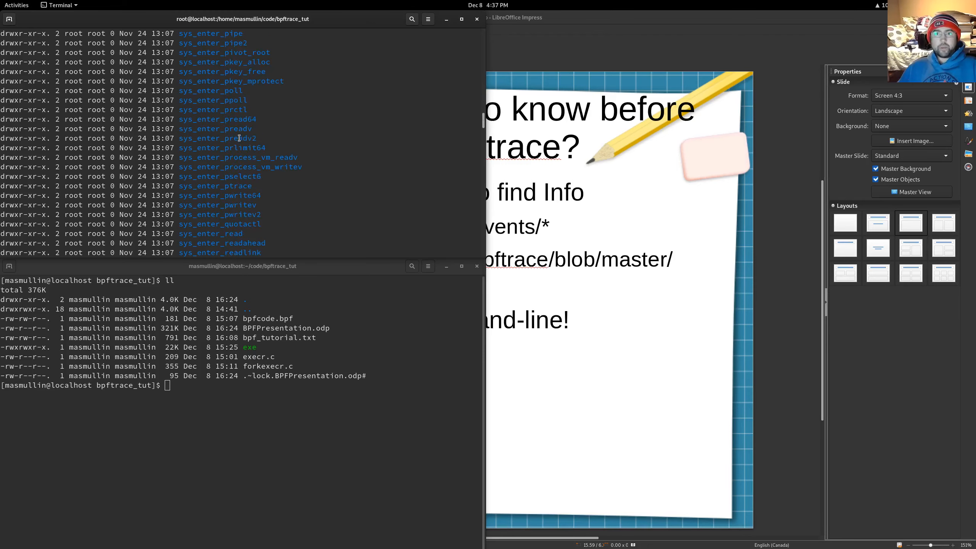
scroll(down, 3)
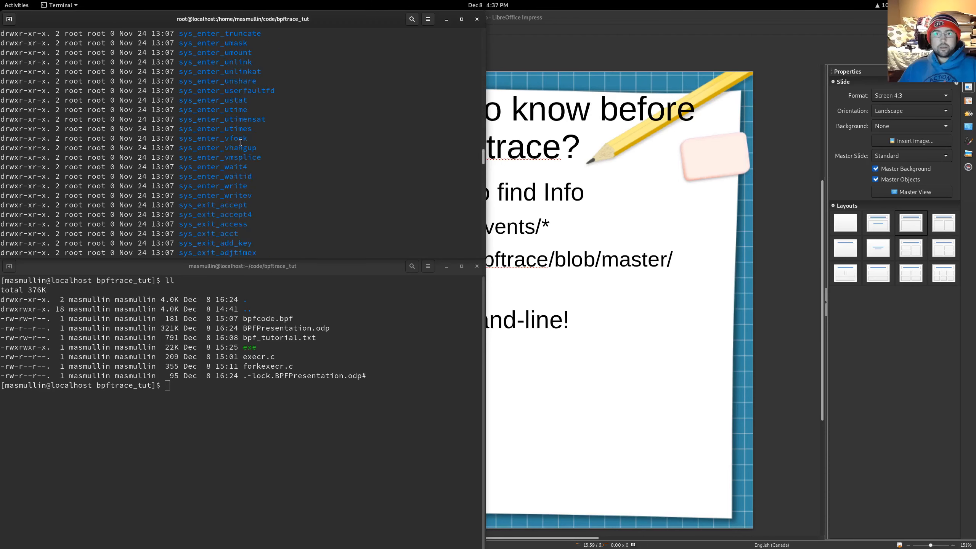
scroll(down, 3)
text(ll /sys/kernel/debug/tracing/events/syscalls/)
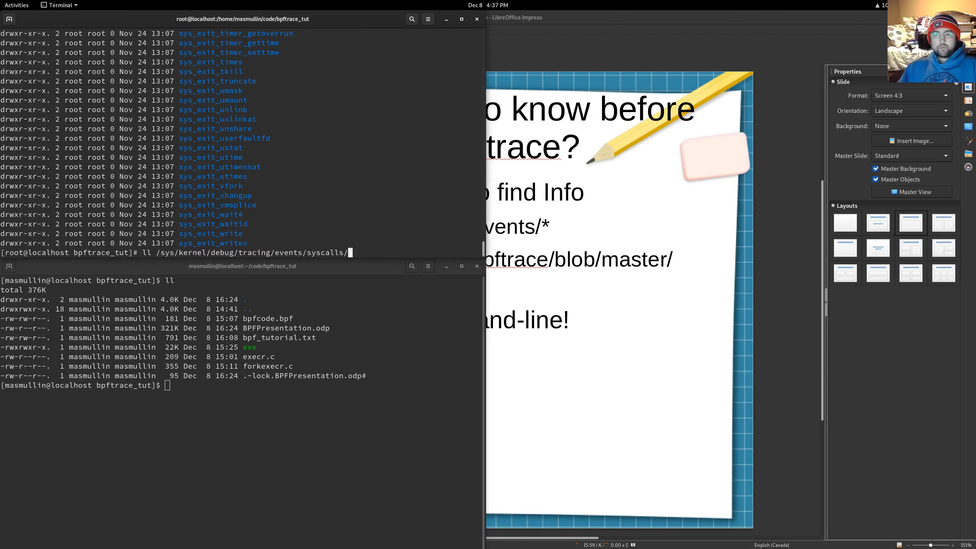
List the sys_enter_execve tracepoint folder and mark its format file
text(e)
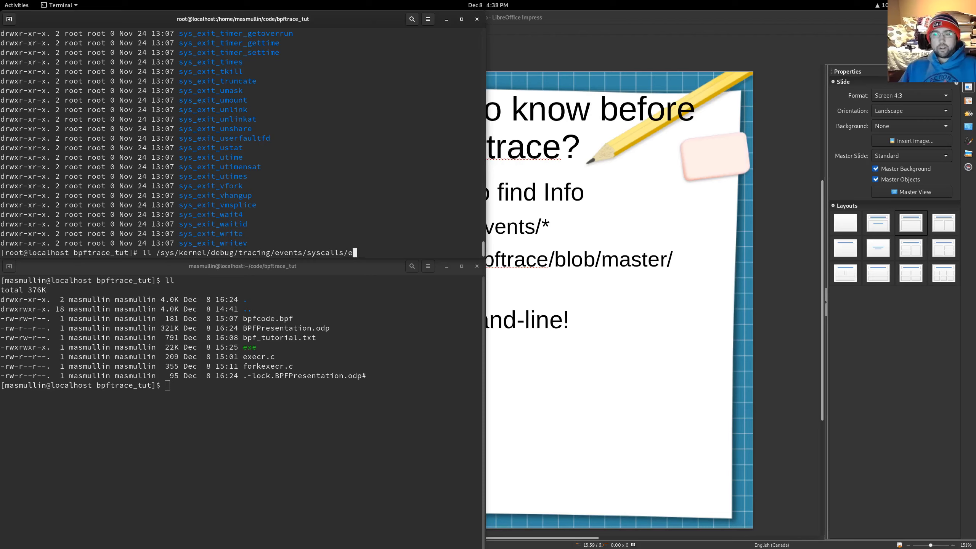
text(sys_enter_execve/)
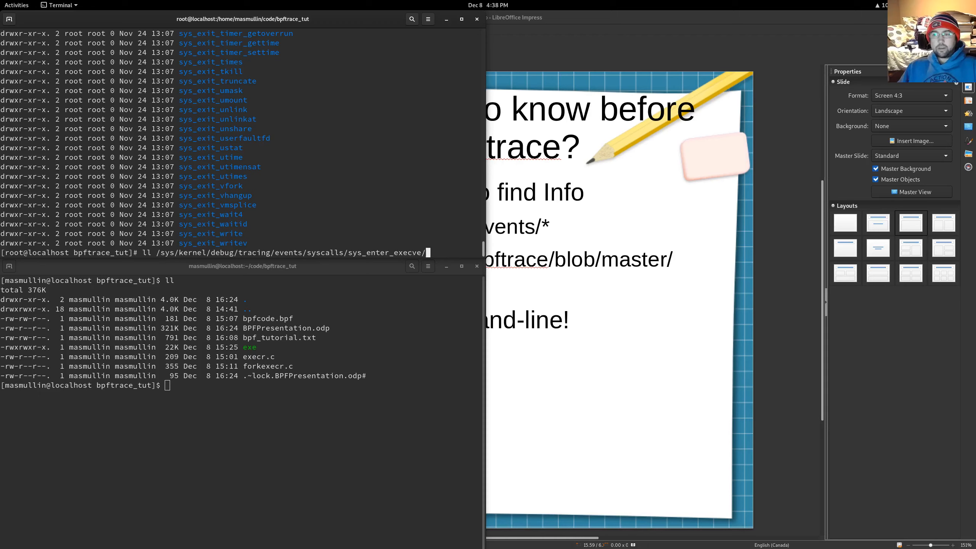
key(Return)
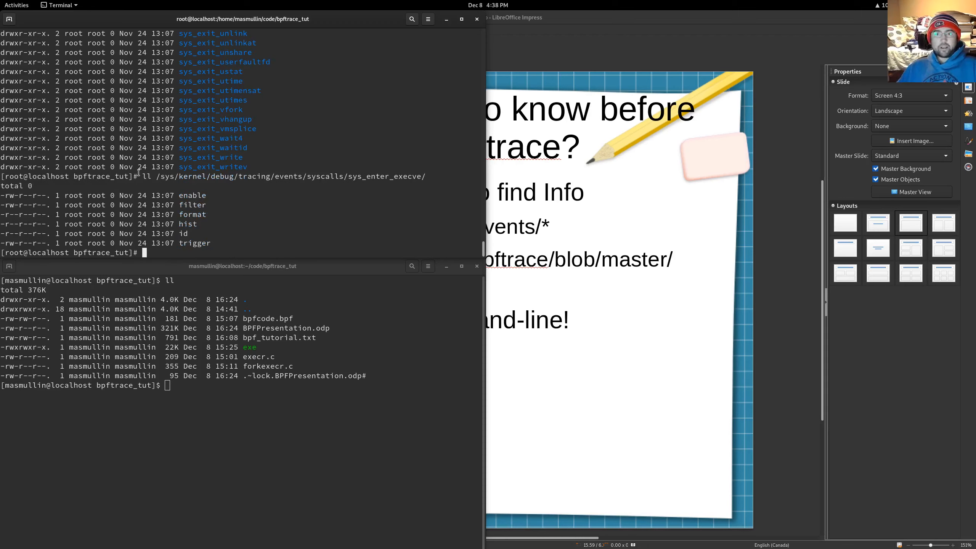
double_click(192, 214)
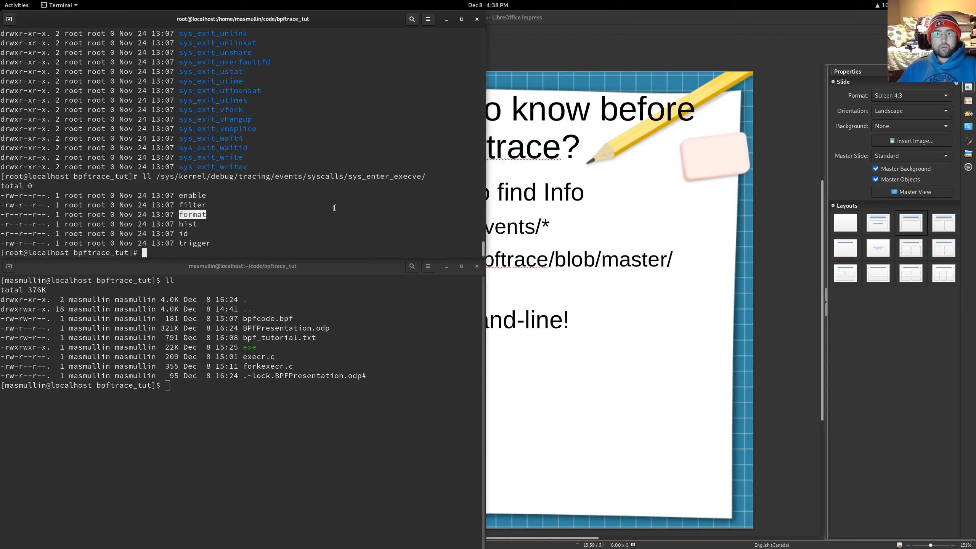
Cat the sys_enter_execve format file to show its fields, then start a bpftrace command
text(ll /sys/kernel/debug/tracing/events/syscalls/sys_enter_execve/format)
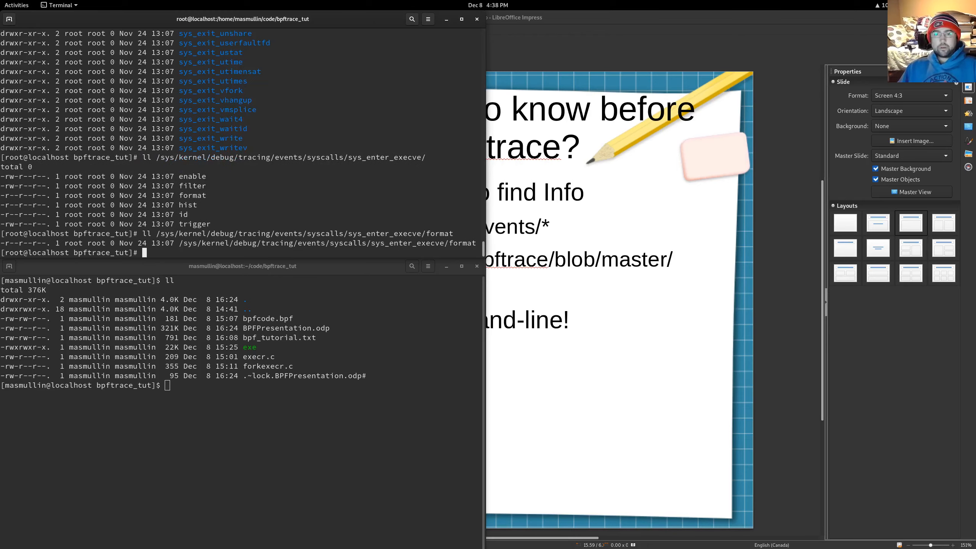
text(l /sys/kernel/debug/tracing/events/syscalls/sys_enter_execve/format)
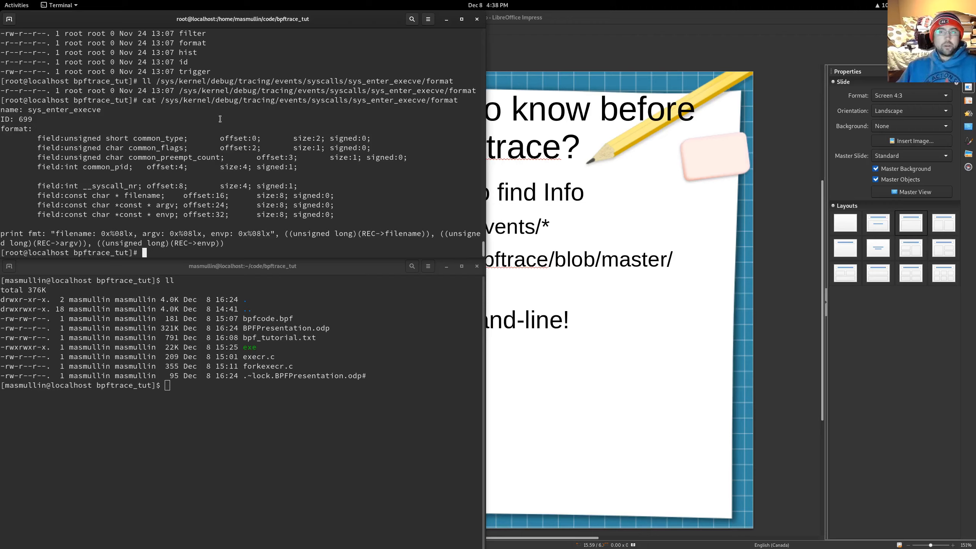
text(bpftrace)
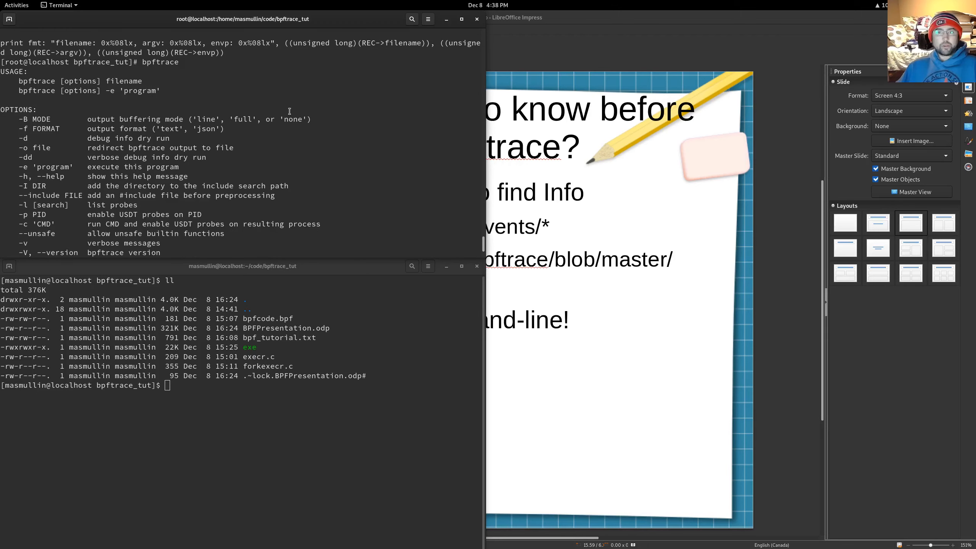
Begin bpftrace -e with the 't:syscalls:sys_enter_execve {' probe
text(bpftrace -e)
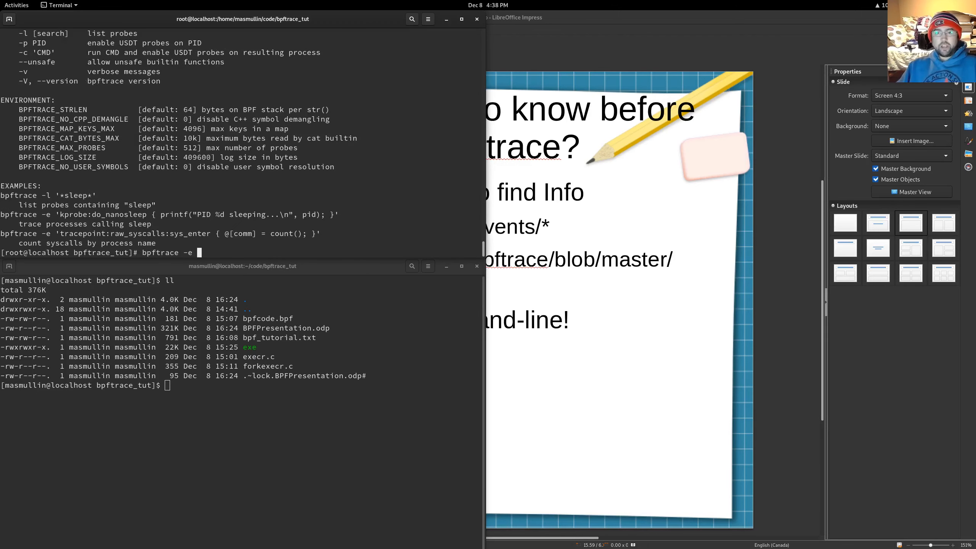
text('t)
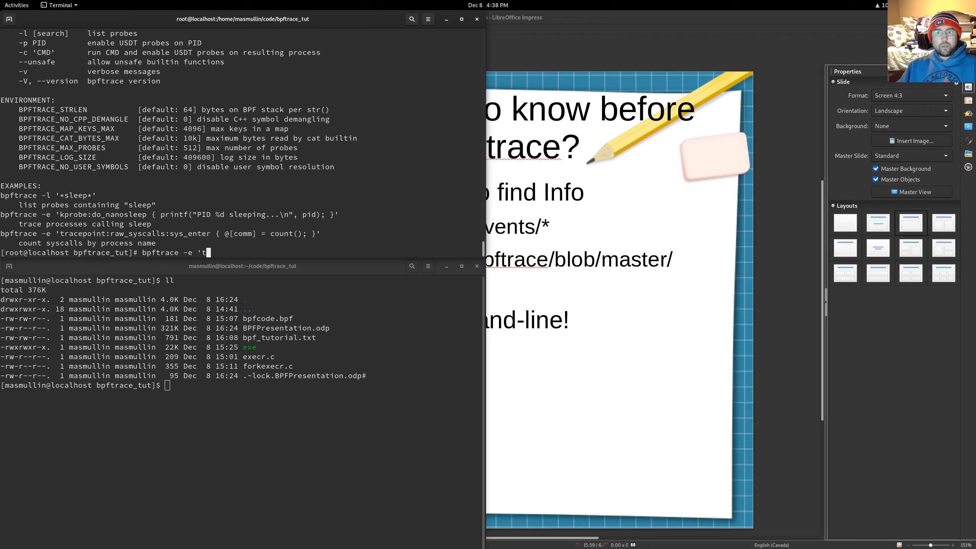
text(:)
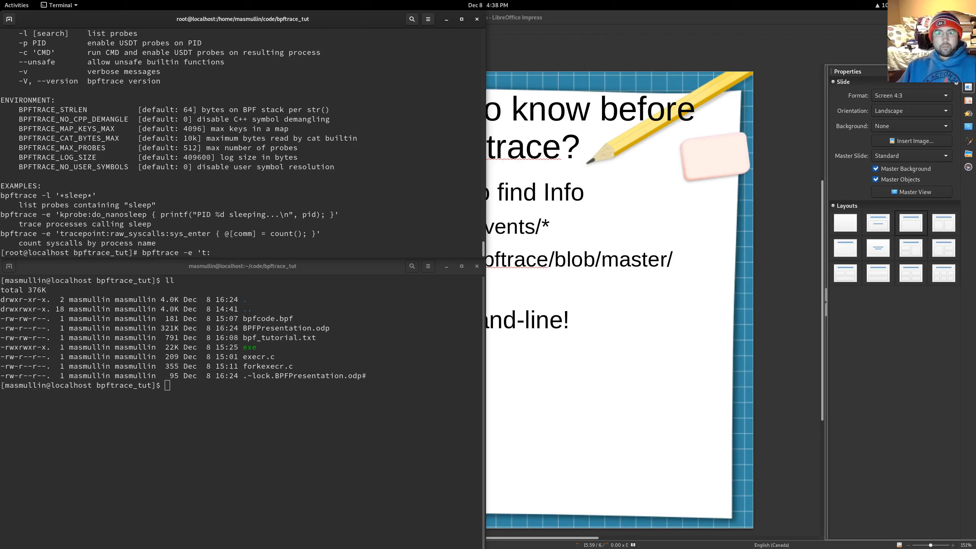
text(s)
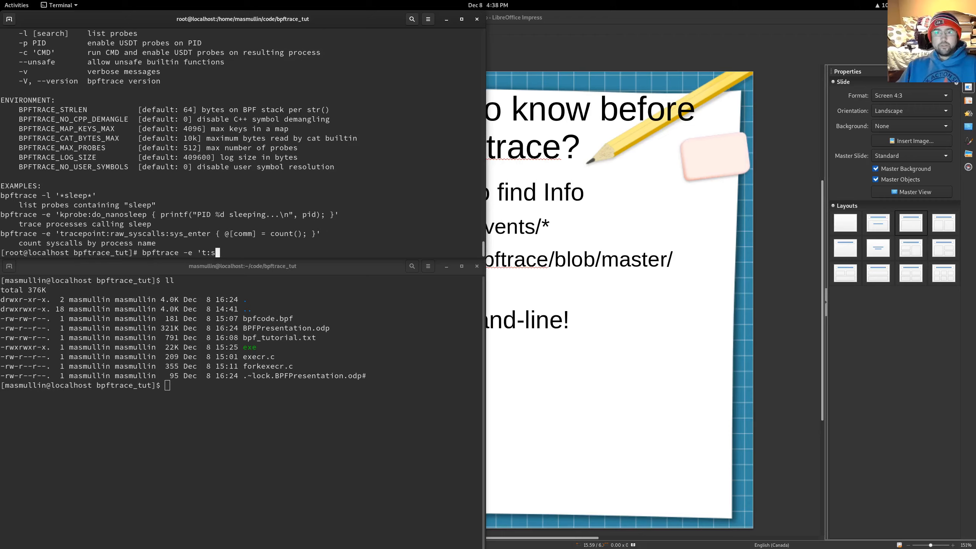
text(yscalls/)
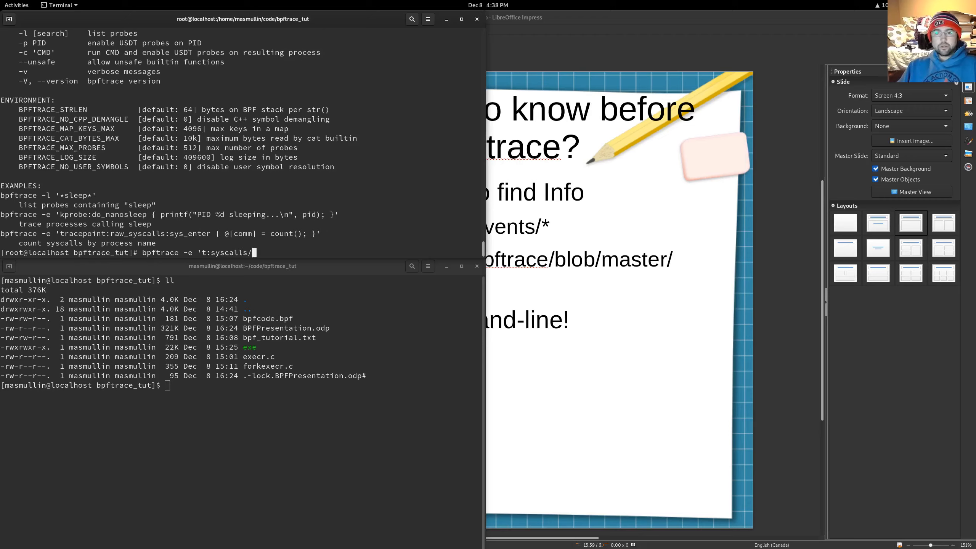
text(:sys)
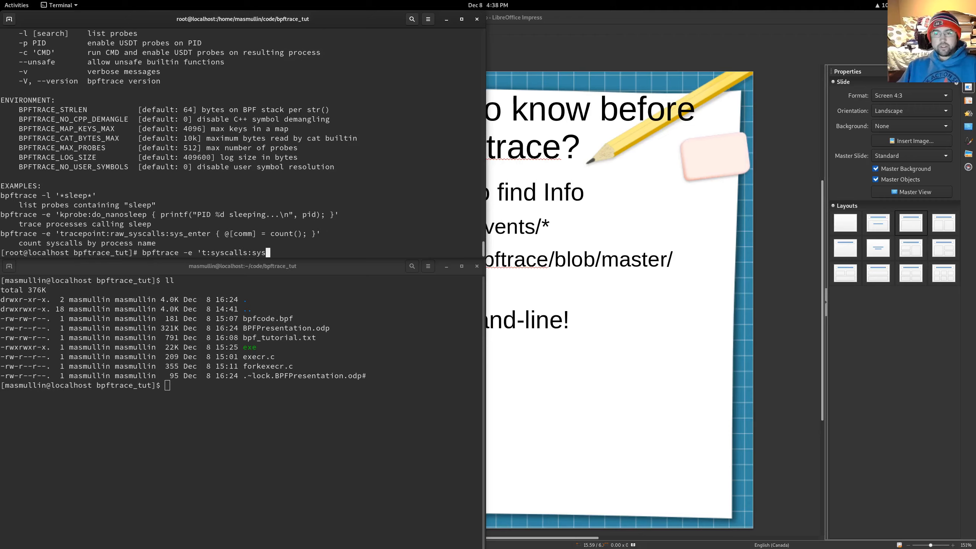
text(_enter)
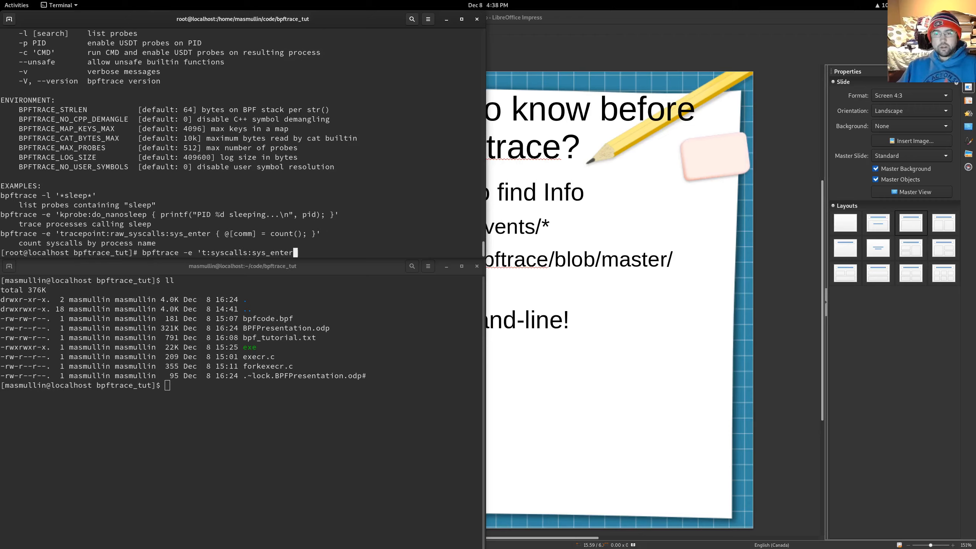
text(exeve)
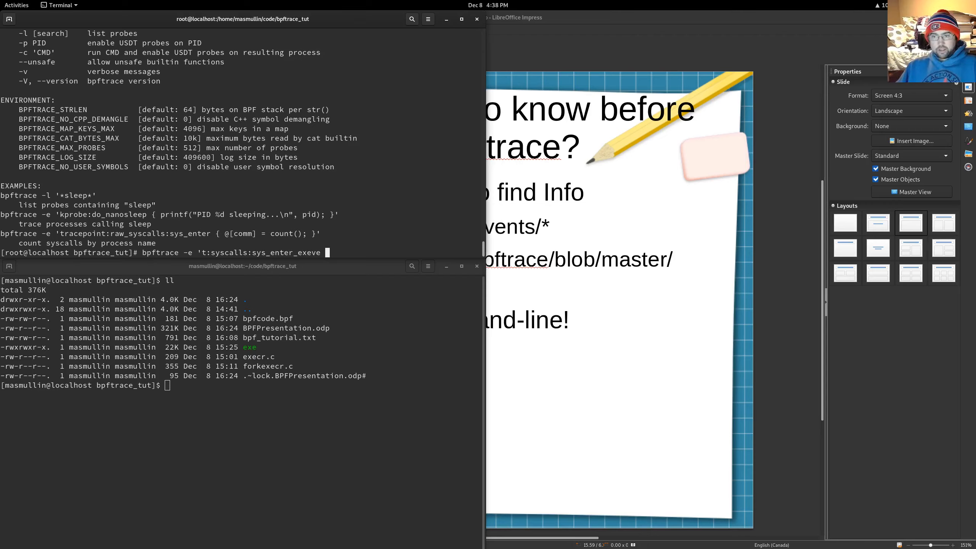
text({)
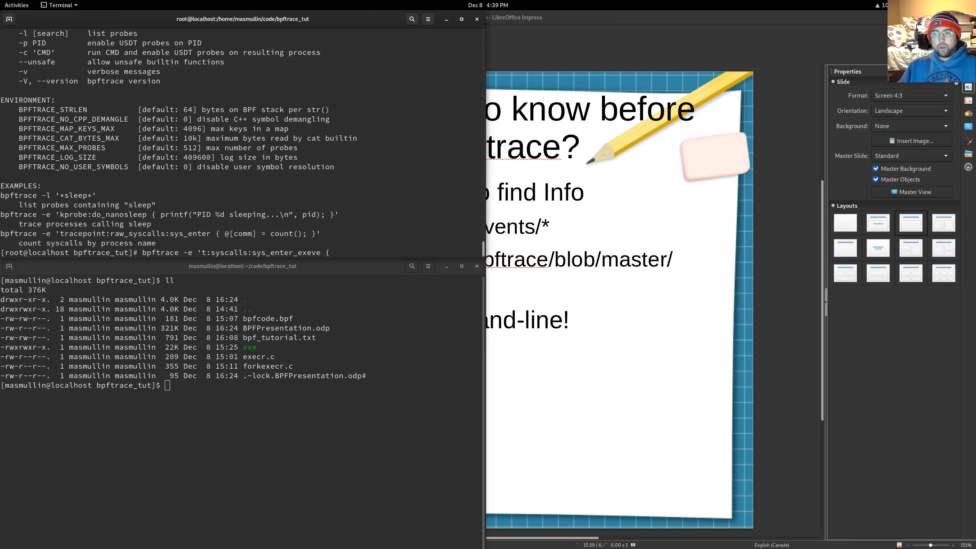
Write the action printf("pid: %d -- comm:%s\n", pid, comm)
text(printf(")
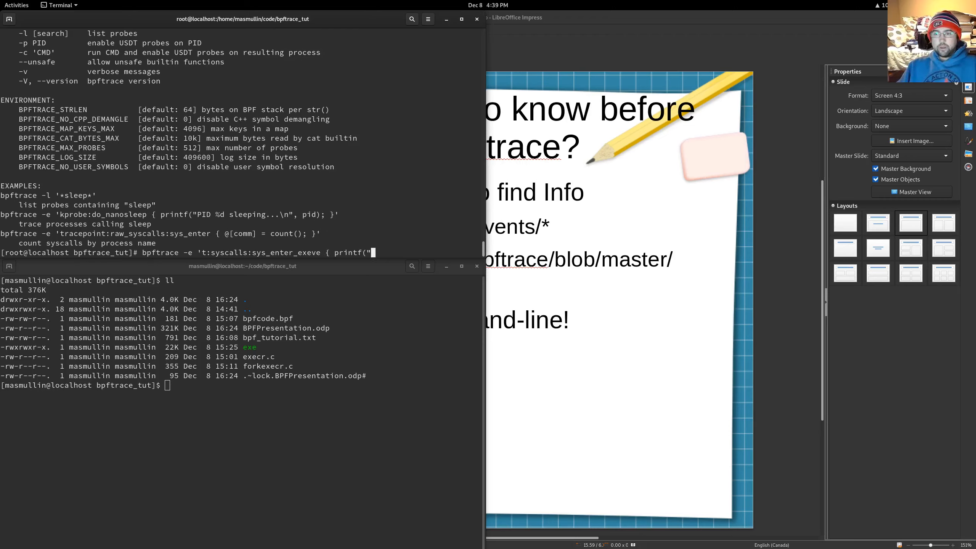
text(pd)
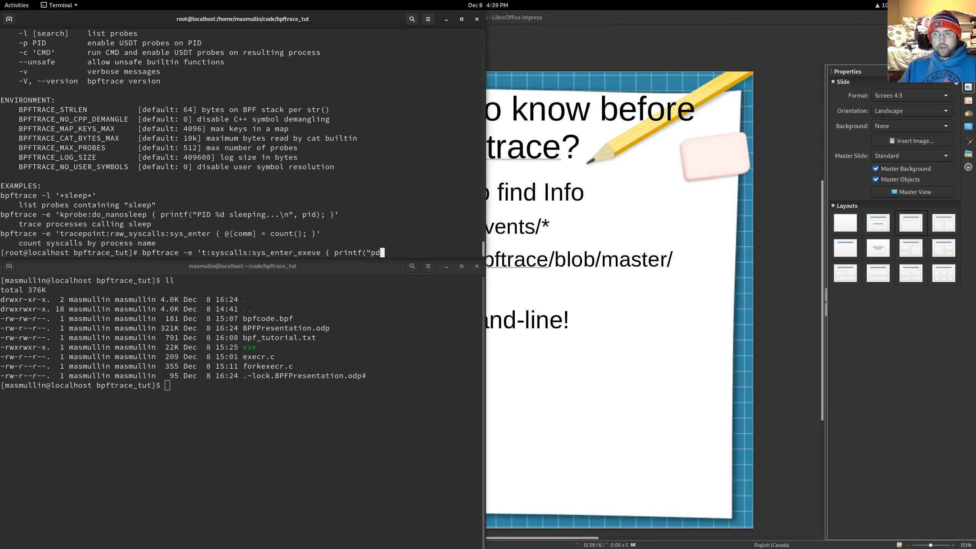
text(id:)
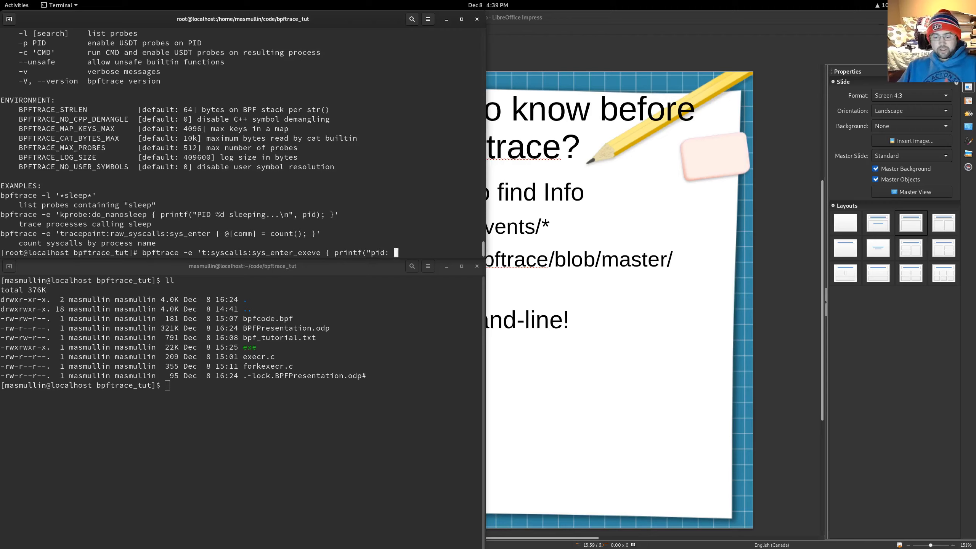
text(%d)
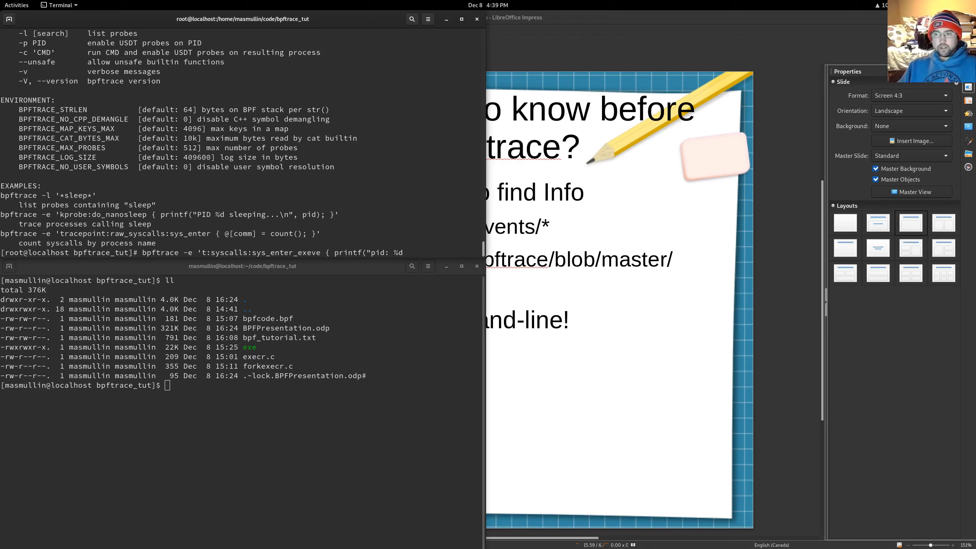
text(--)
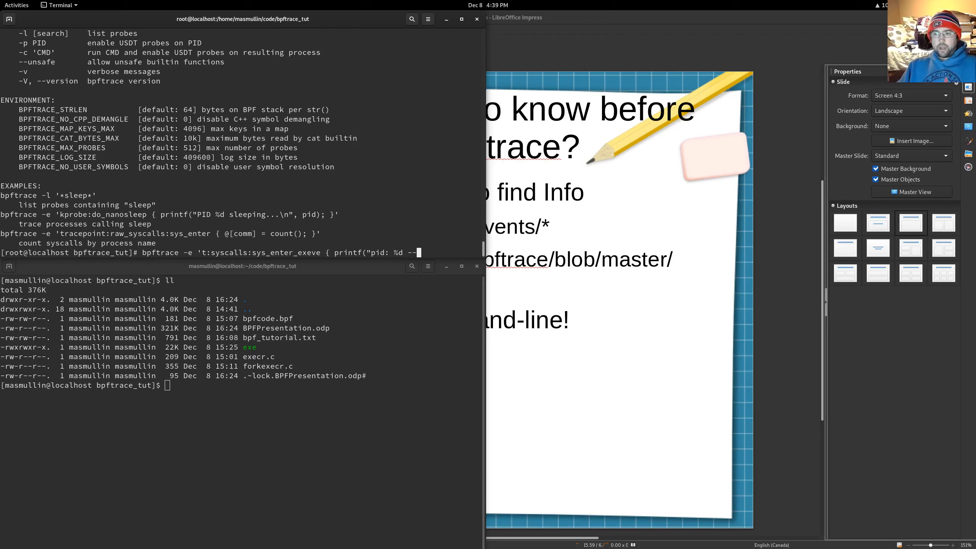
text(comm:)
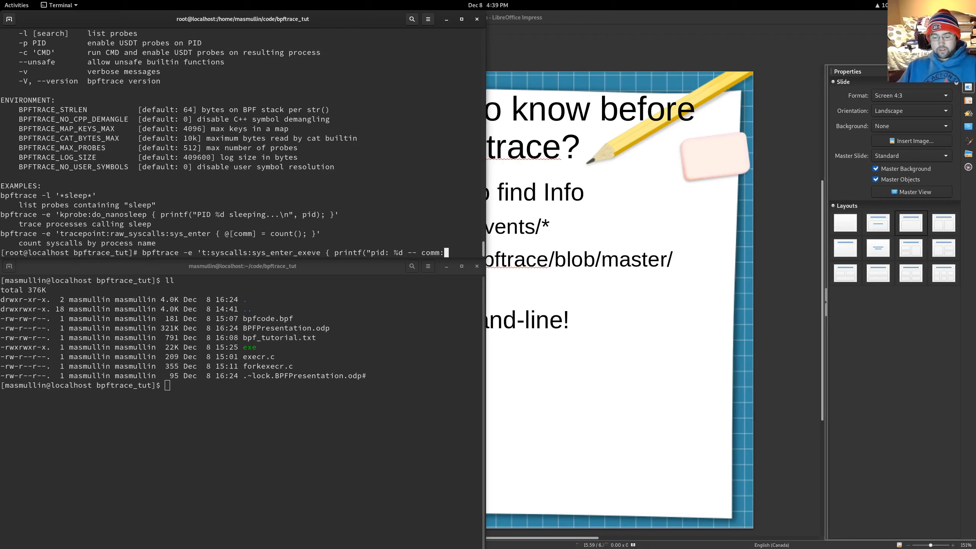
text(%s)
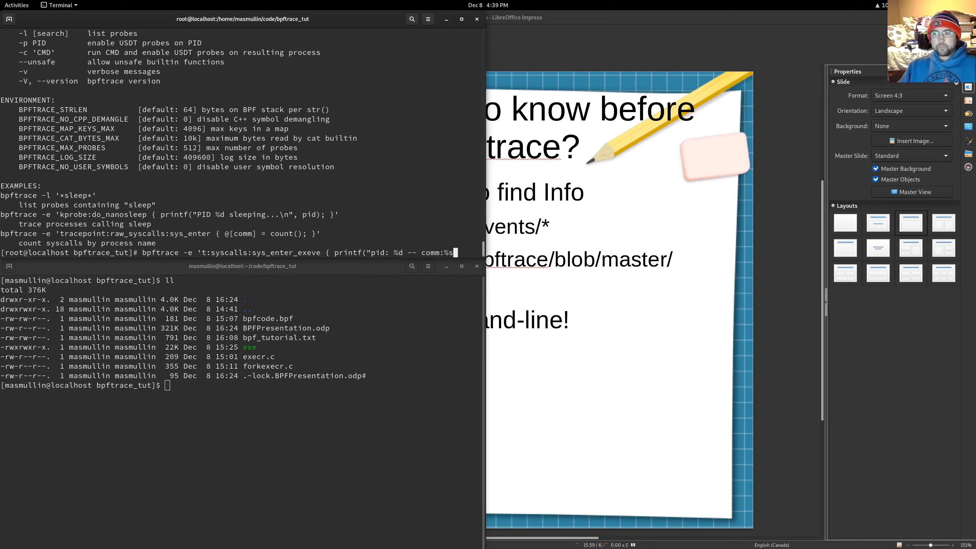
text(\n",)
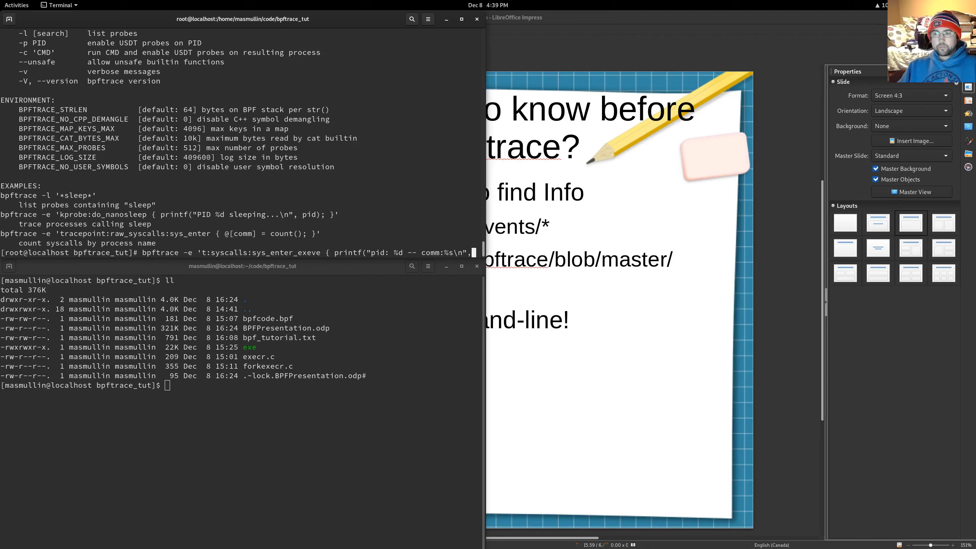
text(id,)
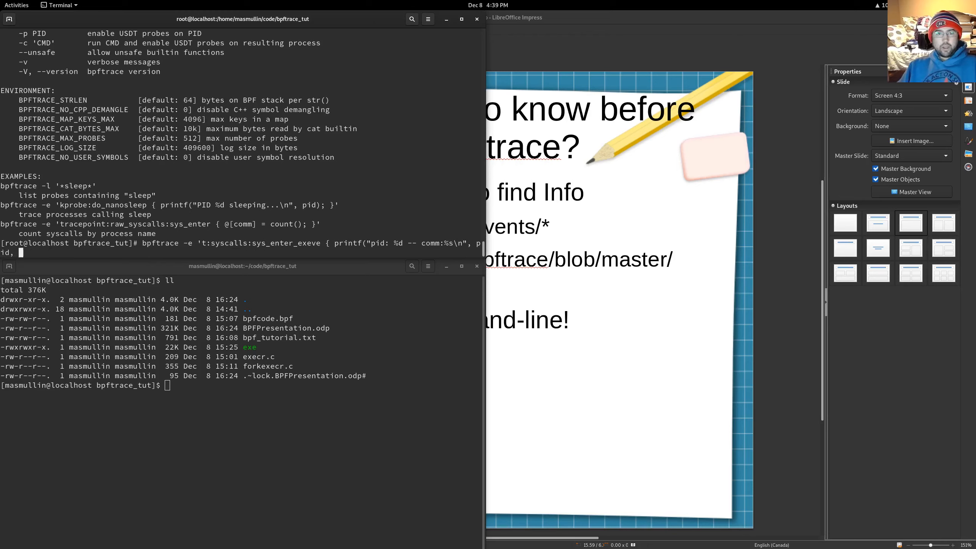
text(comm);)
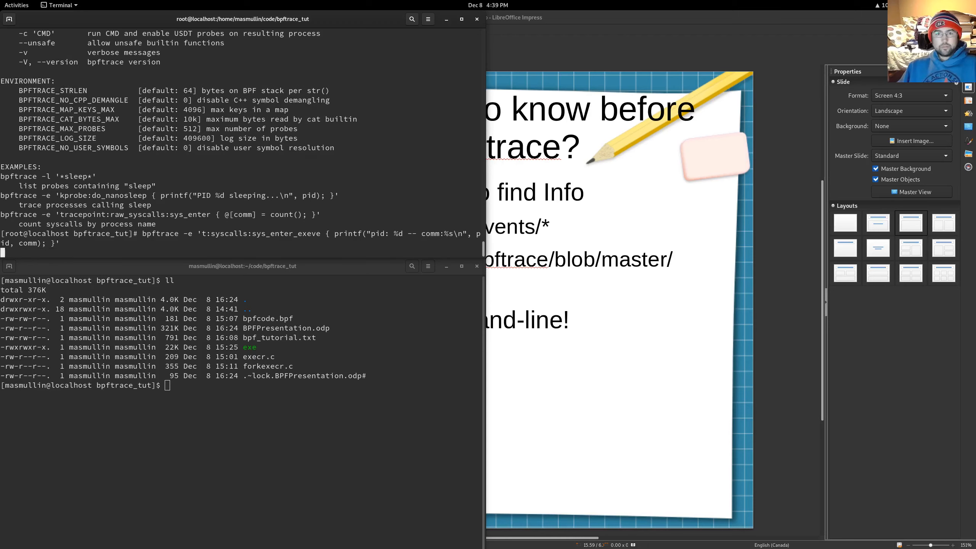
Run the execve one-liner so pid and comm lines stream for each new process
key(Return)
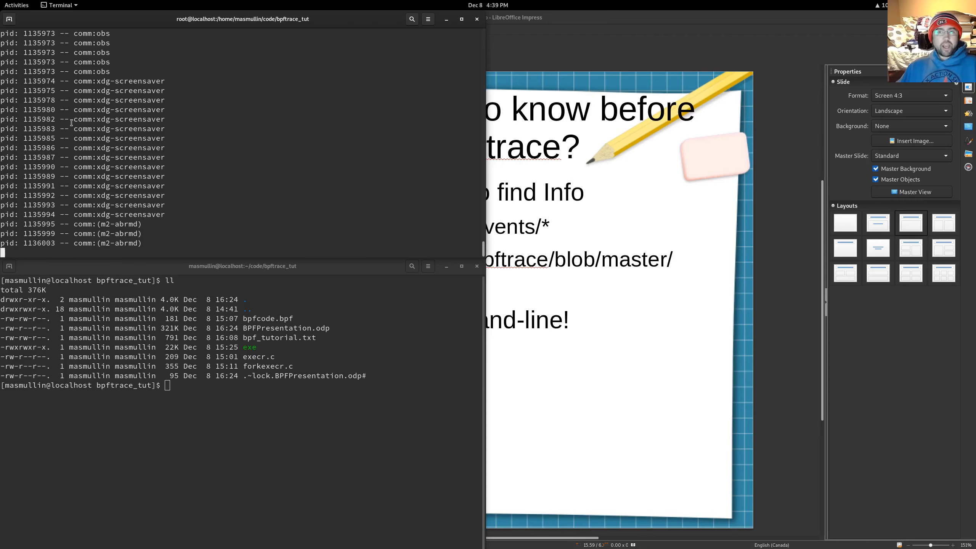
double_click(118, 128)
text(ca execr.c)
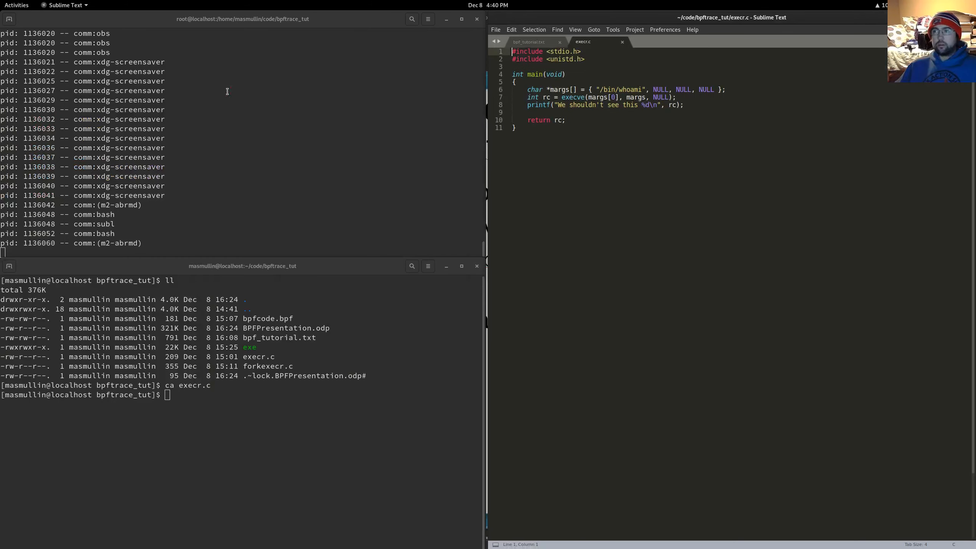
click(515, 127)
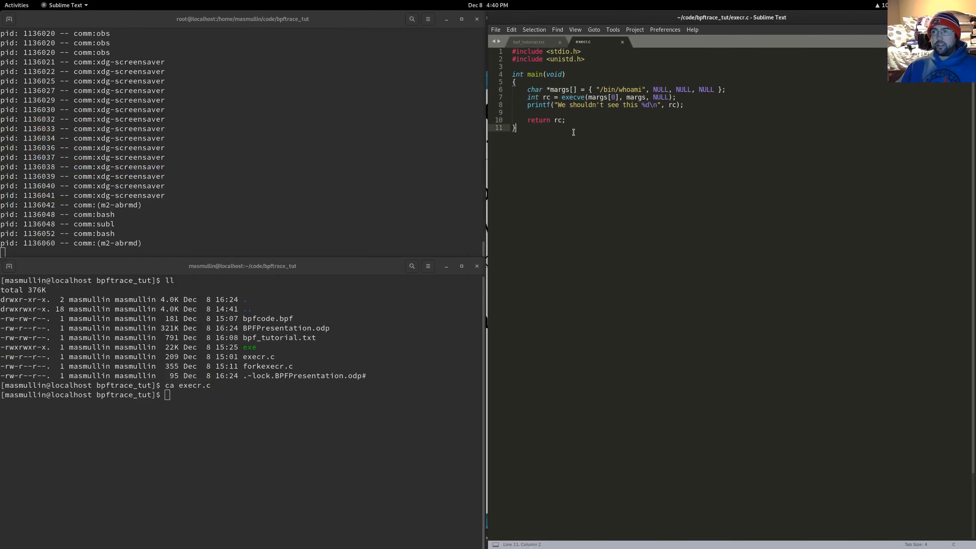
double_click(570, 97)
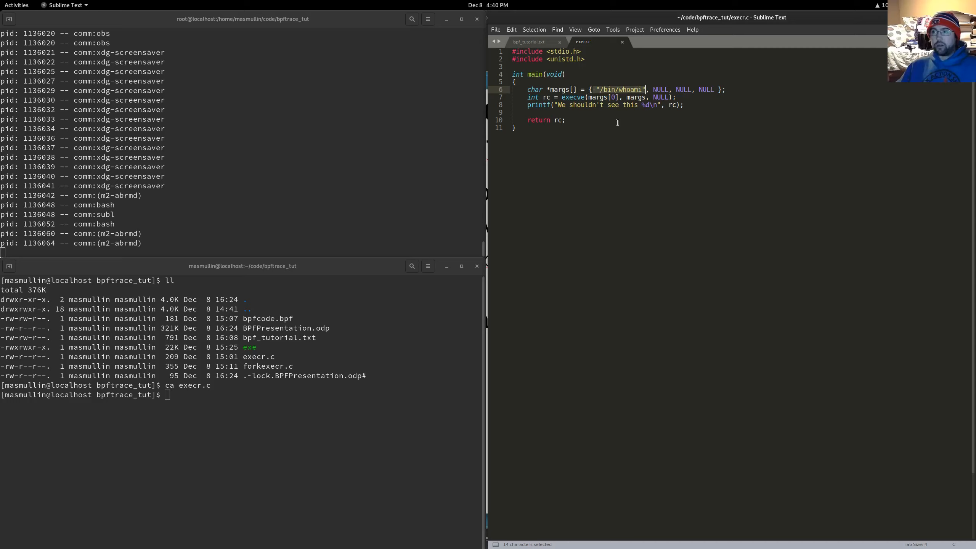
click(602, 97)
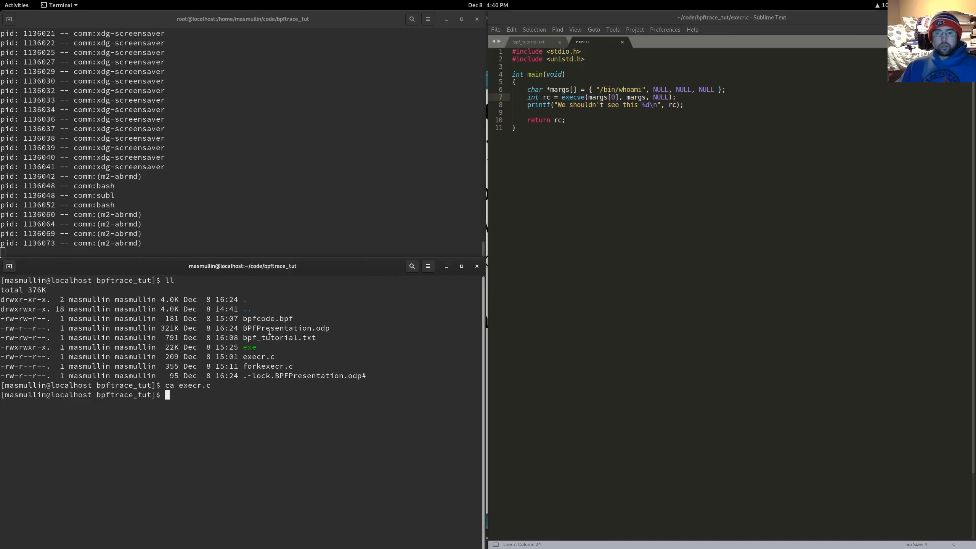
Compile execr.c with gcc and run ./exe, pointing out the comm:exe line in the trace
text(gcc)
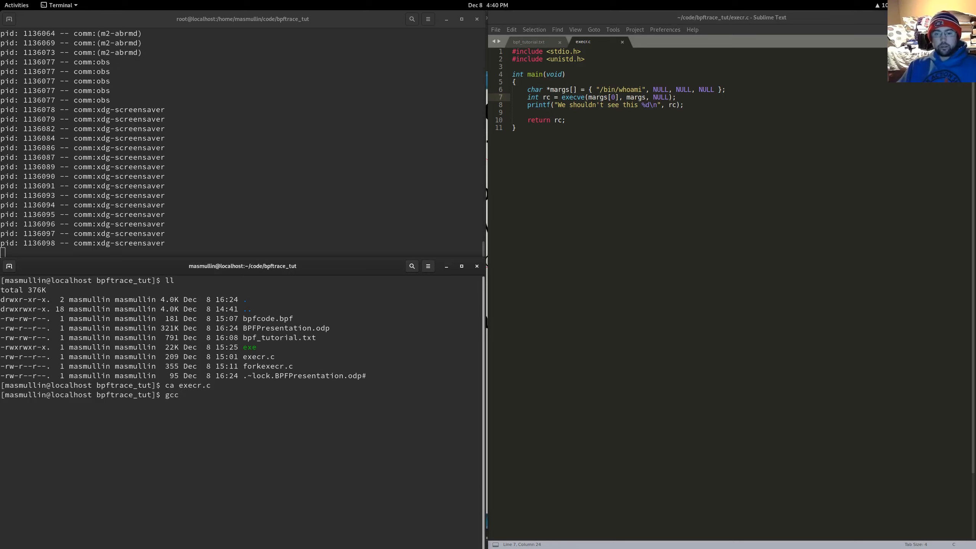
text(execr.c -o exe)
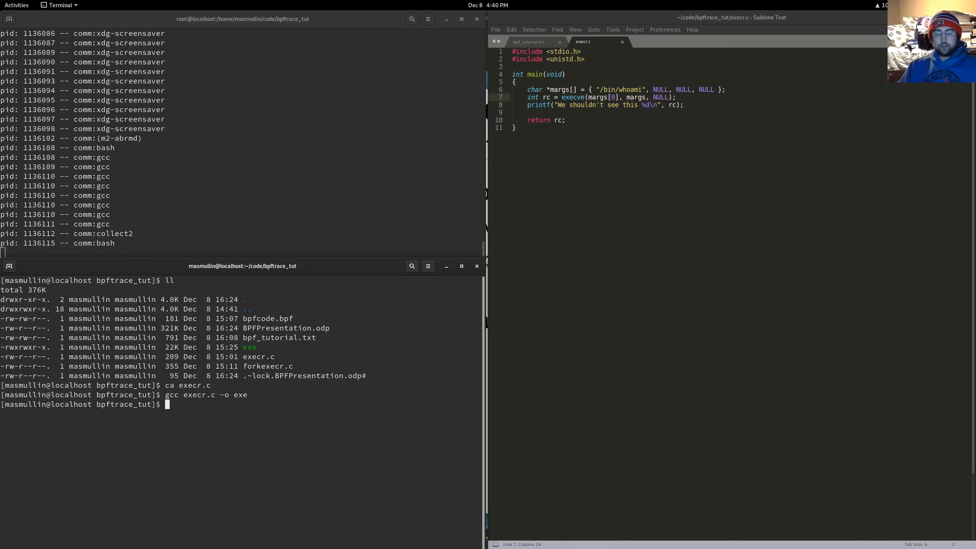
text(./exe)
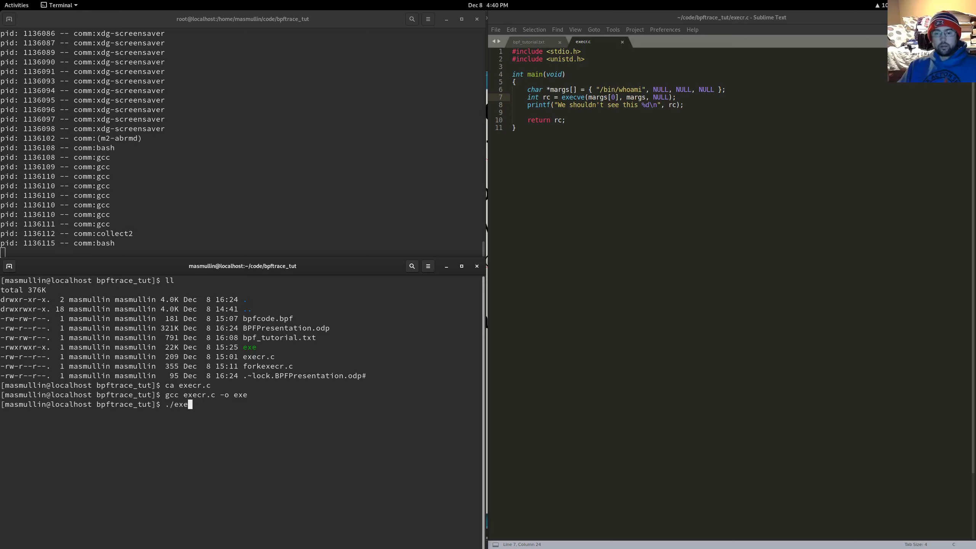
key(Return)
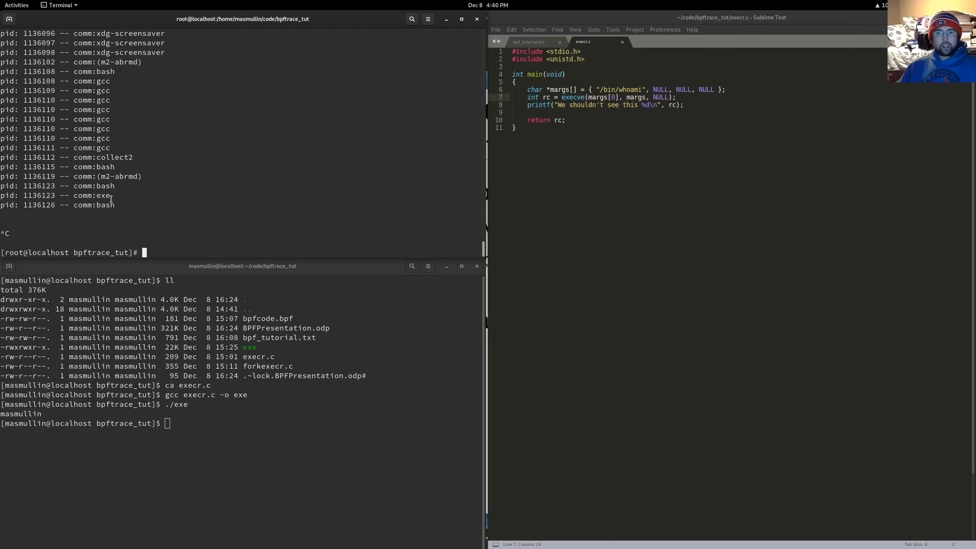
double_click(65, 195)
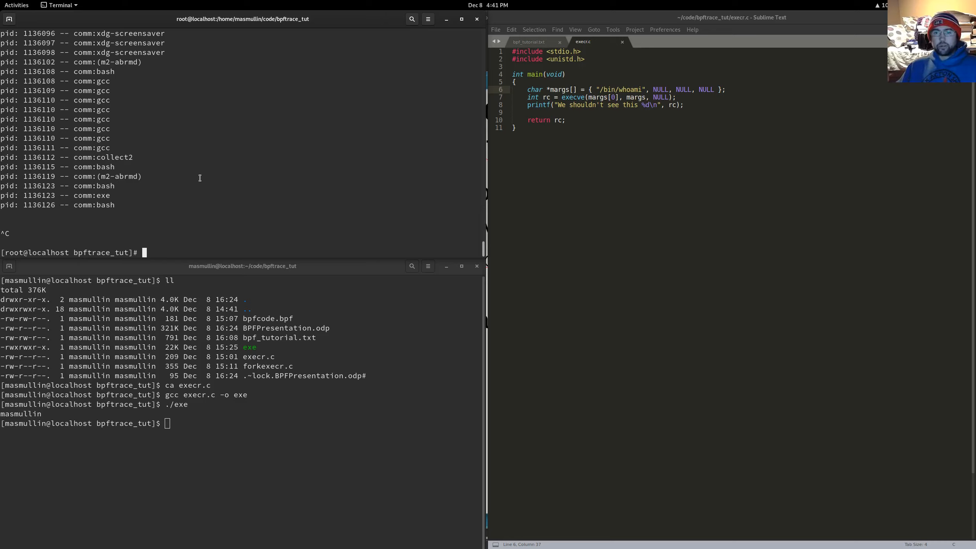
Recall the execve pid/comm one-liner at the root prompt and switch to another window
text(bpftrace -e 't:syscalls:sys_enter_execve { printf("pid: %d -- comm:%s\n", pid, comm); }')
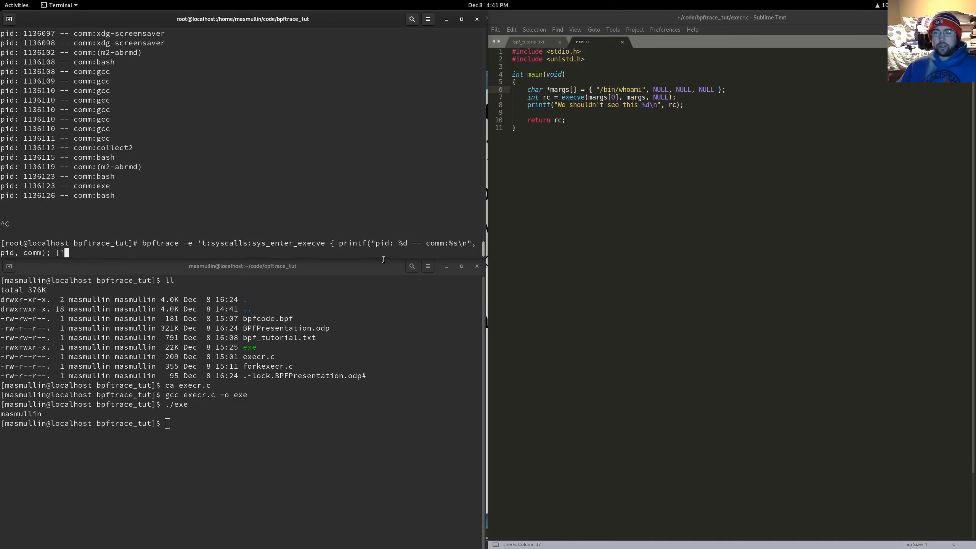
double_click(9, 252)
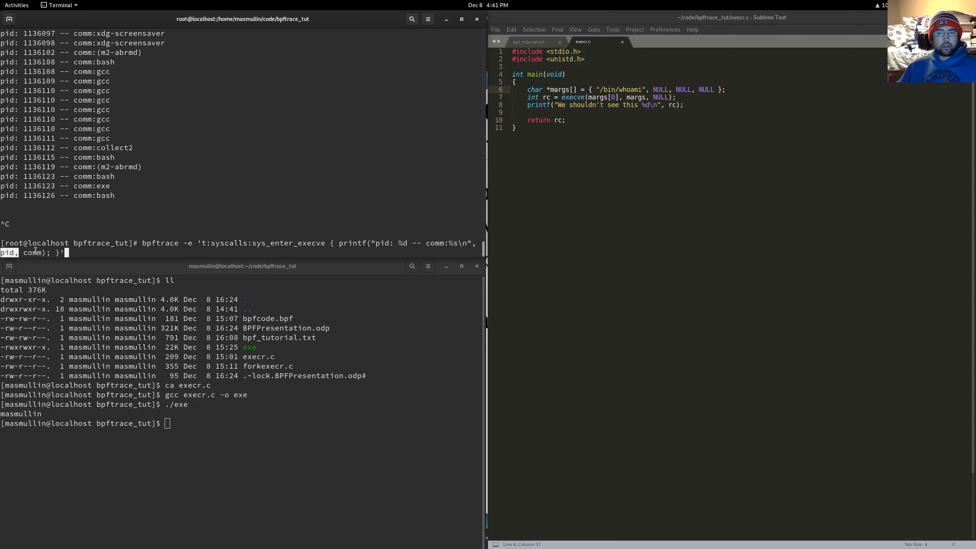
key(alt+Tab)
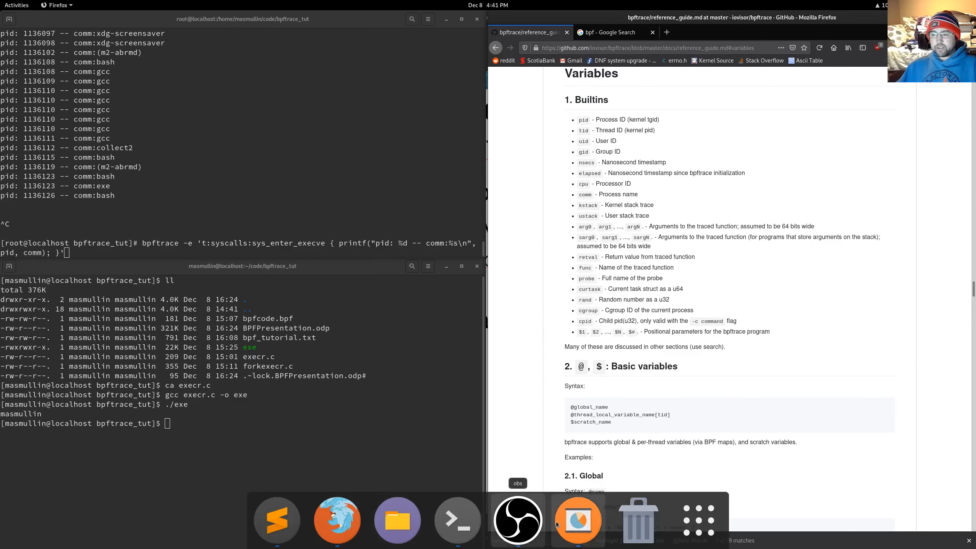
Bring up the BPF presentation, scroll the reference guide to Contents and jump to its Variables section
click(576, 520)
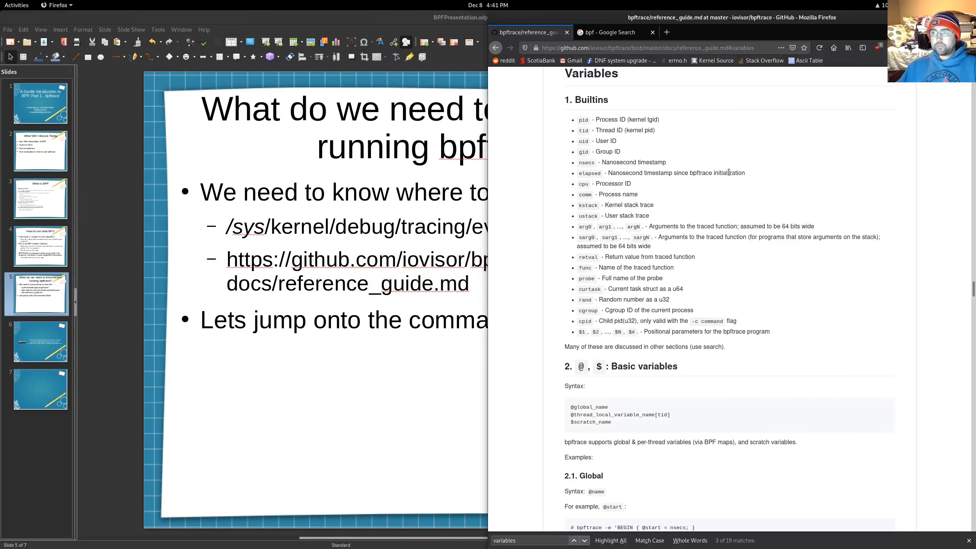
scroll(down, 3)
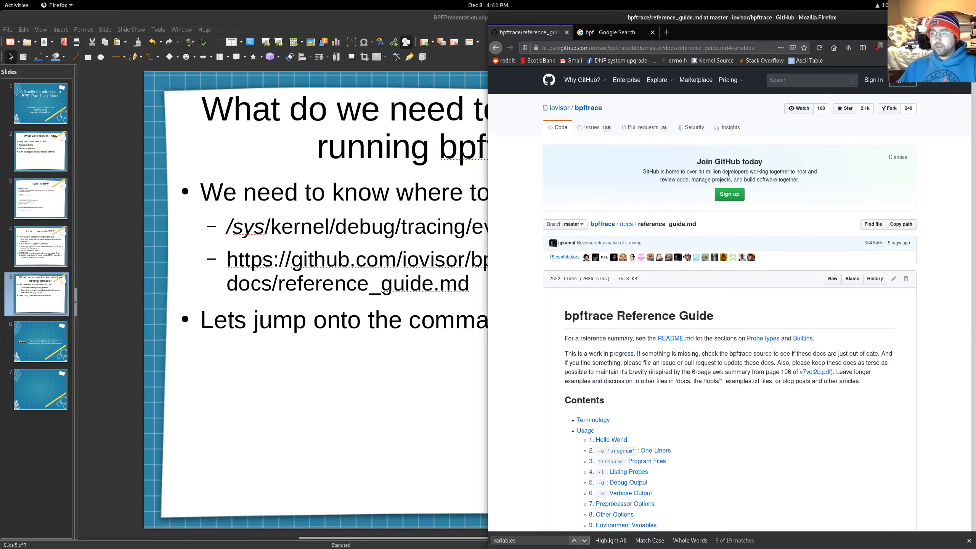
scroll(down, 3)
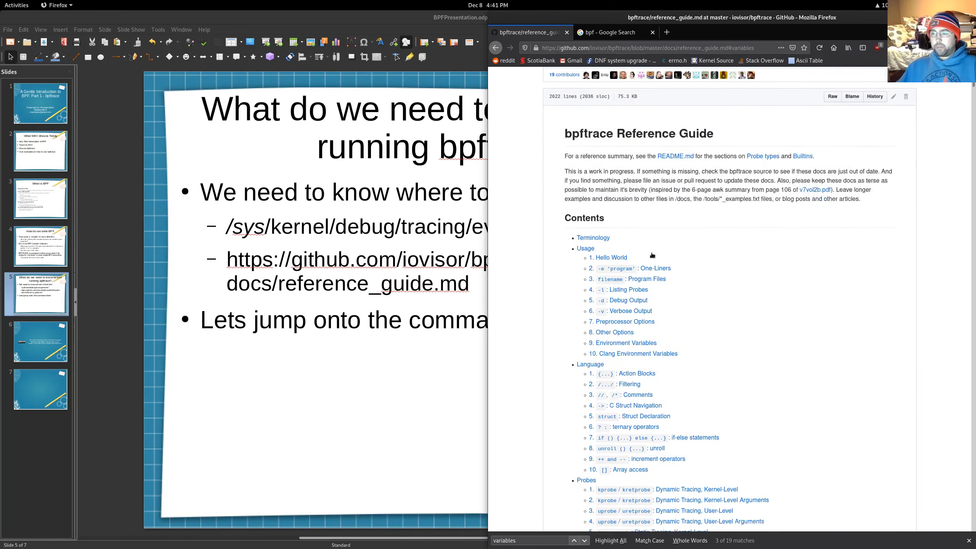
scroll(down, 3)
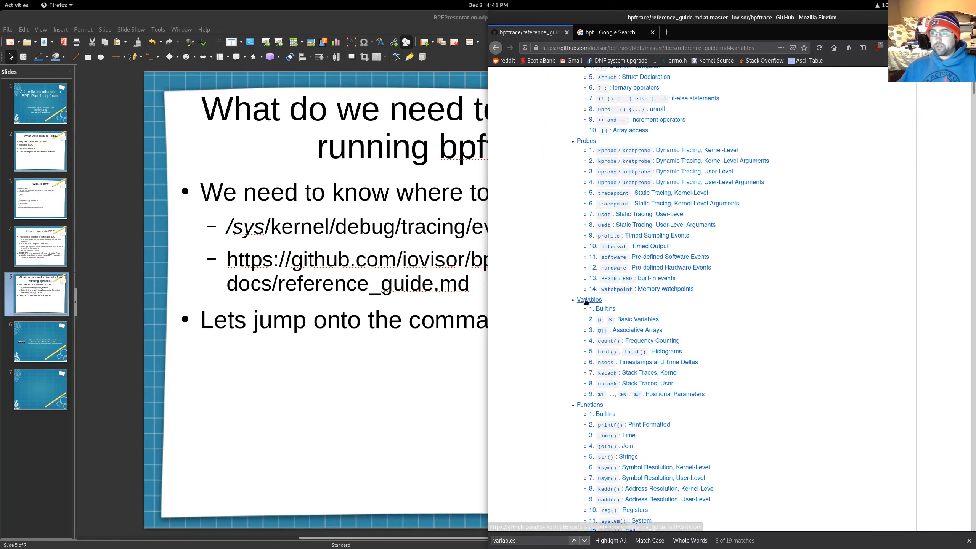
click(588, 300)
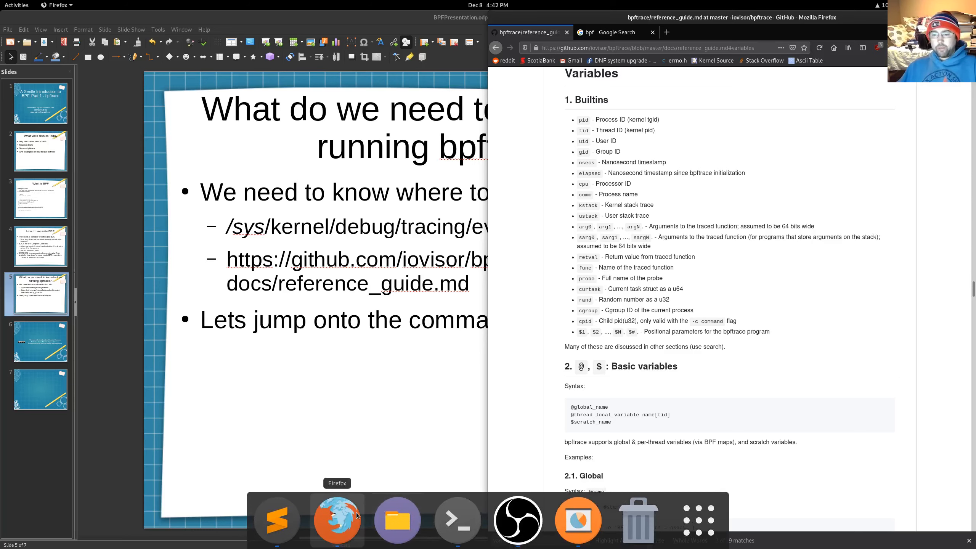
click(276, 519)
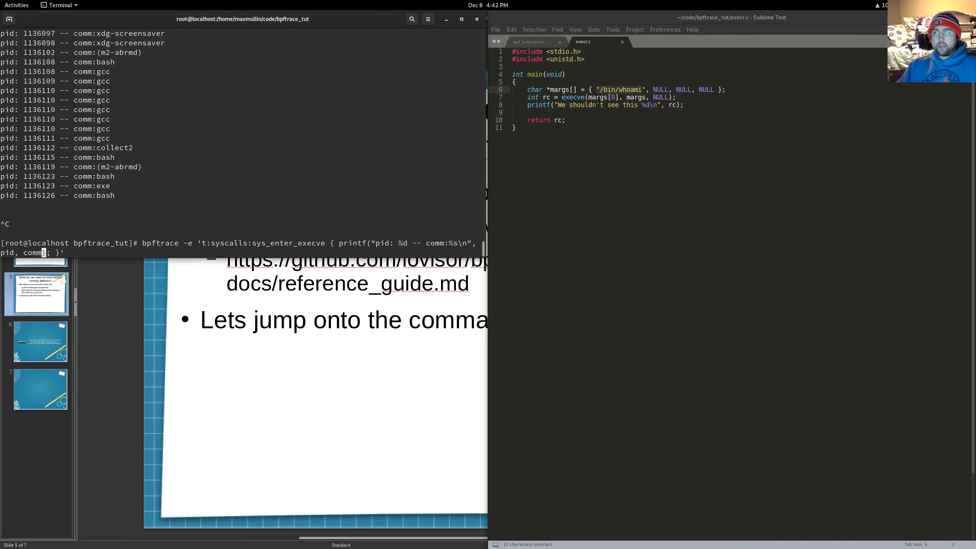
Append args->filename as a third printf argument after pid and comm
text(, args->)
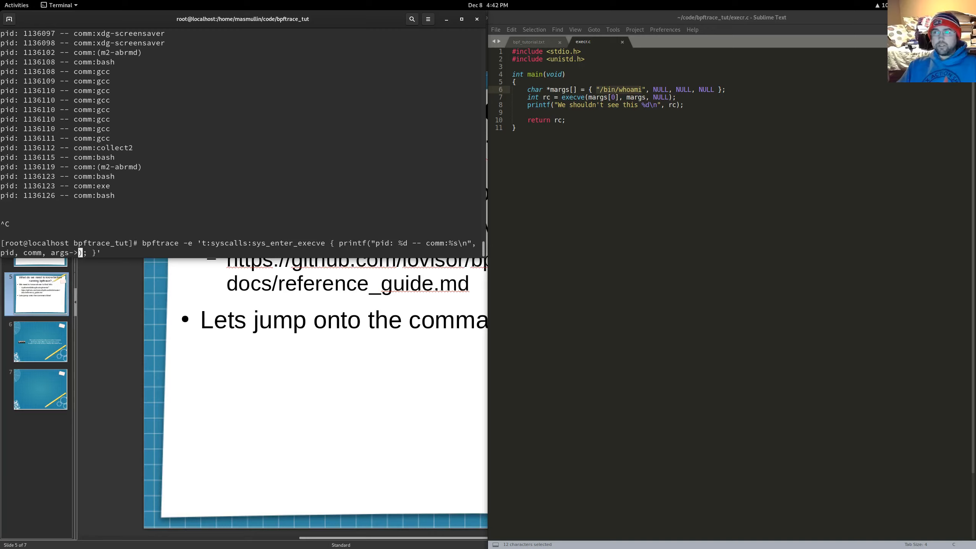
text(file)
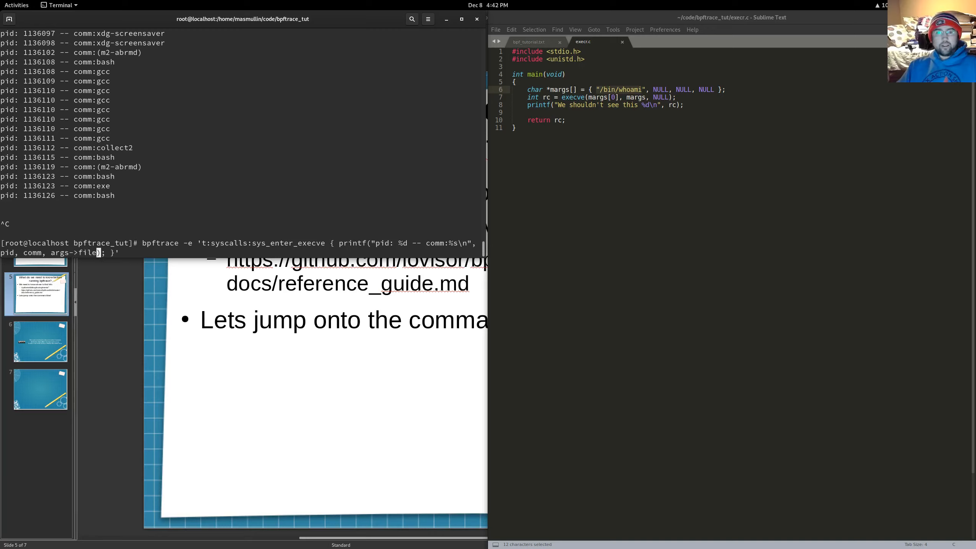
text(name)
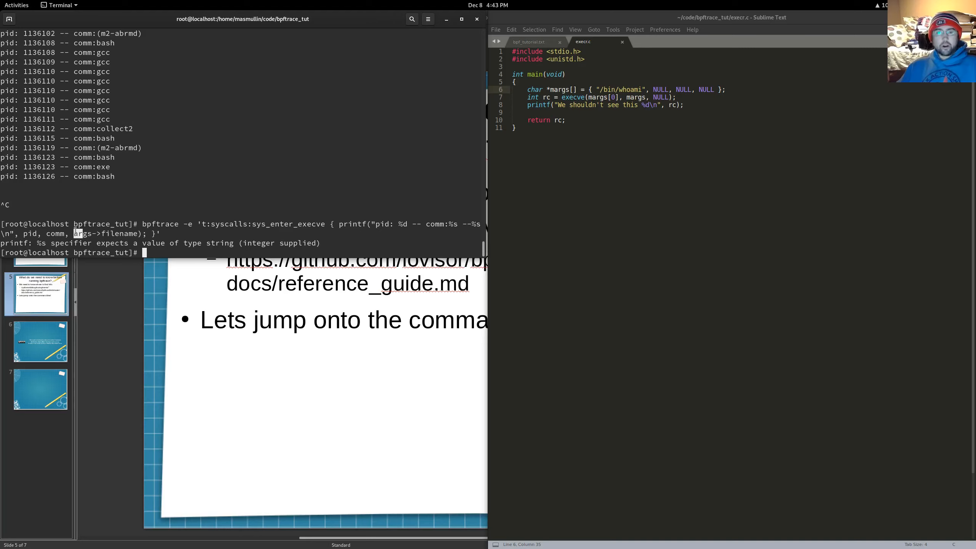
Run the filename one-liner, then line up cat on the sys_enter_execve format file
text(bpftrace -e 't:syscalls:sys_enter_execve { printf("pid: %d -- comm:%s\n", pid, comm); }')
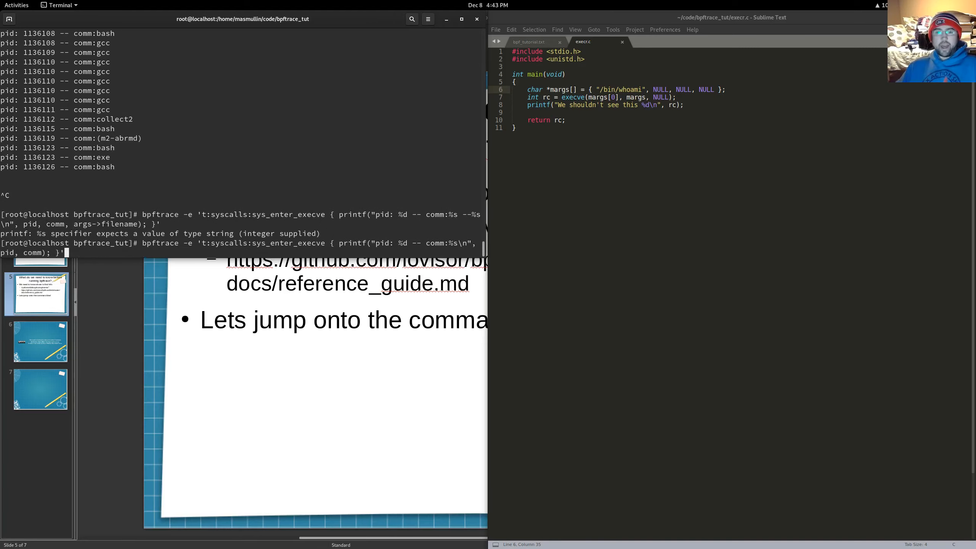
text(cat /sys/kernel/debug/tracing/events/syscalls/sys_enter_execve/format)
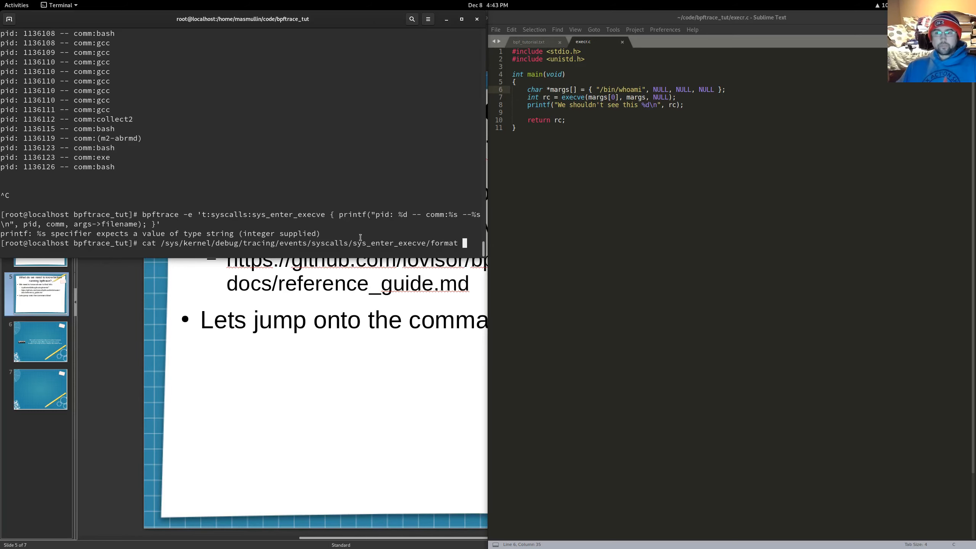
Show the sys_enter_execve format, then trace execve printing pid, comm and str(args->filename)
key(Return)
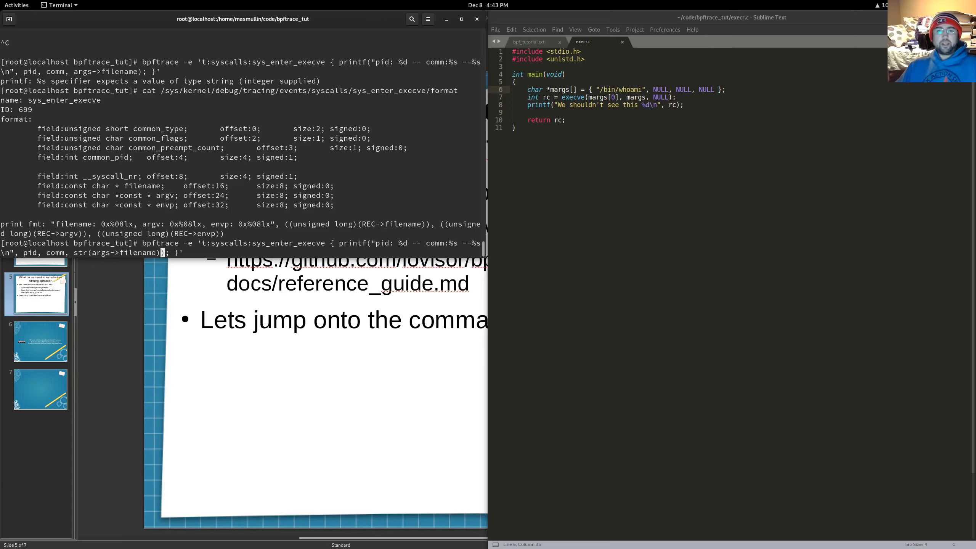
key(Return)
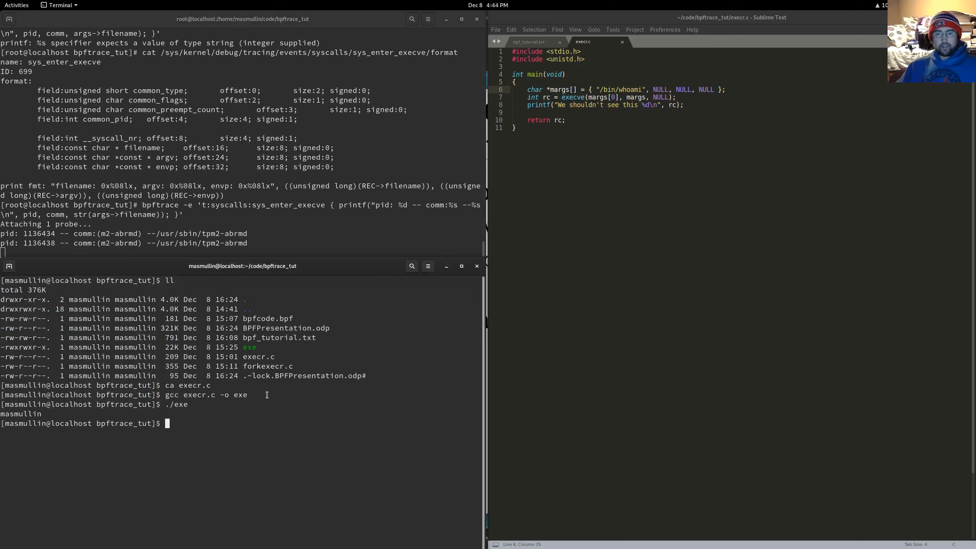
Run ./exe so the trace logs its execve, then bring up forkexecr.c with ca
text(./exe)
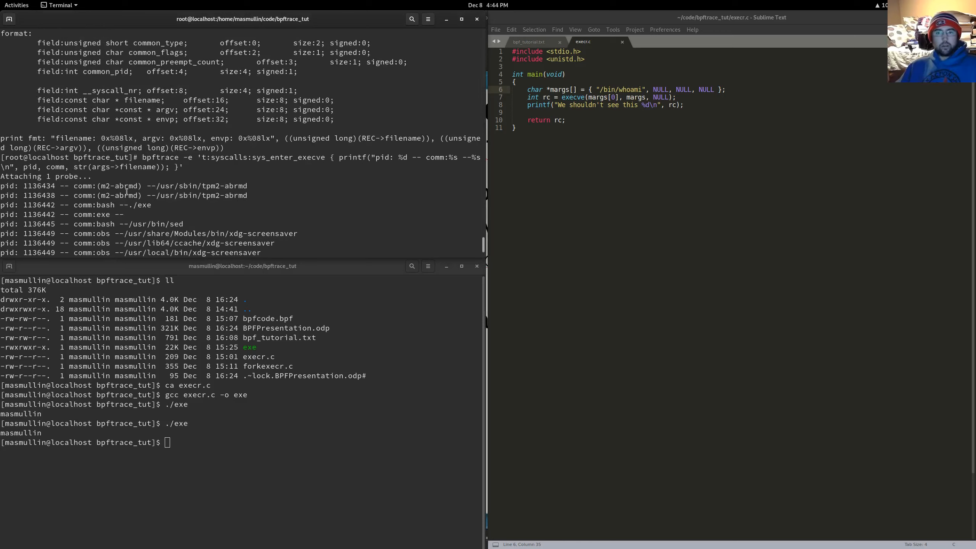
double_click(93, 205)
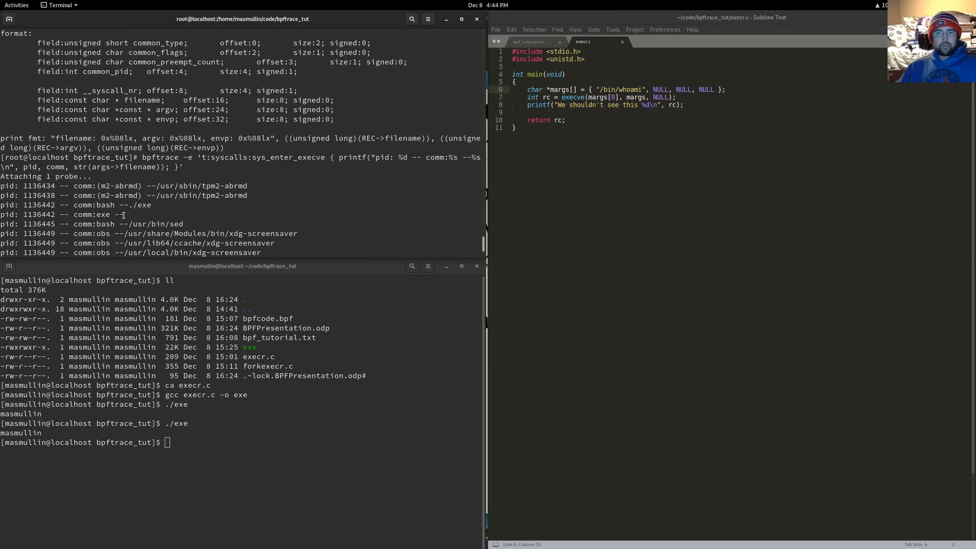
double_click(81, 214)
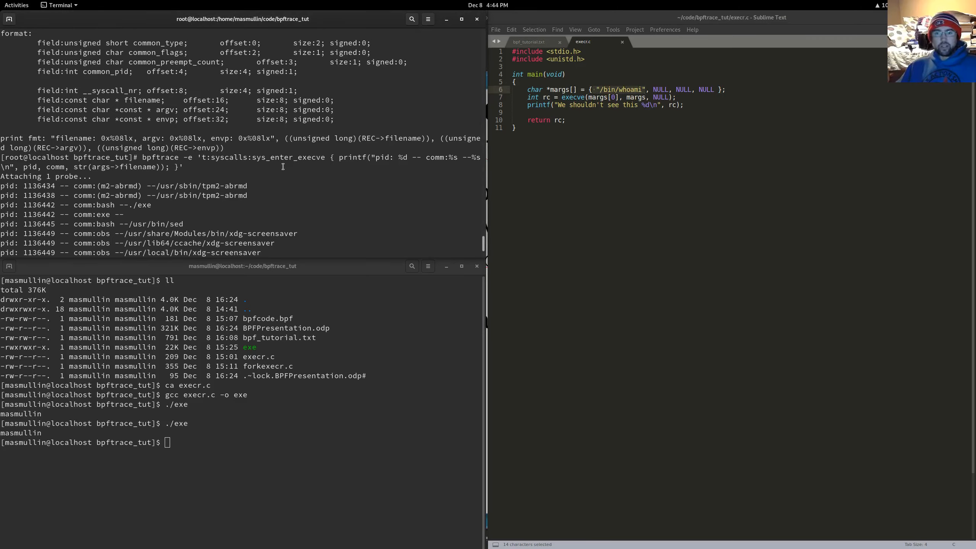
scroll(down, 3)
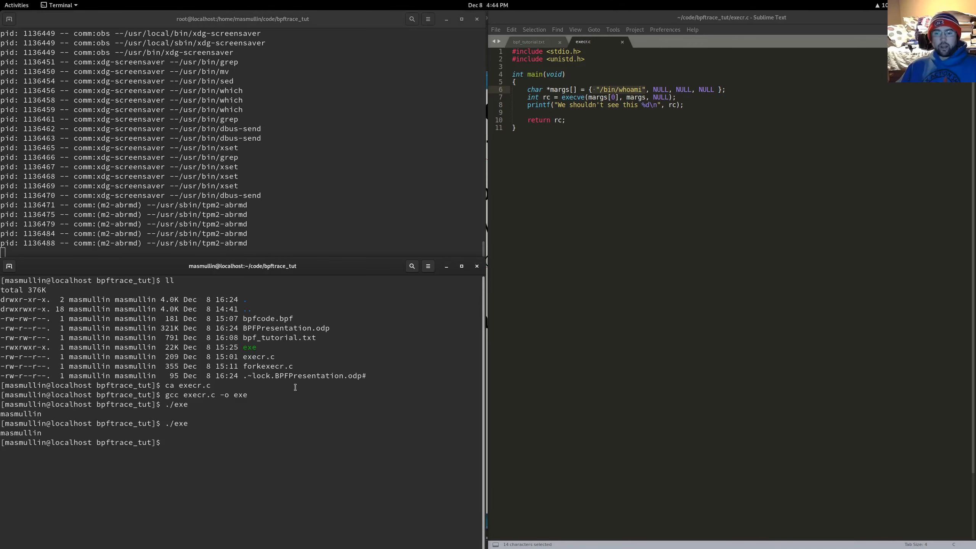
double_click(266, 366)
text(ca forkexecr.c)
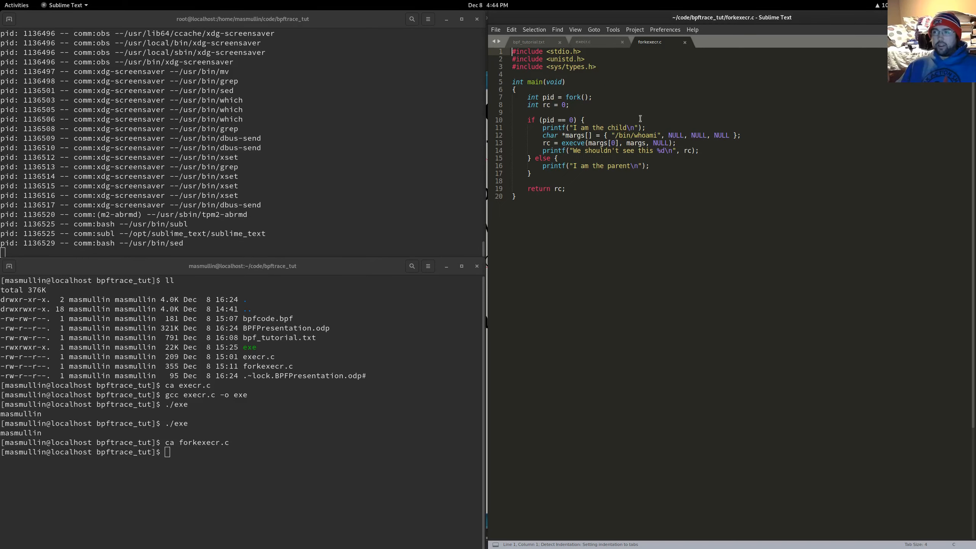
After comparing execr.c and forkexecr.c, compile forkexecr.c into fexe with gcc and start typing ./fexe
click(584, 42)
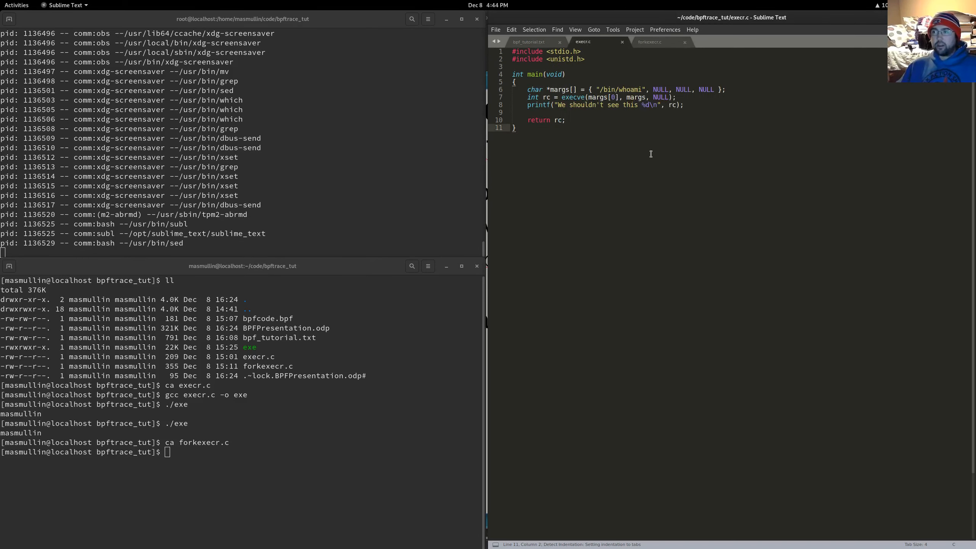
click(649, 42)
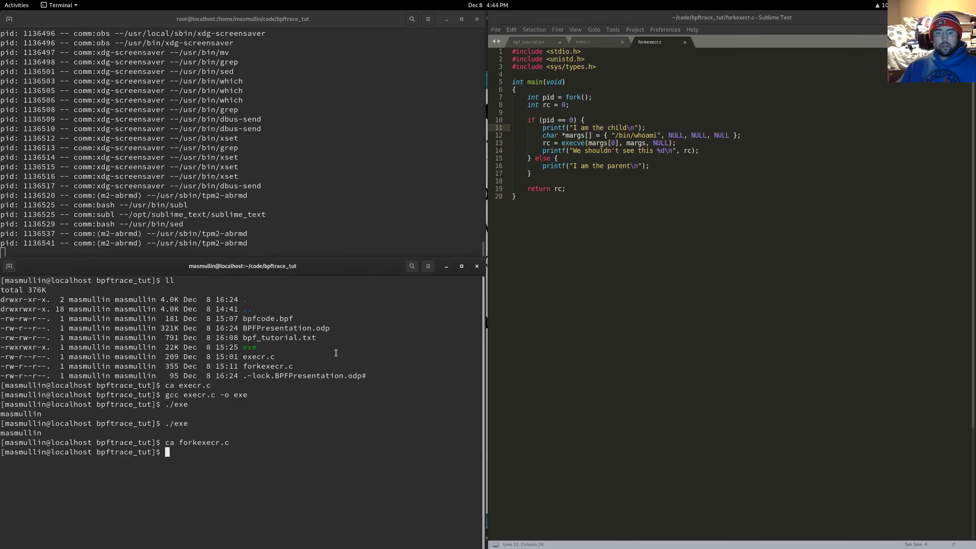
text(gcc)
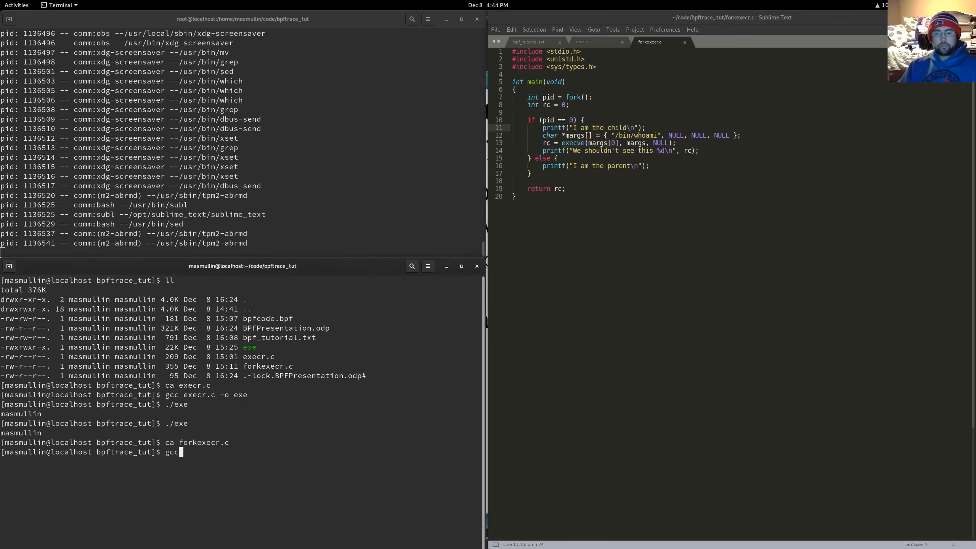
text(forkexecr.c -o fexe)
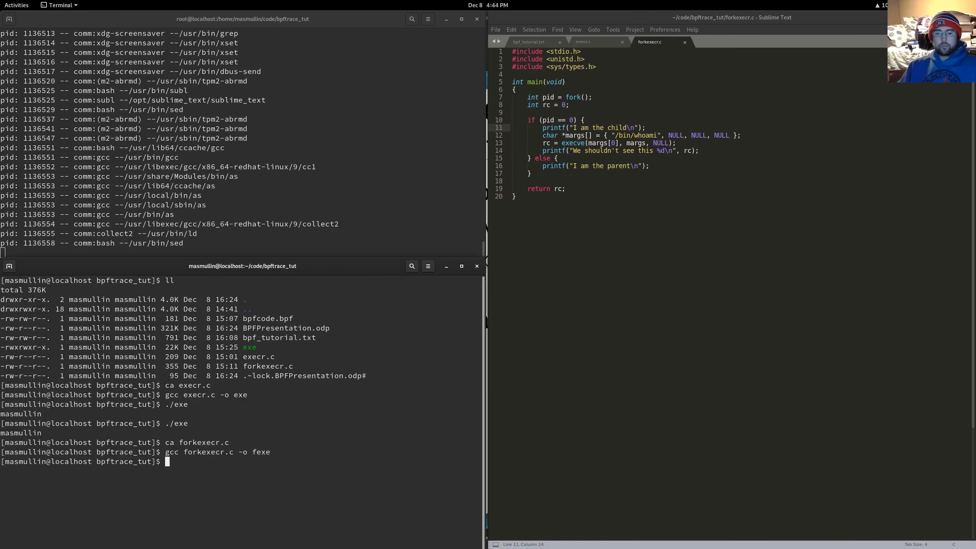
text(./fexe)
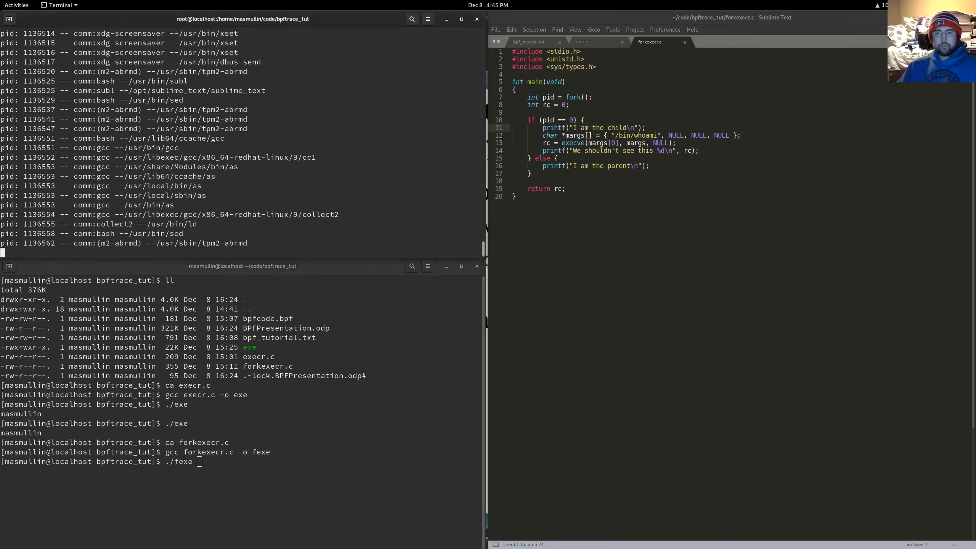
Run fexe, then rebuild it and run ./exe && ./fexe under the execve trace
key(Return)
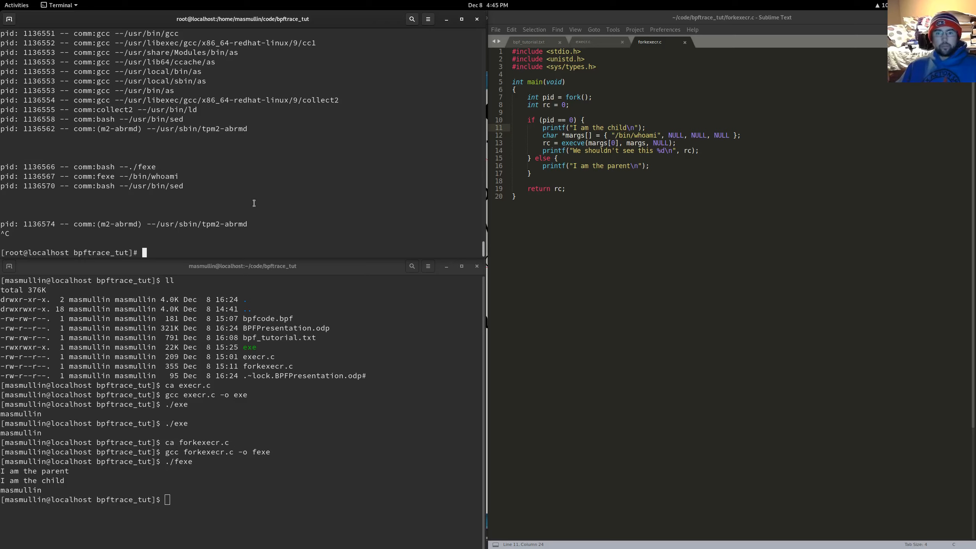
text(gcc forkexecr.c -o fexe)
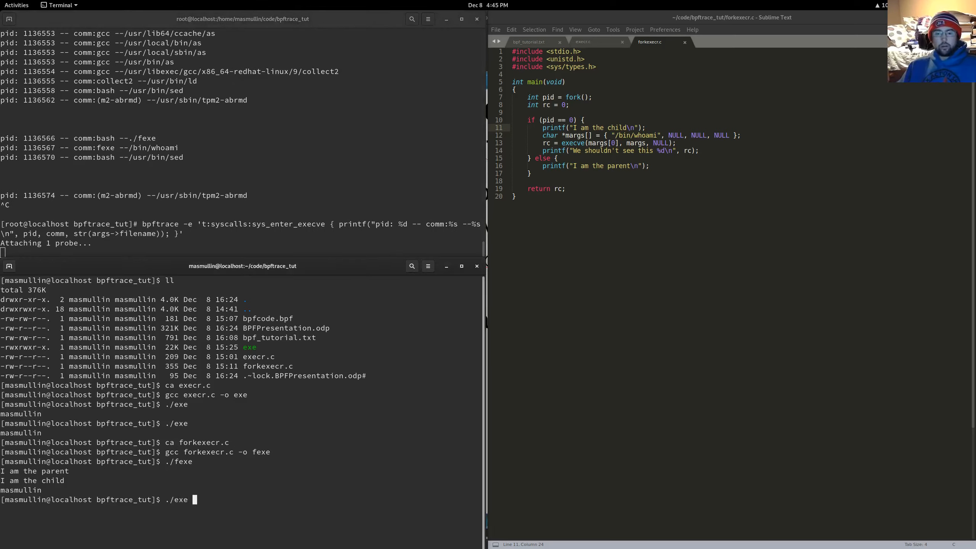
text(&& ./fexe)
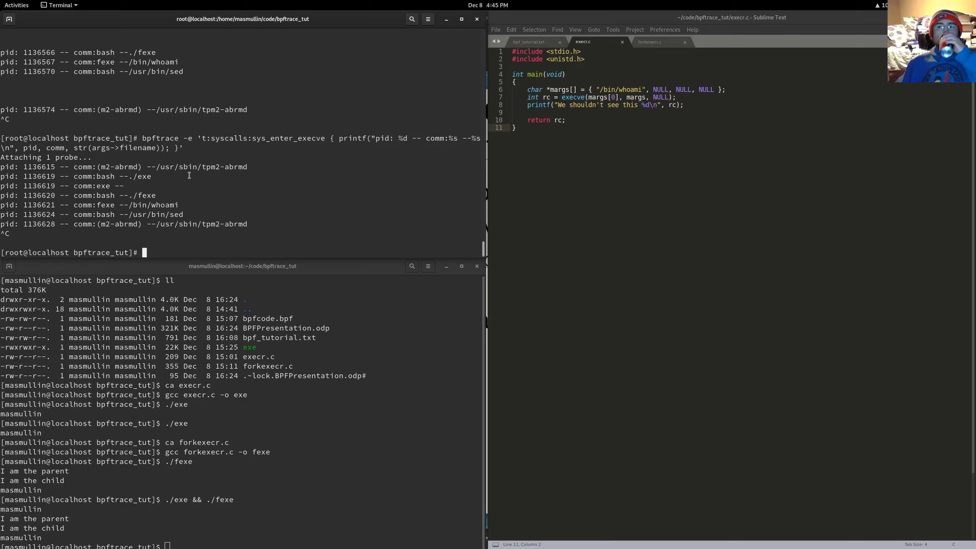
mouse_move(190, 176)
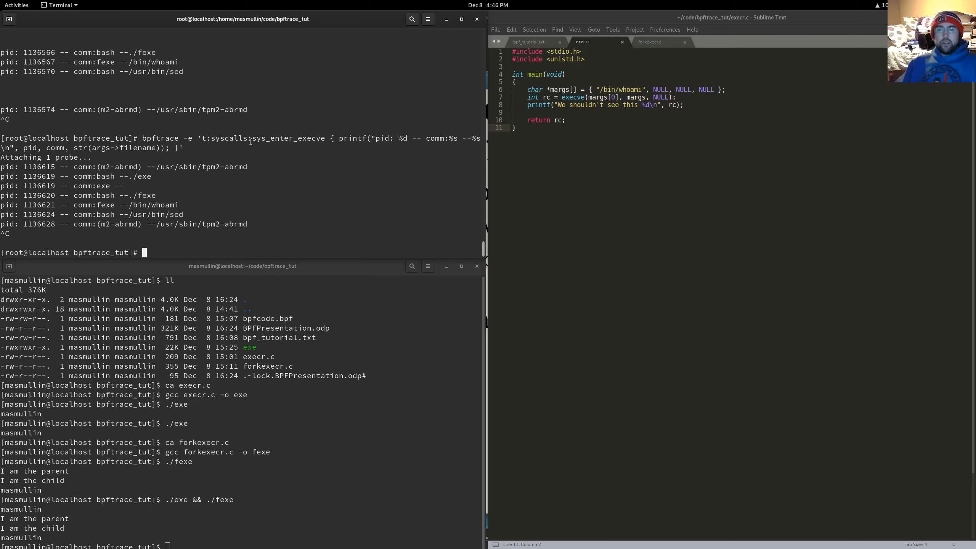
Switch to Firefox showing the bpftrace reference guide's Variables section
double_click(273, 137)
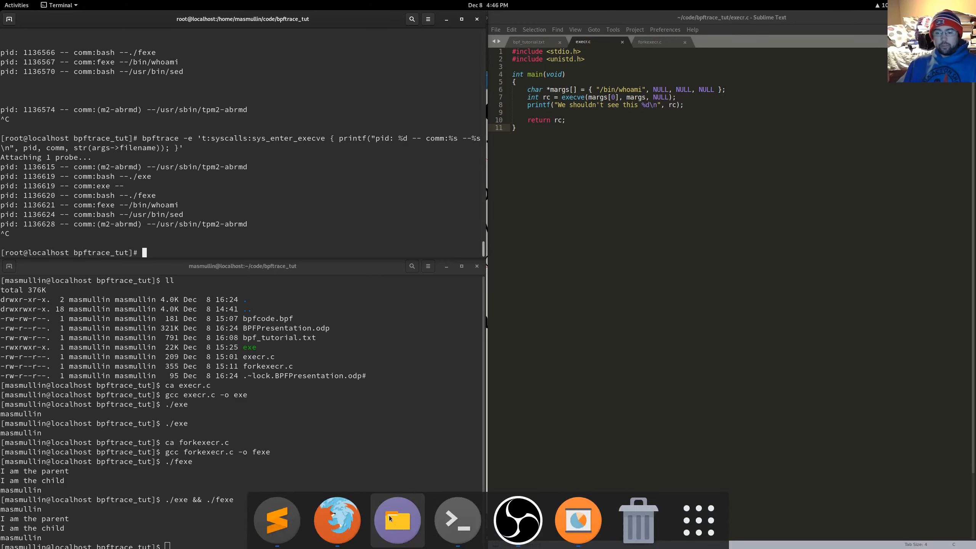
click(336, 519)
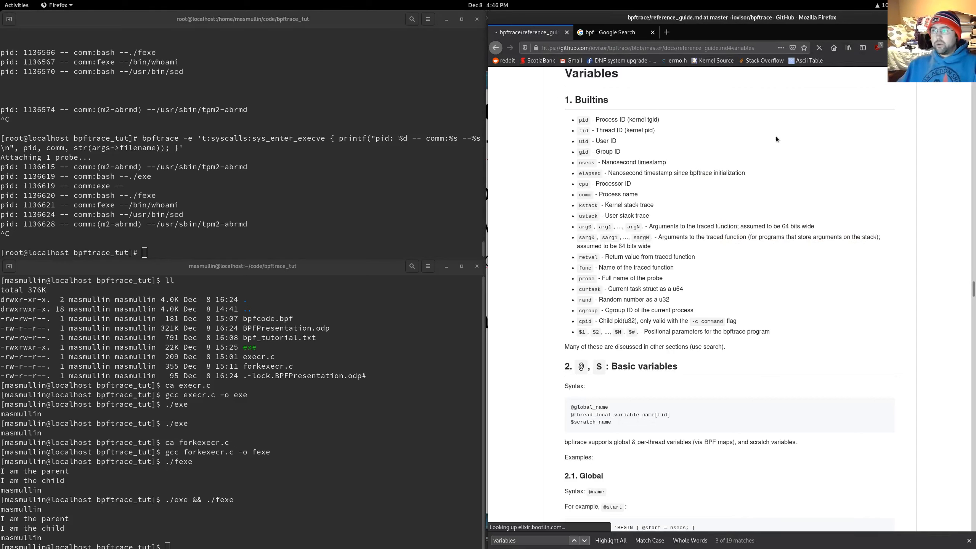
mouse_move(770, 129)
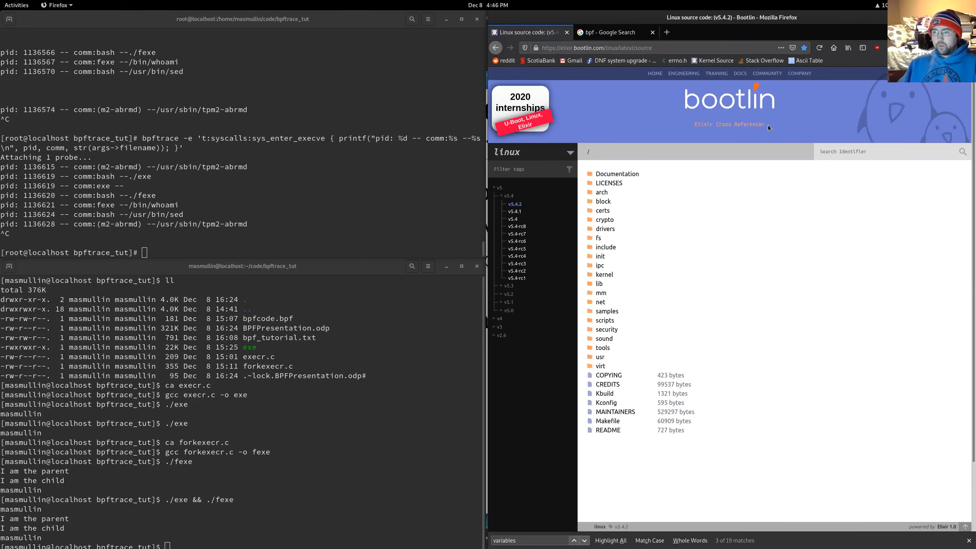
Navigate the kernel source tree into fs and load exec.c
click(597, 238)
text(exec.c)
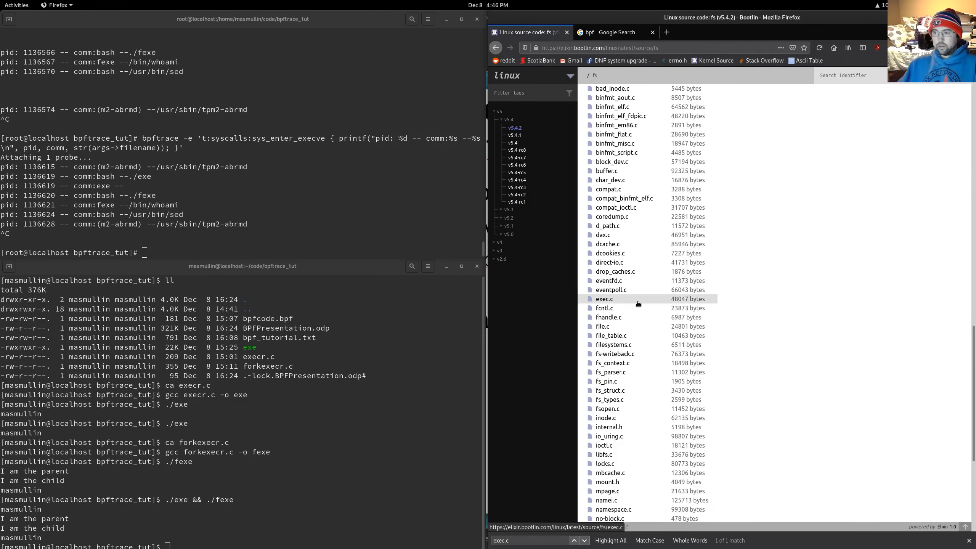
click(603, 299)
text(SYSCALL)
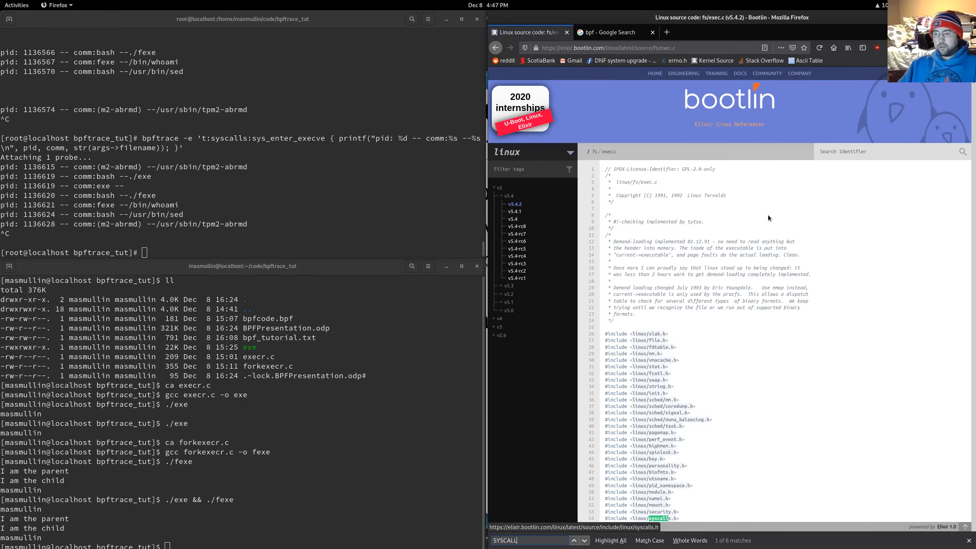
Jump to SYSCALL_DEFINE3(execve) in exec.c, then return to Sublime Text on execr.c
click(583, 539)
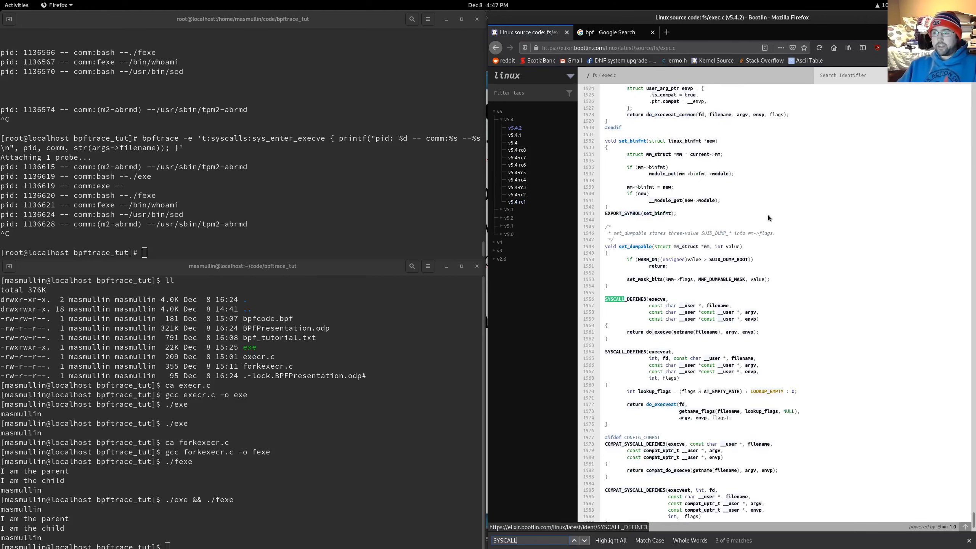
mouse_move(680, 324)
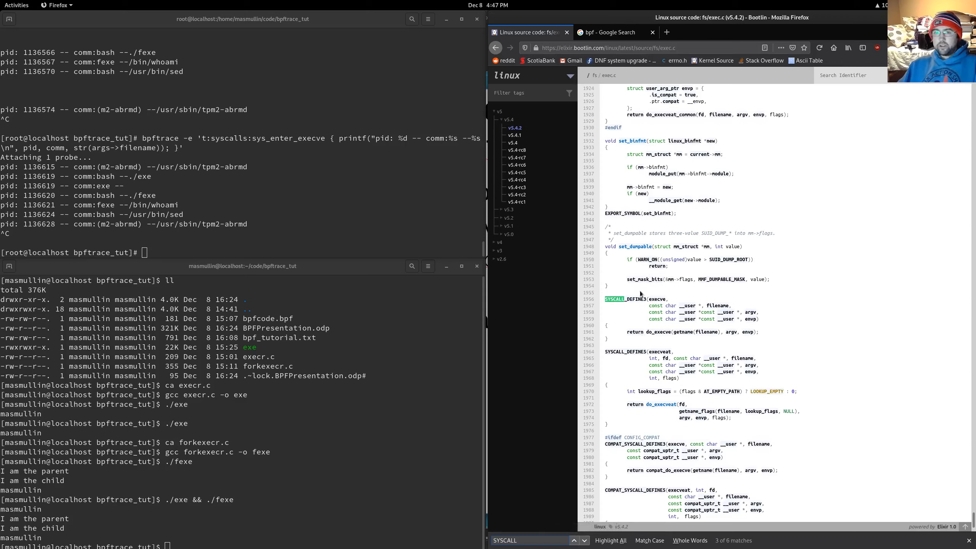
mouse_move(320, 138)
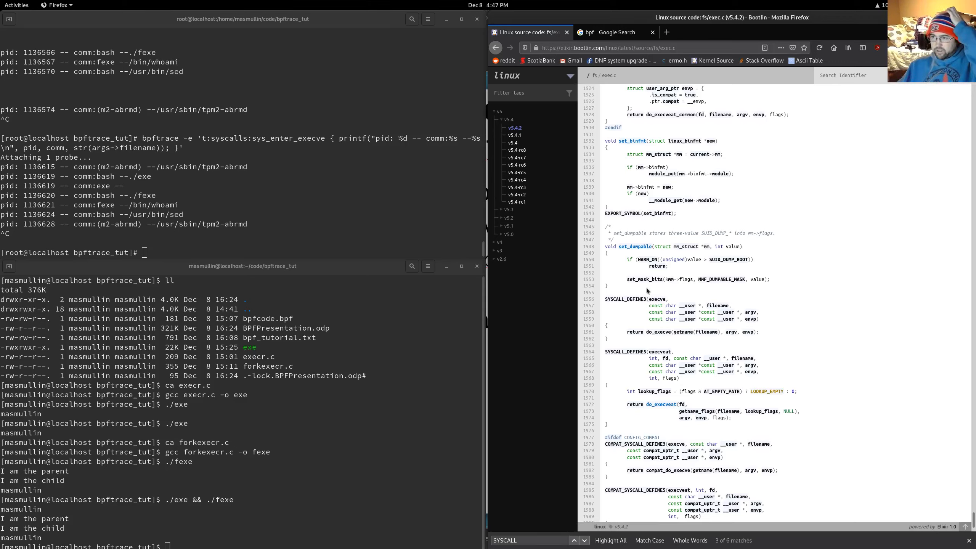
mouse_move(656, 293)
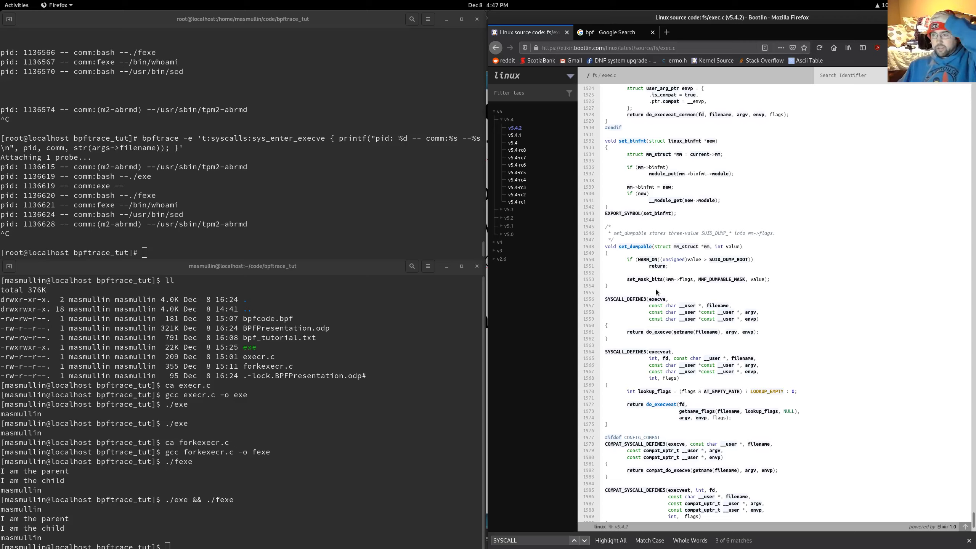
mouse_move(672, 298)
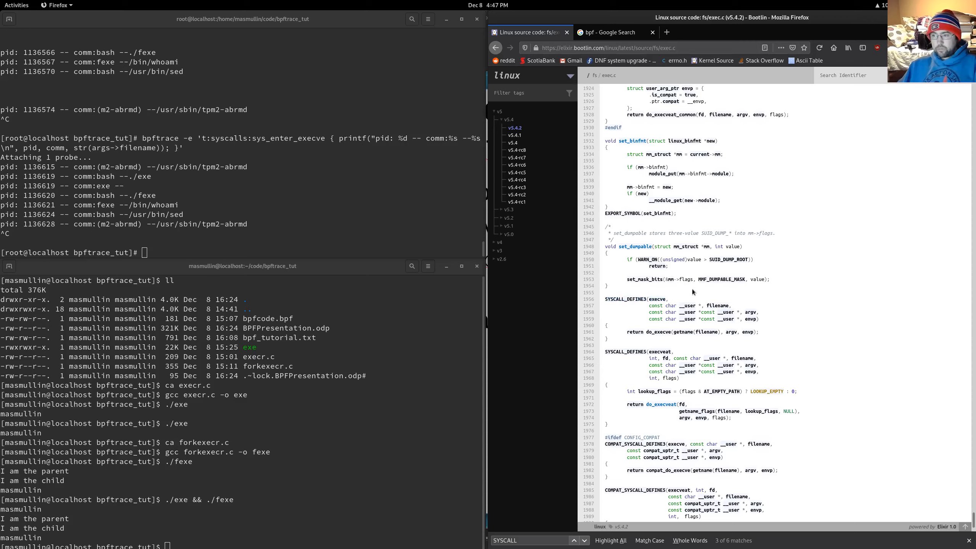
mouse_move(628, 338)
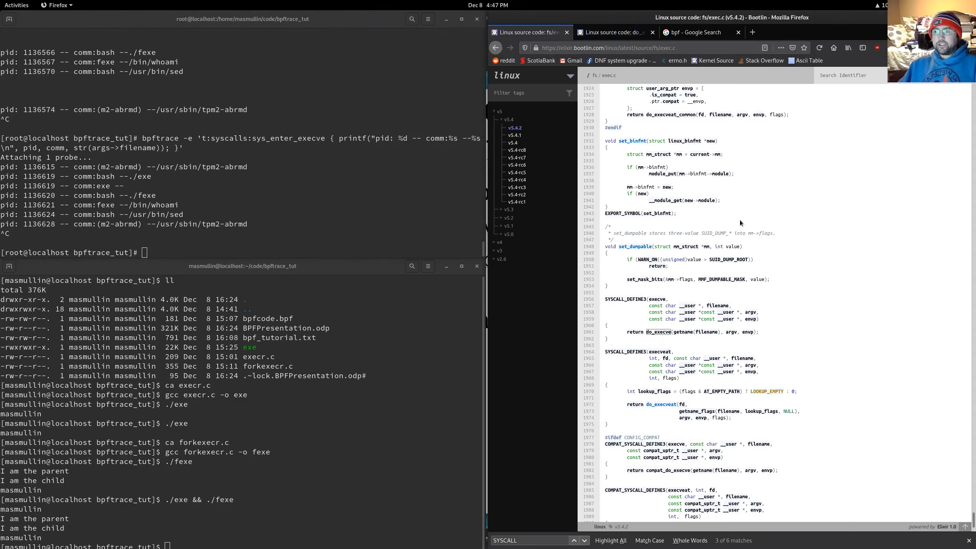
mouse_move(739, 223)
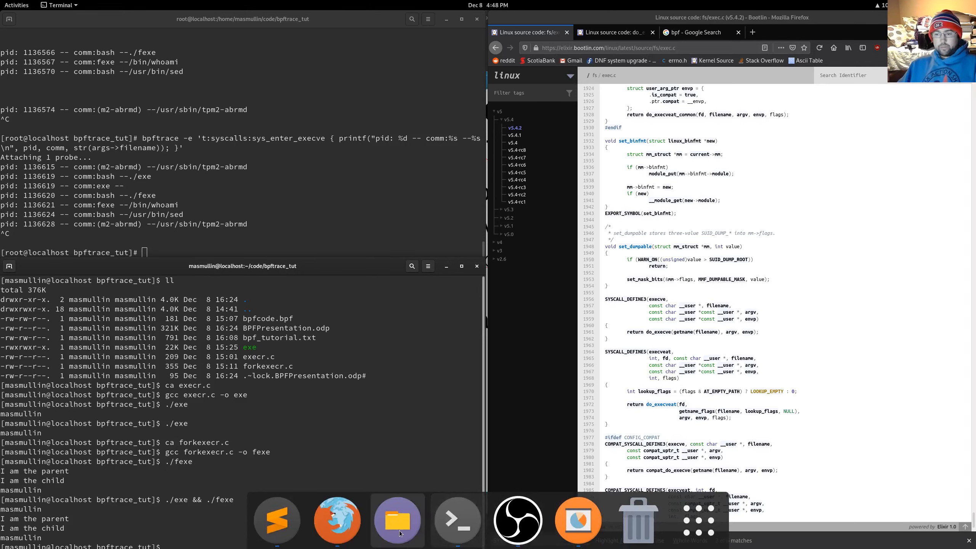
click(276, 518)
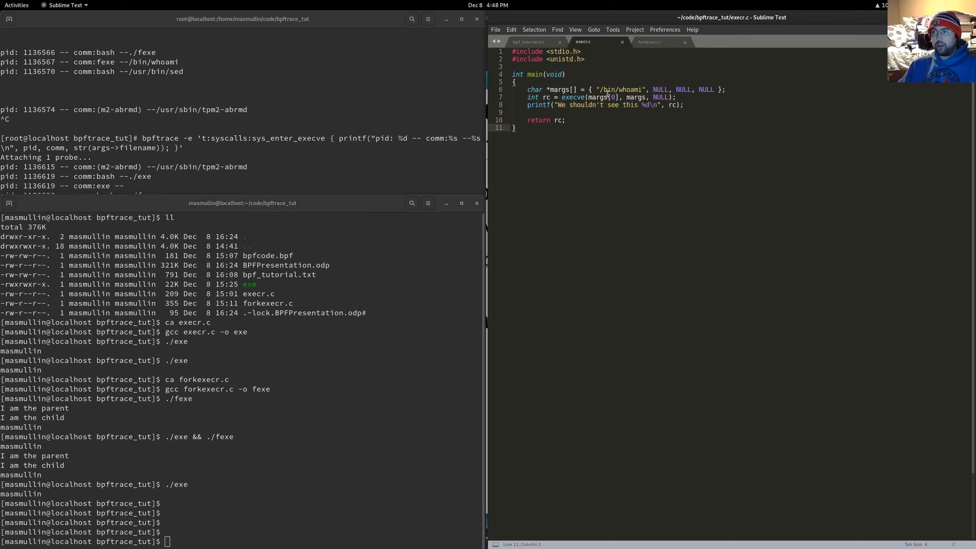
Replace "/bin/whoami" with NULL in execr.c, rebuild exe and run it to see execve fail with -1
double_click(619, 89)
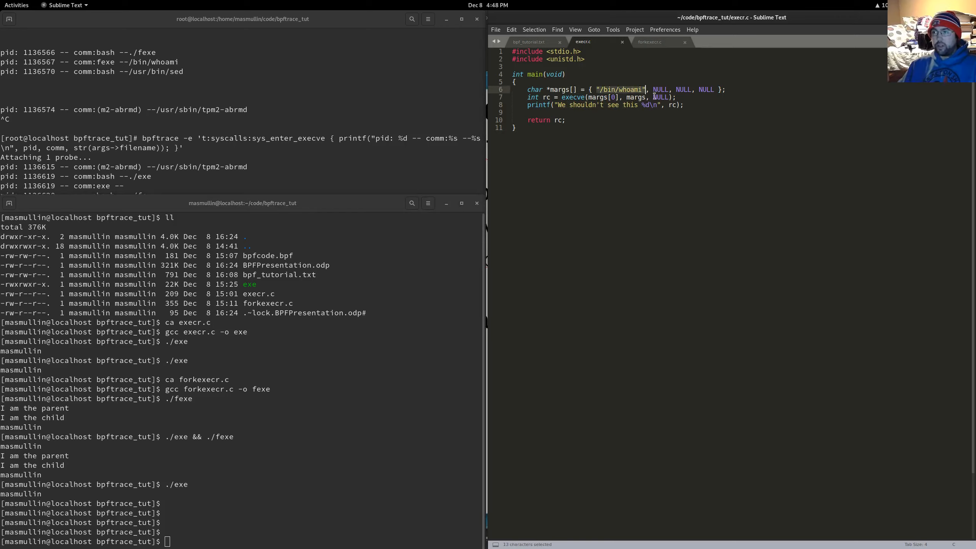
text(NULL)
click(242, 542)
text(gcc -)
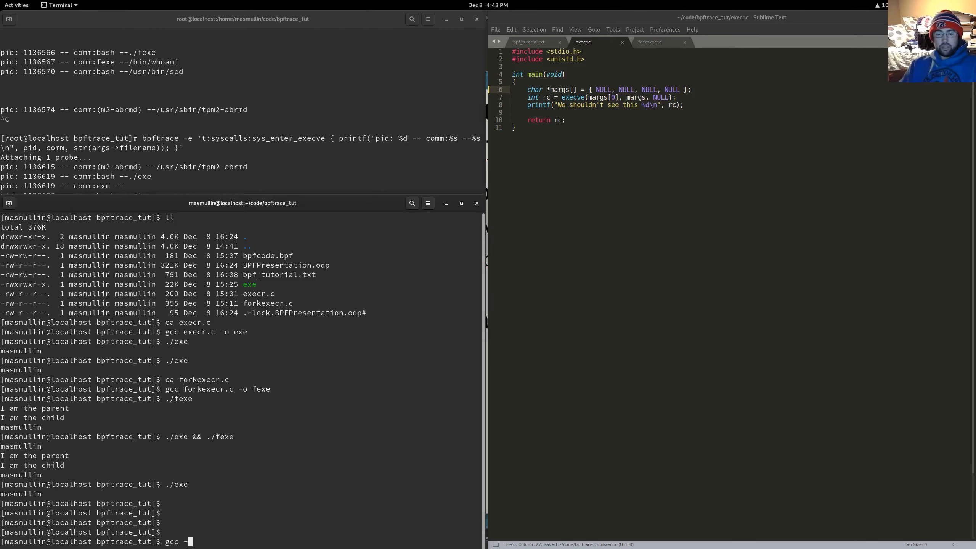
text(execr.c)
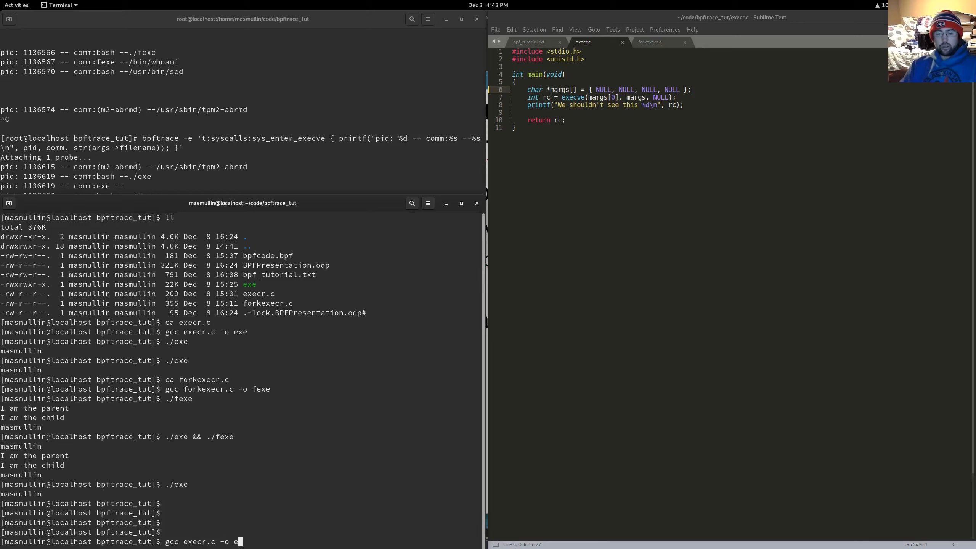
text(xe)
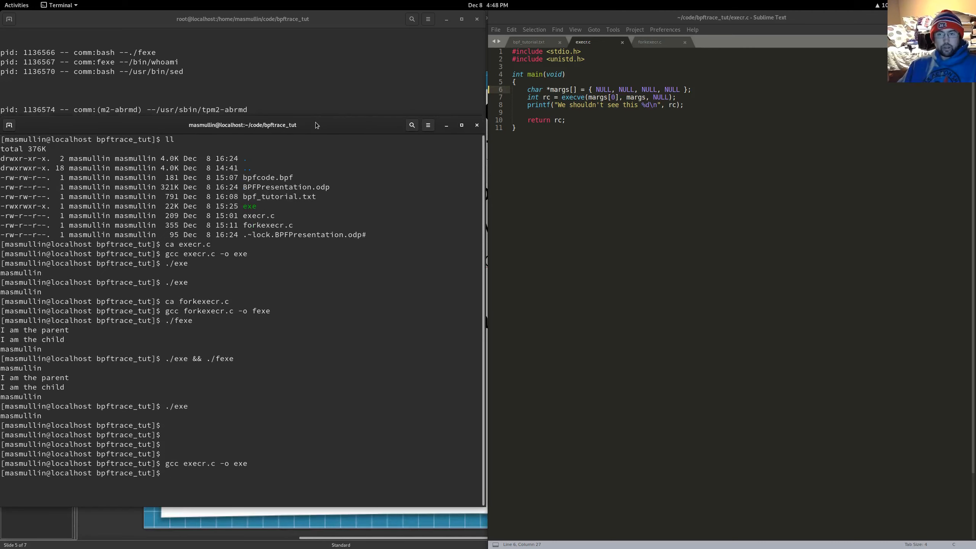
text(./e)
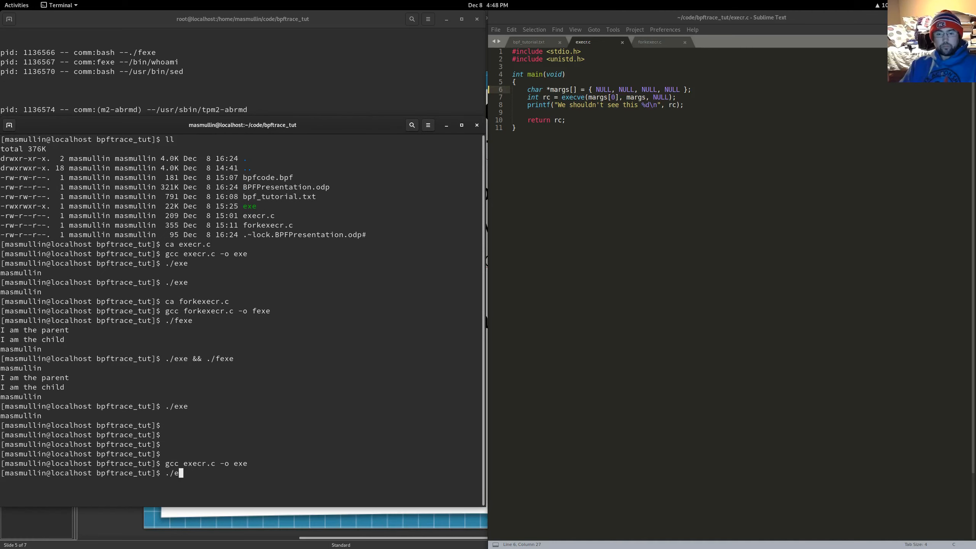
key(Return)
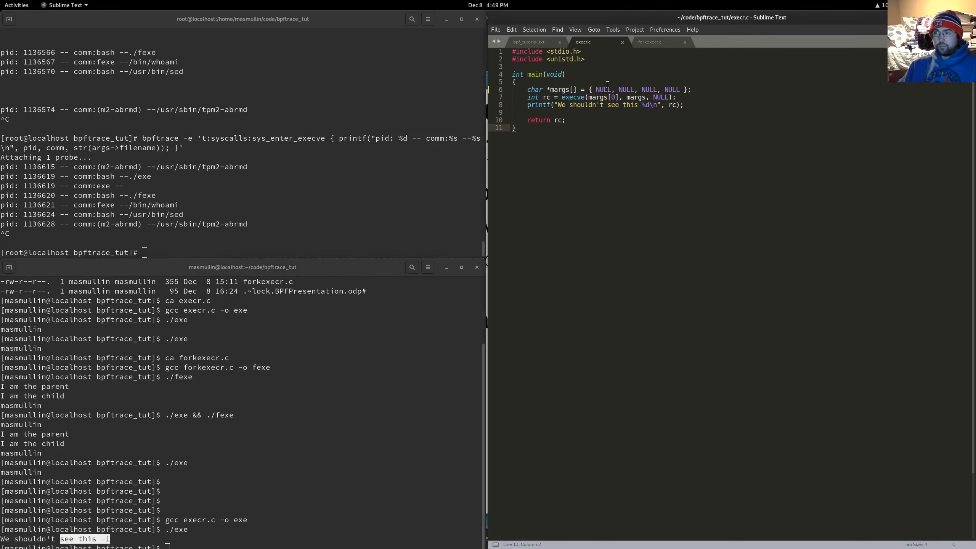
Restore "/bin/whoami" in execr.c, then switch back to the kernel source in the browser
text("/bin/whoami")
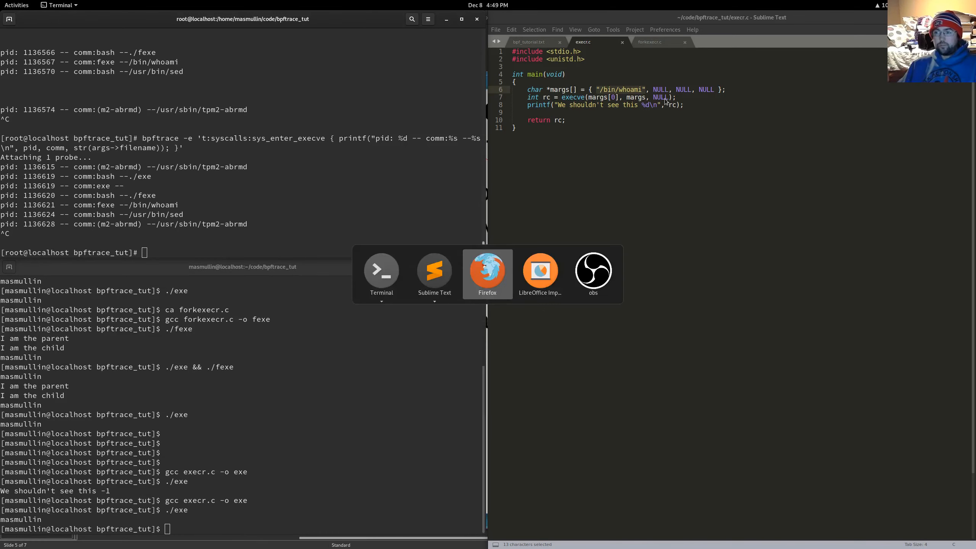
click(487, 270)
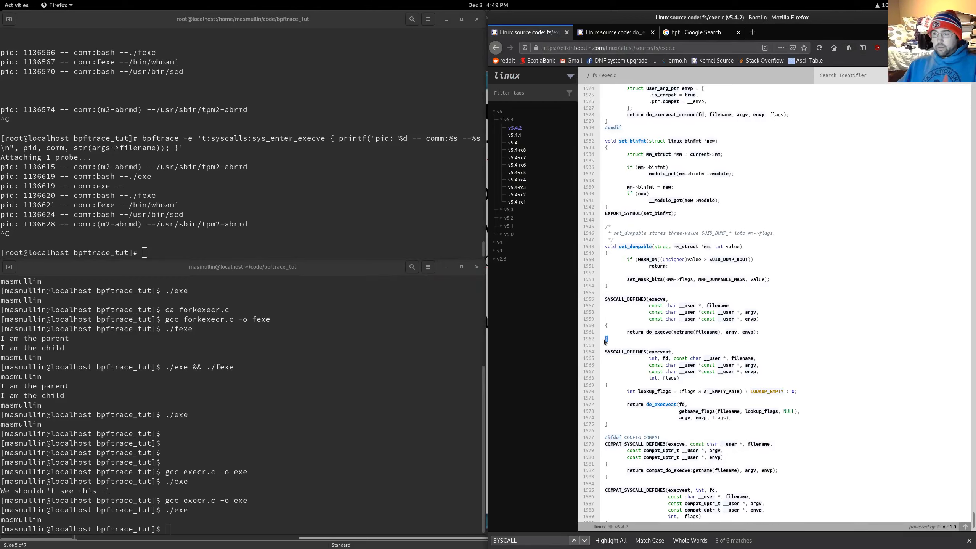
mouse_move(339, 178)
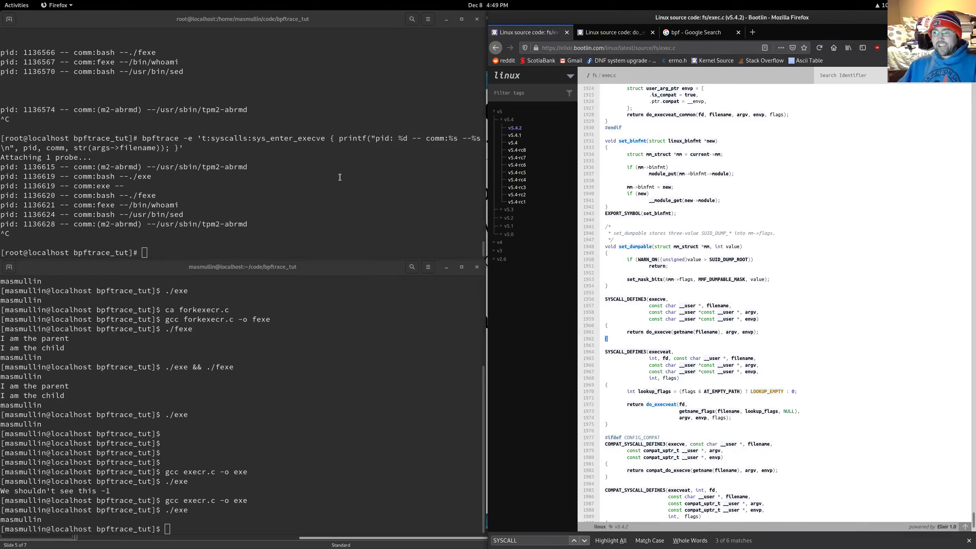
mouse_move(616, 348)
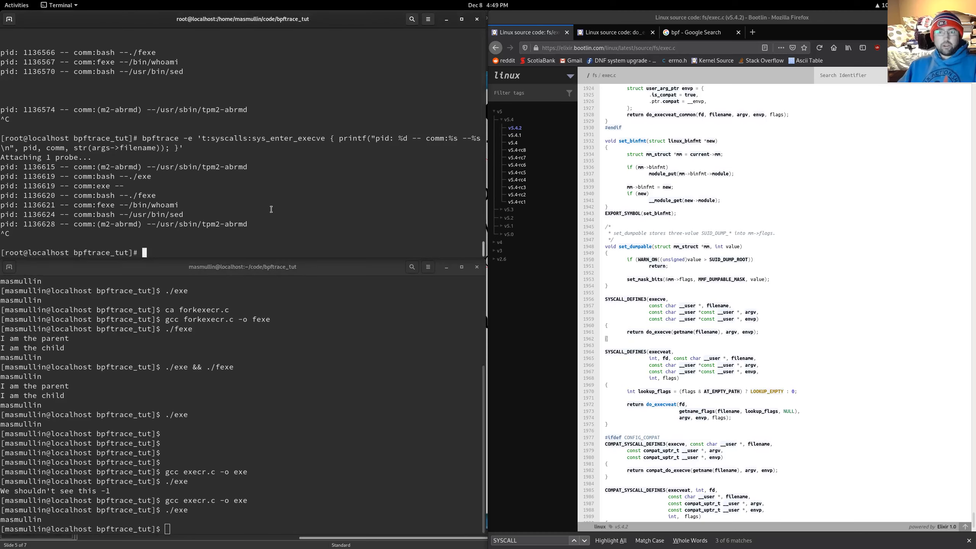
Cat the sys_exit_execve tracepoint format to see its ret field, then recall the execve printf one-liner
text(cat /sys/kernel/debug/tracing/events/syscalls/sys_enter_execve/format)
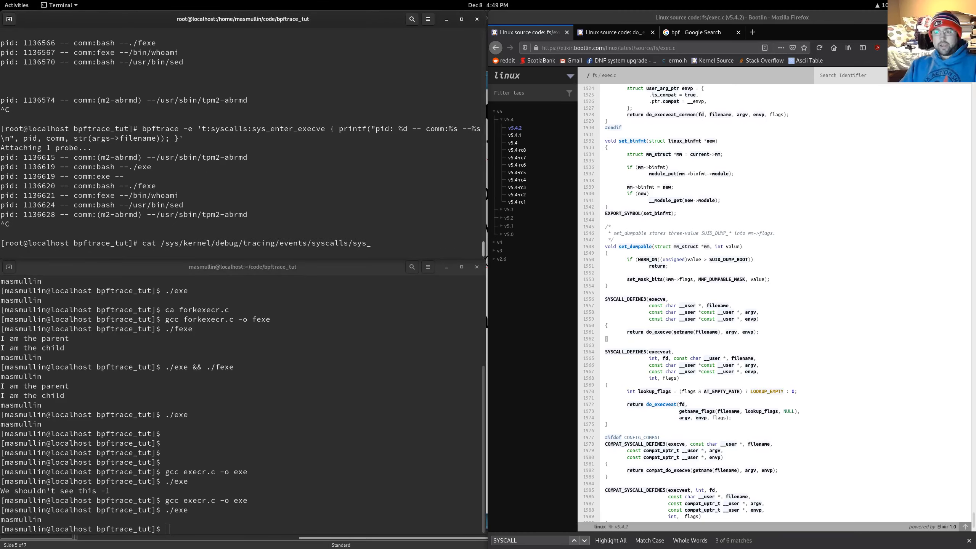
text(exit_execve/format)
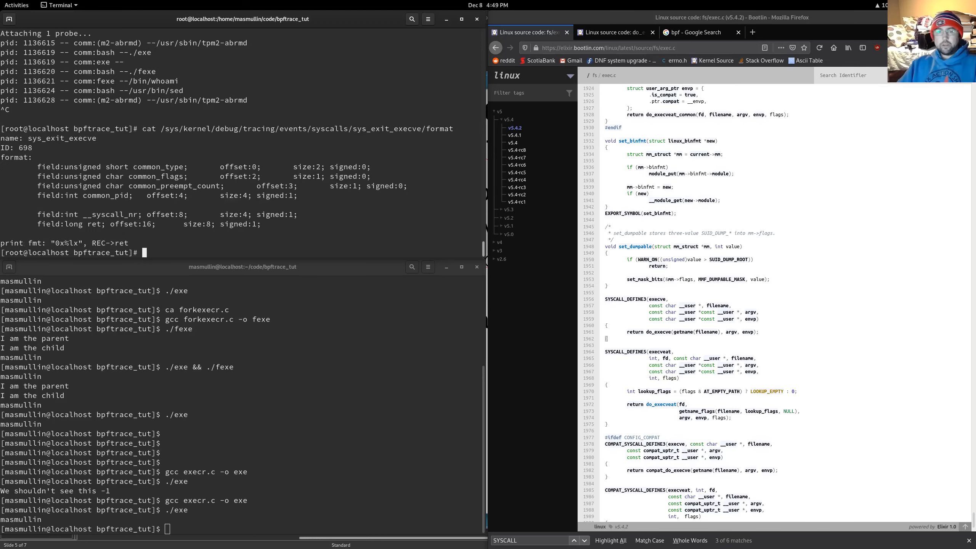
double_click(92, 223)
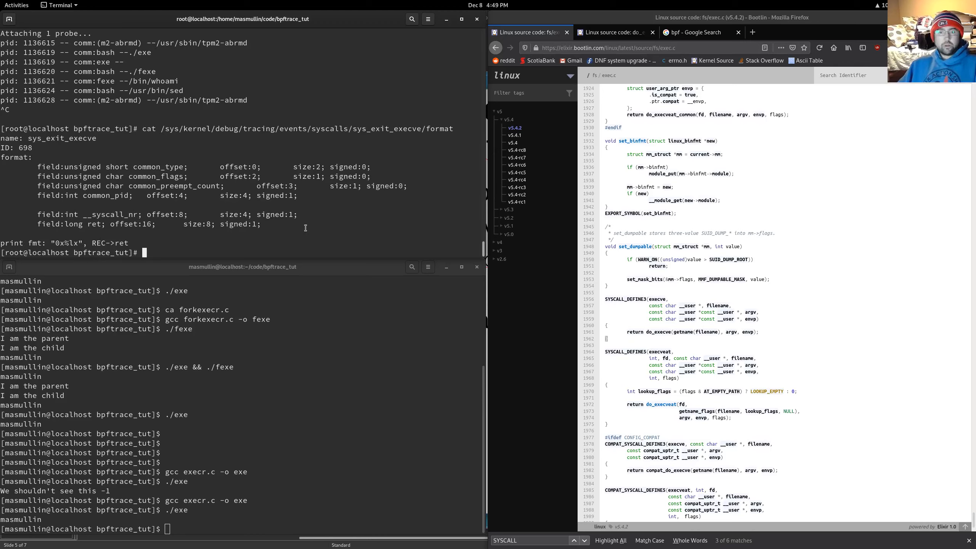
text(bpftrace -e 't:syscalls:sys_enter_execve { printf("pid: %d -- comm:%s --%s\n", pid, comm, str(args->filename)); }')
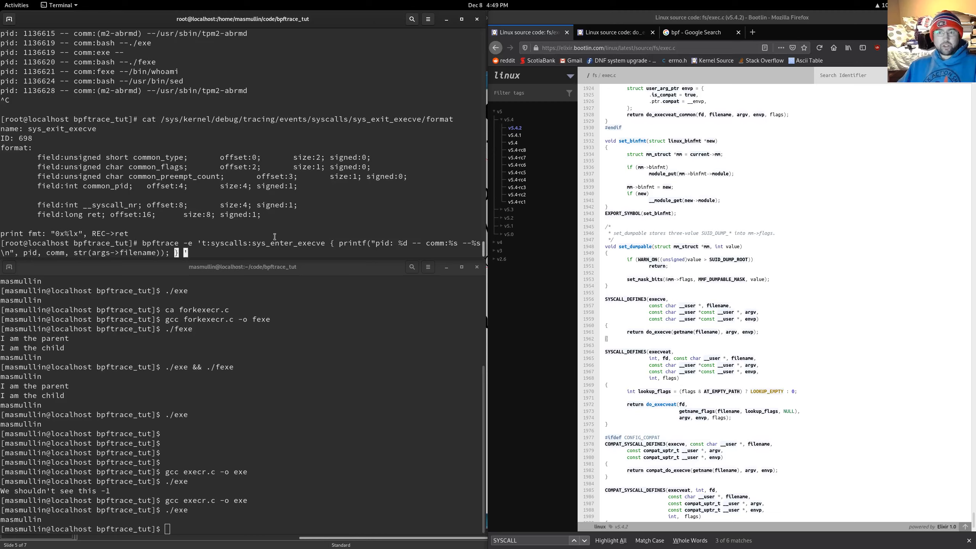
Append a t:syscalls:sys_exit_execve probe printing pid, args->ret and comm to the one-liner
double_click(262, 242)
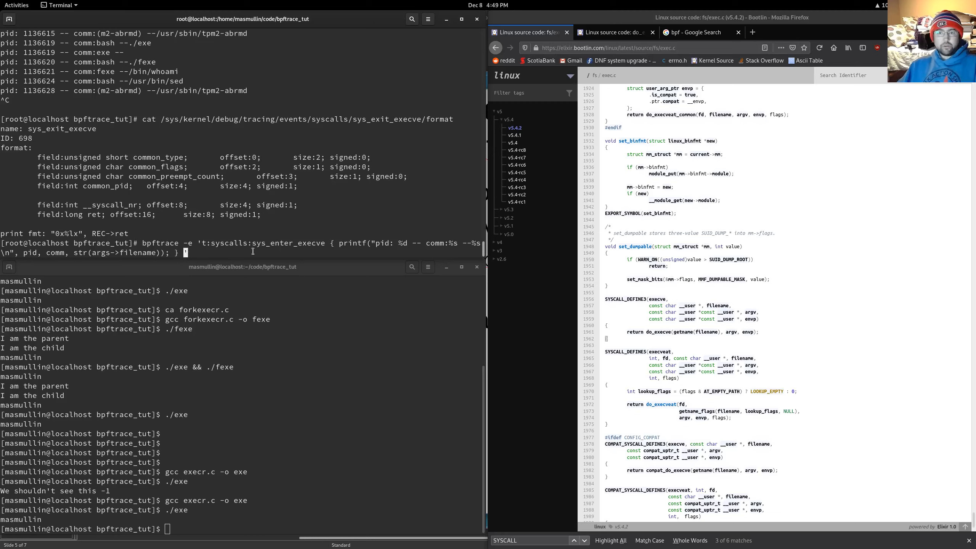
text(t)
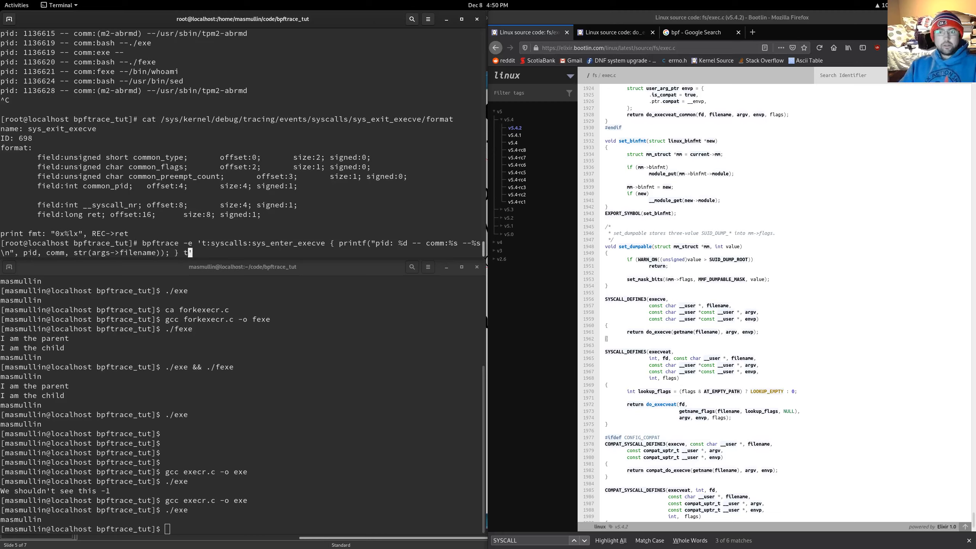
text(:syscalls)
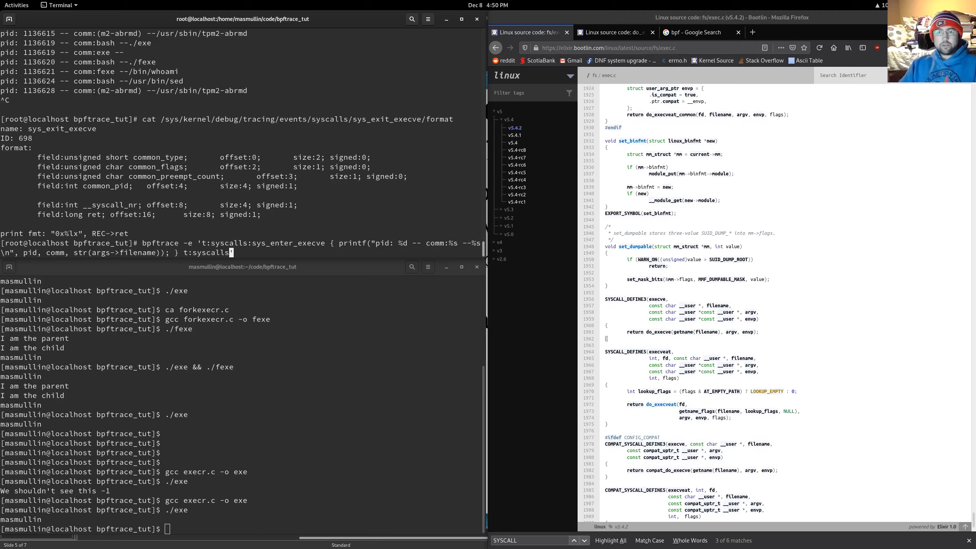
text(sys_exi)
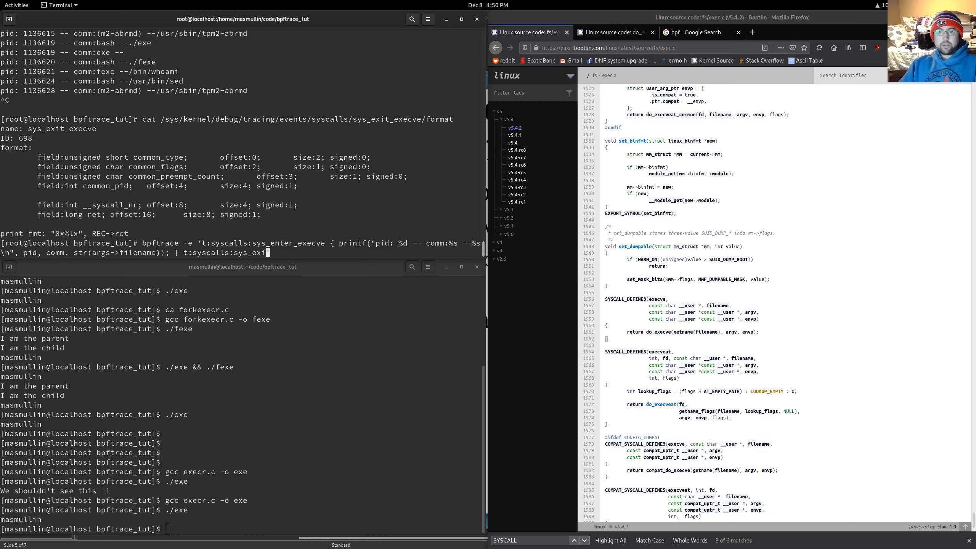
text(t_execve { printf("pid: %d --)
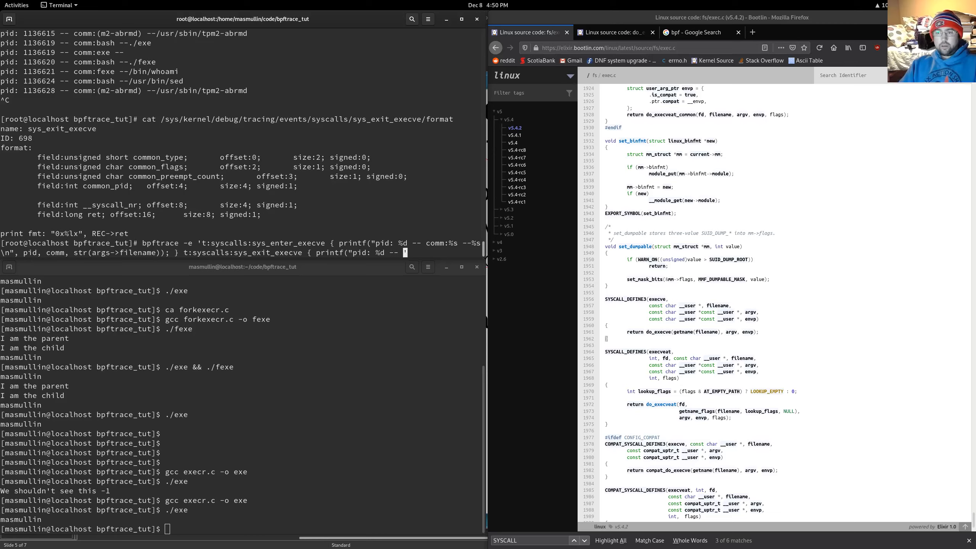
text(et')
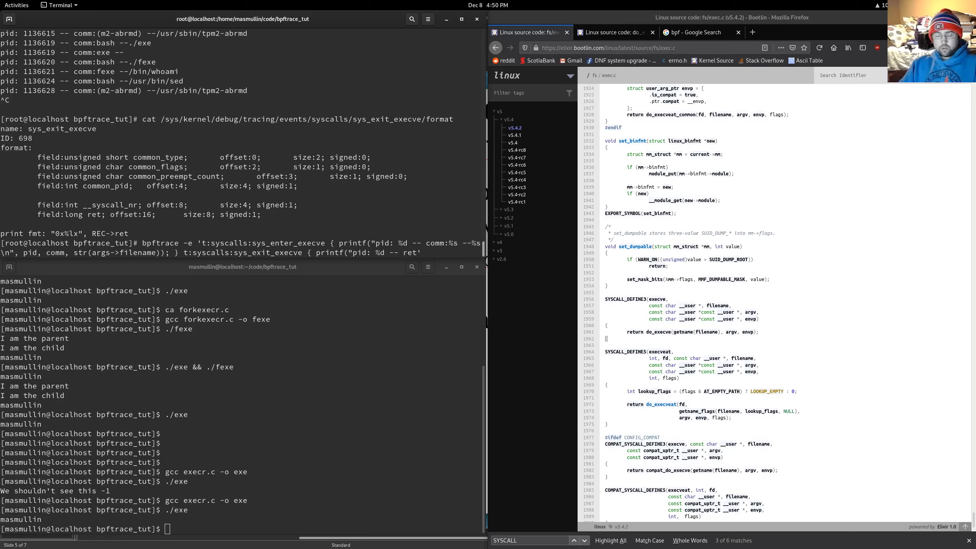
text(%d -- comm:%\n)
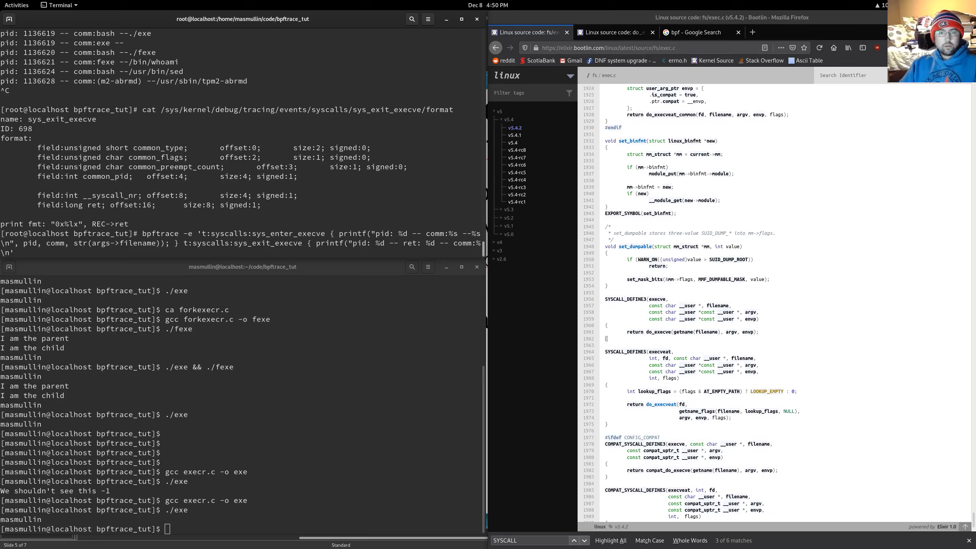
text(pid)
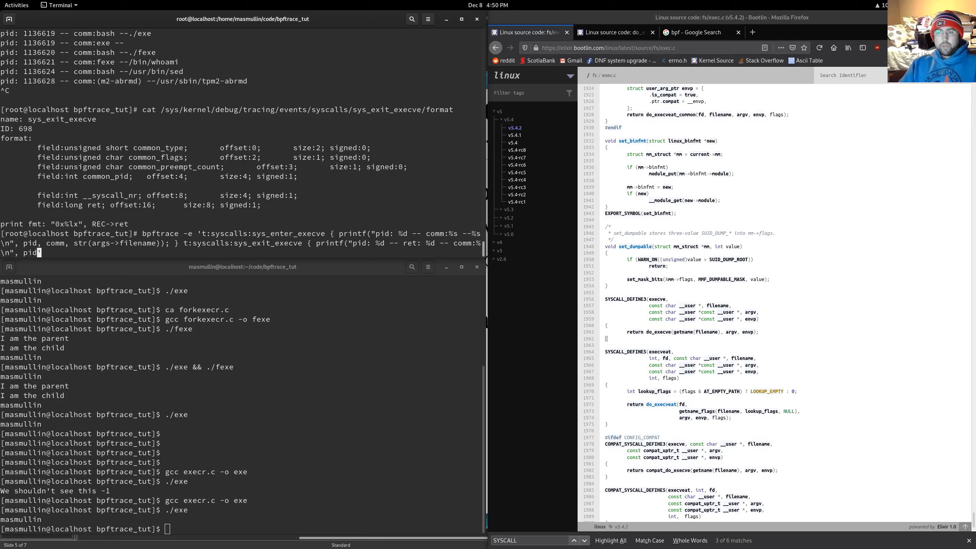
text(args->)
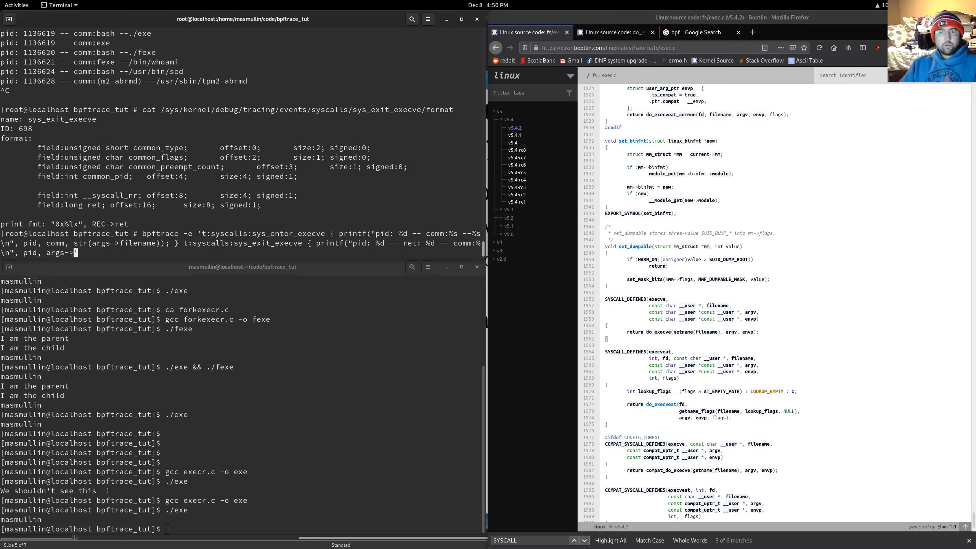
text(ret)
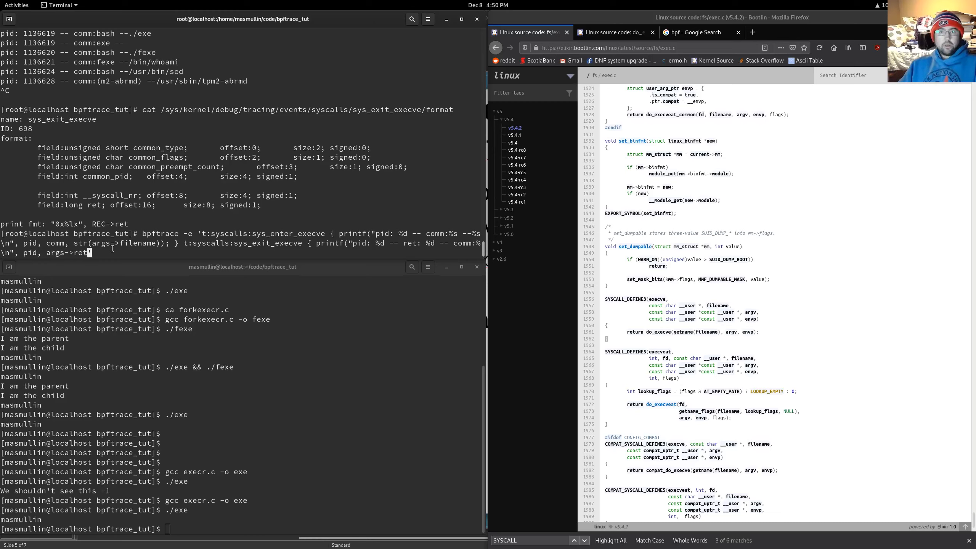
text(comm); })
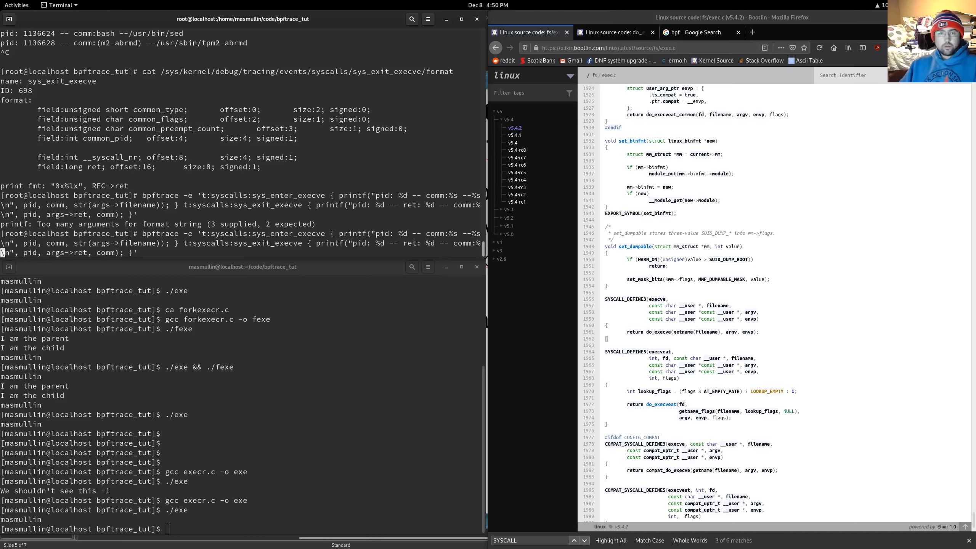
Run the corrected two-probe execve trace and label its printf lines enter and exit
text(s)
key(Return)
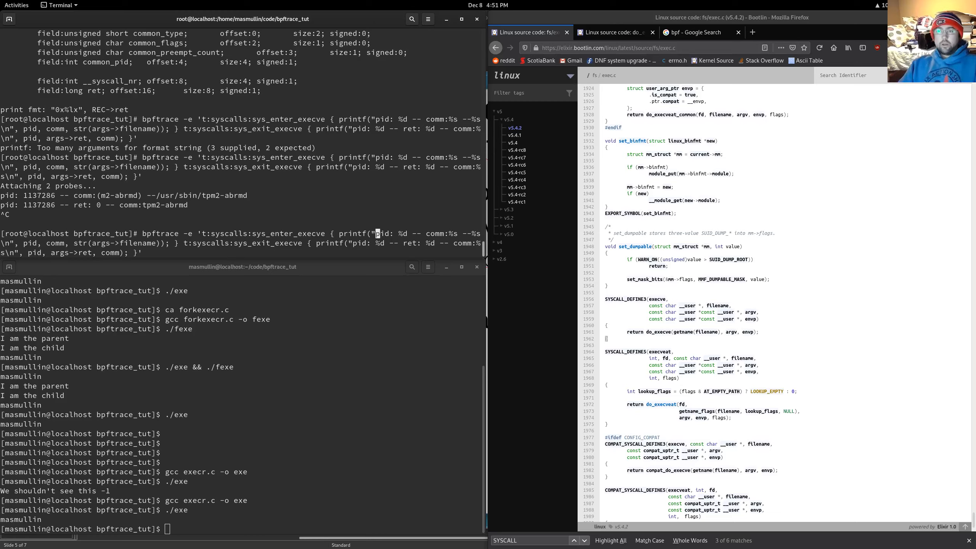
text(enter)
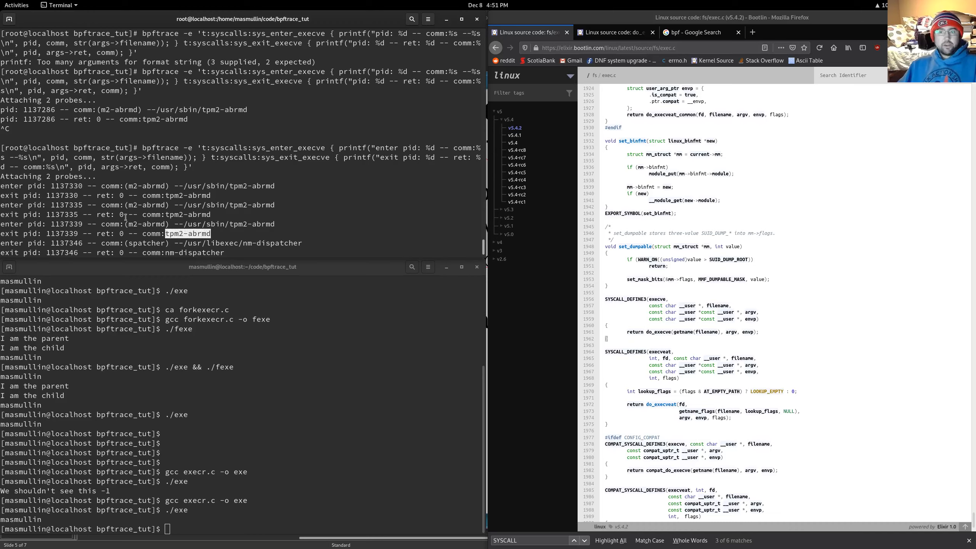
Highlight the tpm2-abrmd command name in the labelled execve trace output
double_click(147, 223)
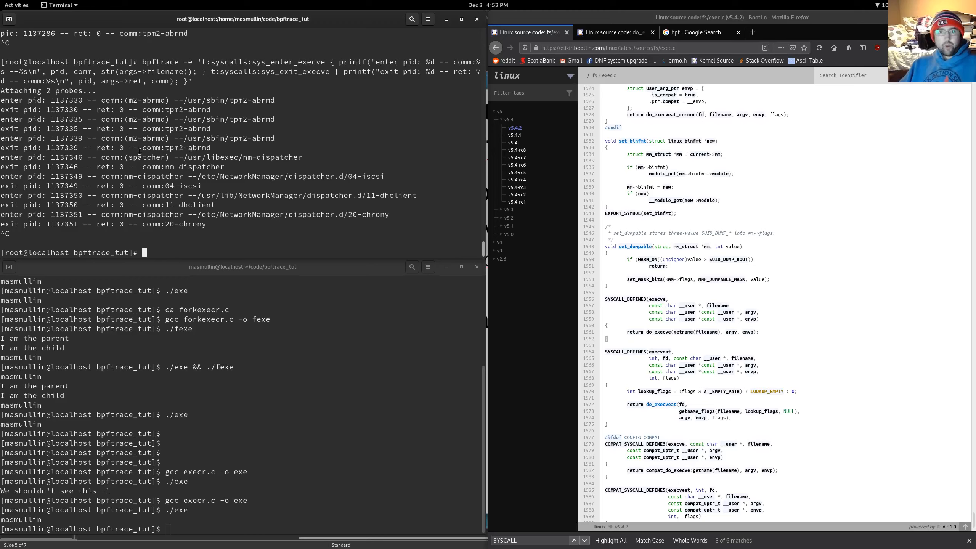
Select text in the trace output while rerunning the labelled execve trace
double_click(176, 147)
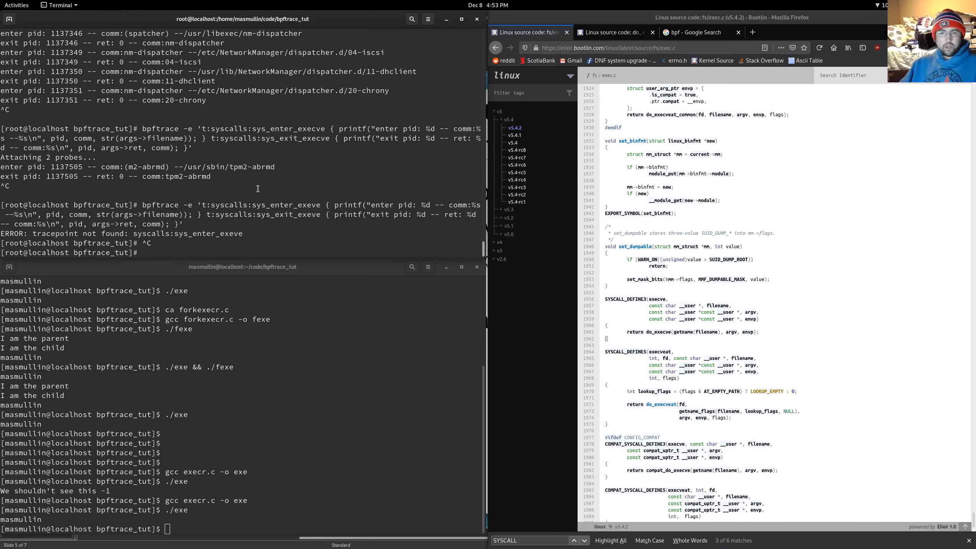
Fix the tracepoint spelling to sys_enter_execve and sys_exit_execve in bpfcode.bpf and save
text(ca b)
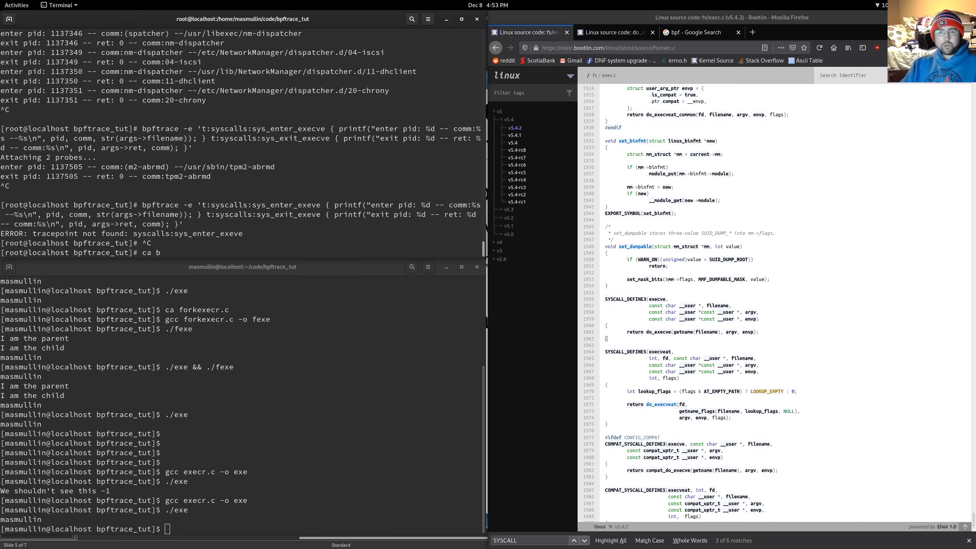
text(pf)
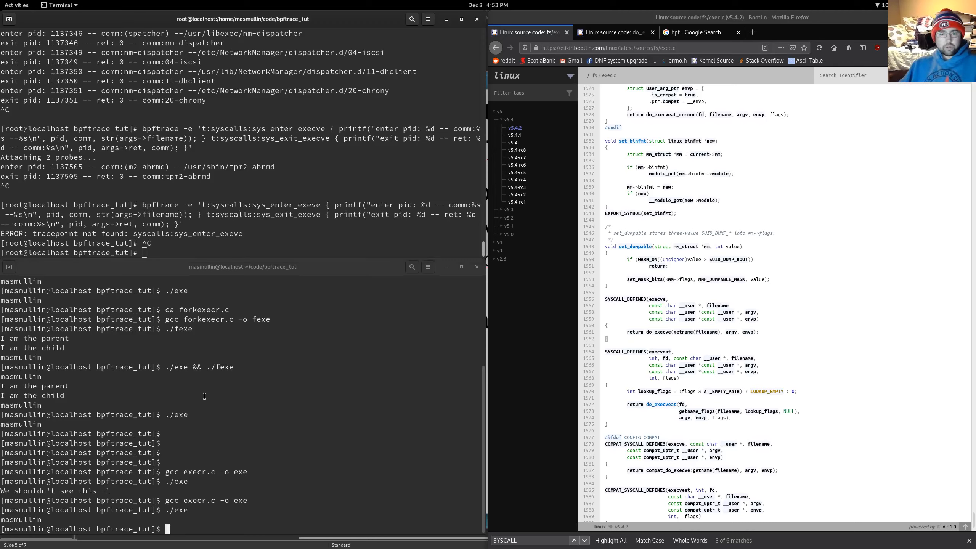
text(ca bpfcode.bpf)
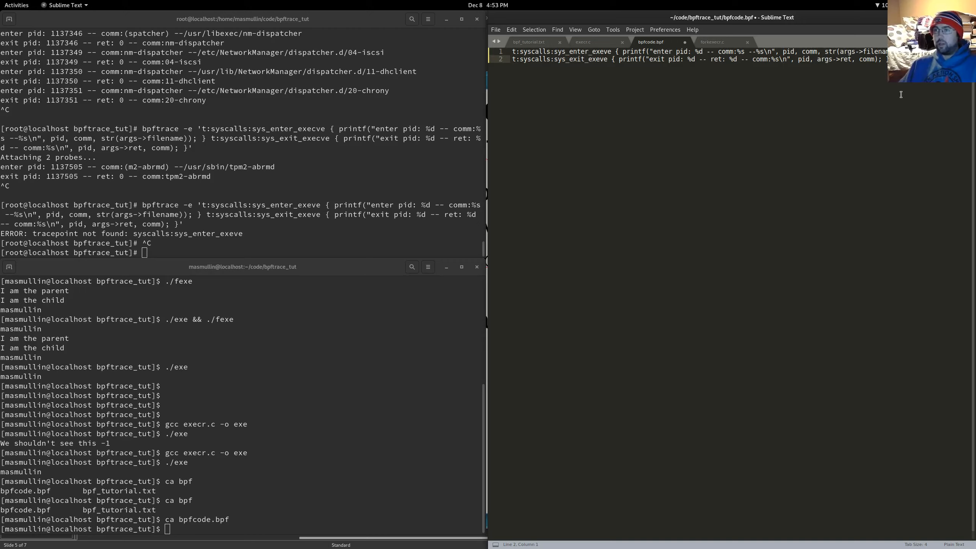
key(ctrl+s)
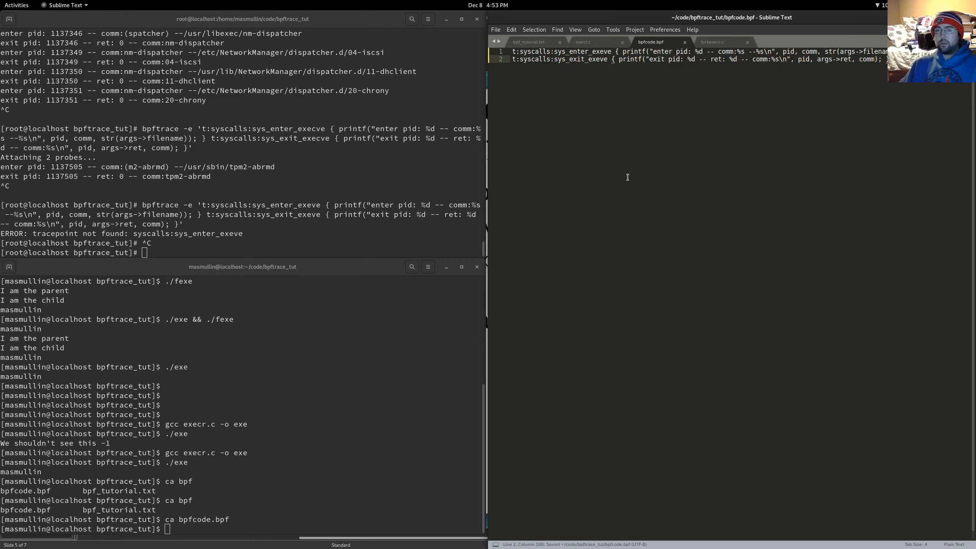
Run bpftrace bpfcode.bpf so the script attaches its two execve probes
text(b)
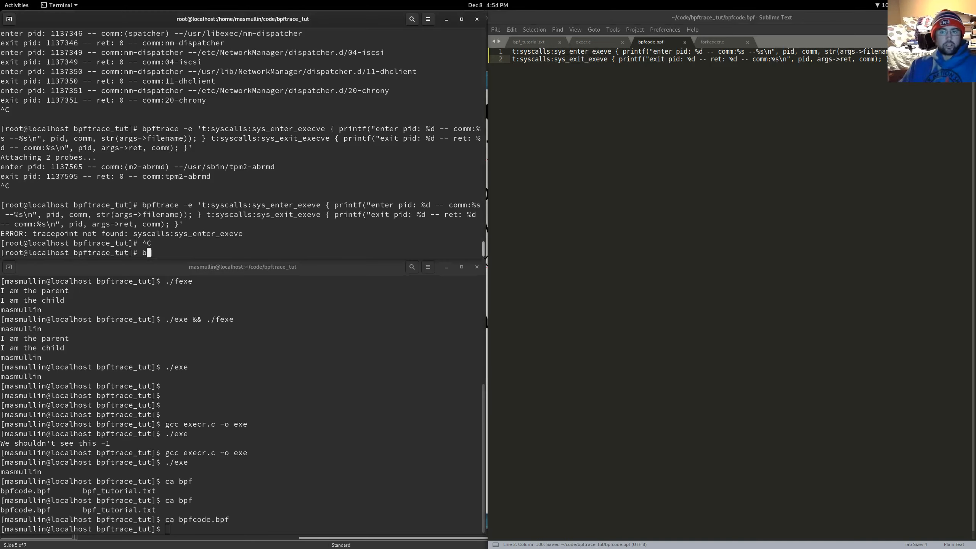
text(ftrace)
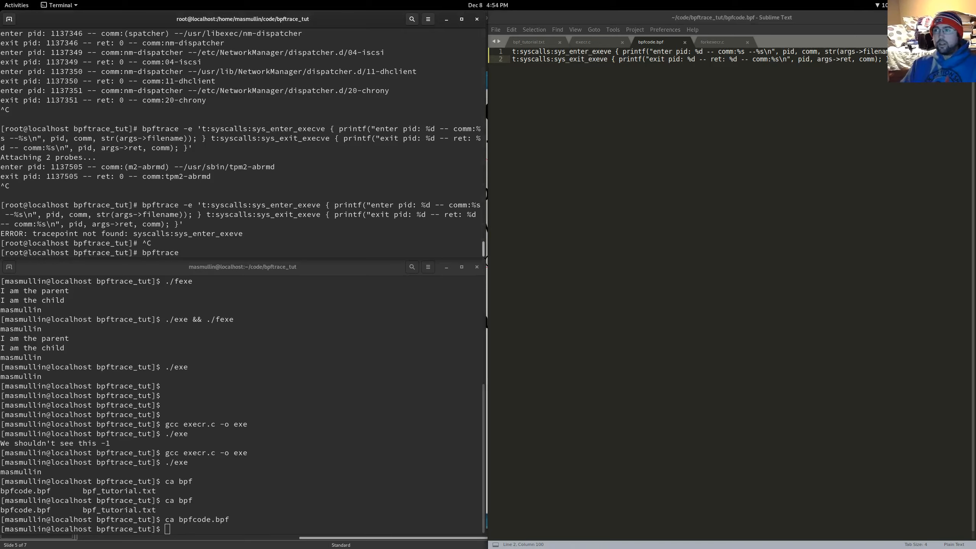
text(bpfcode.bpf)
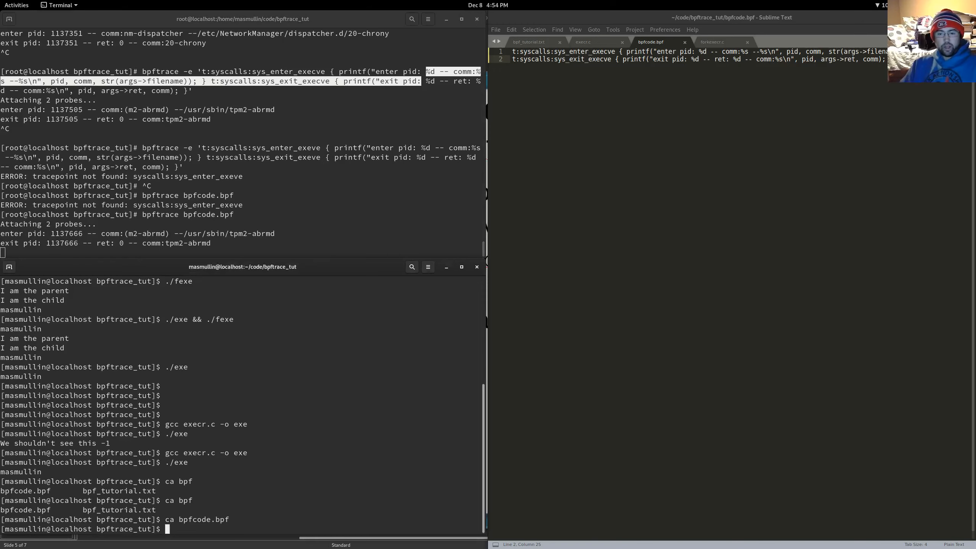
Run ./exe and ./fexe while the trace logs their execve events and /bin/whoami, then stop it
text(./exe)
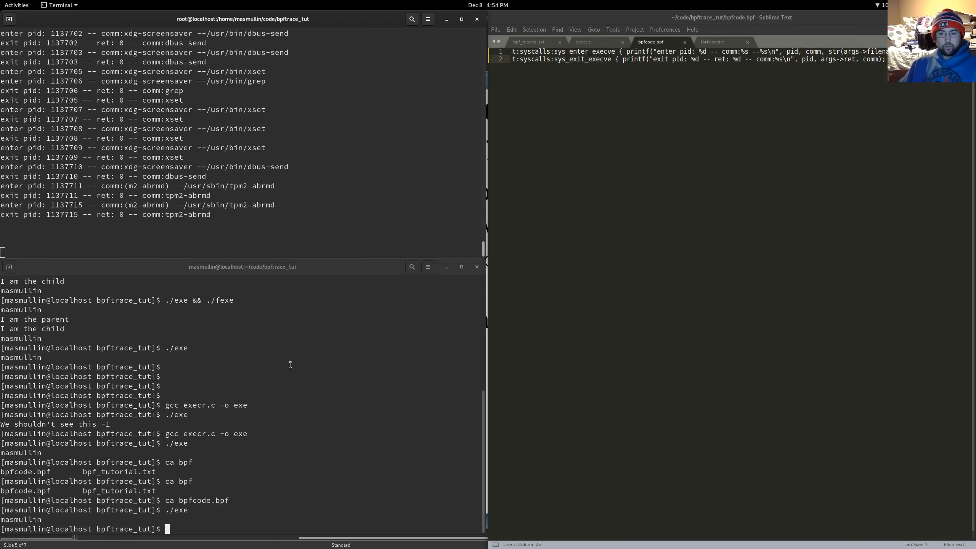
text(./fexe)
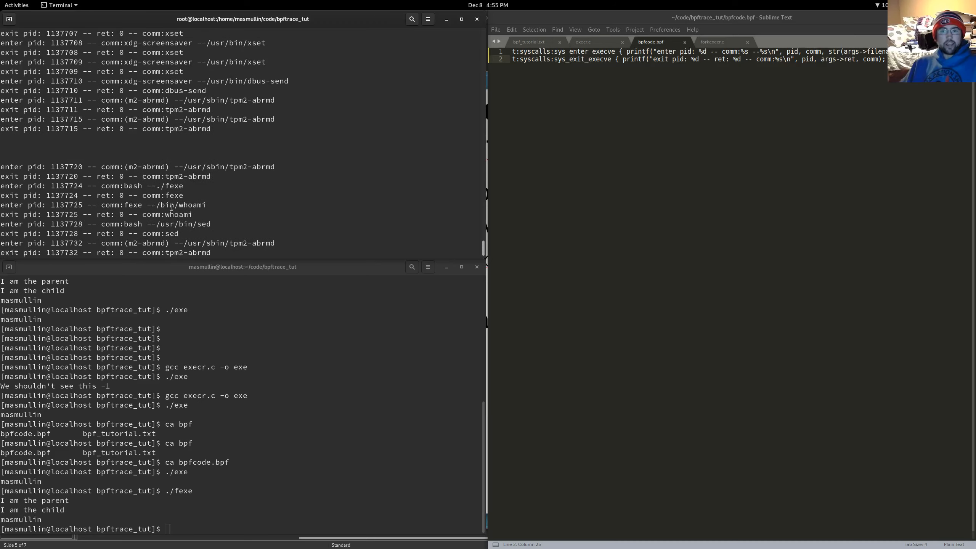
double_click(181, 205)
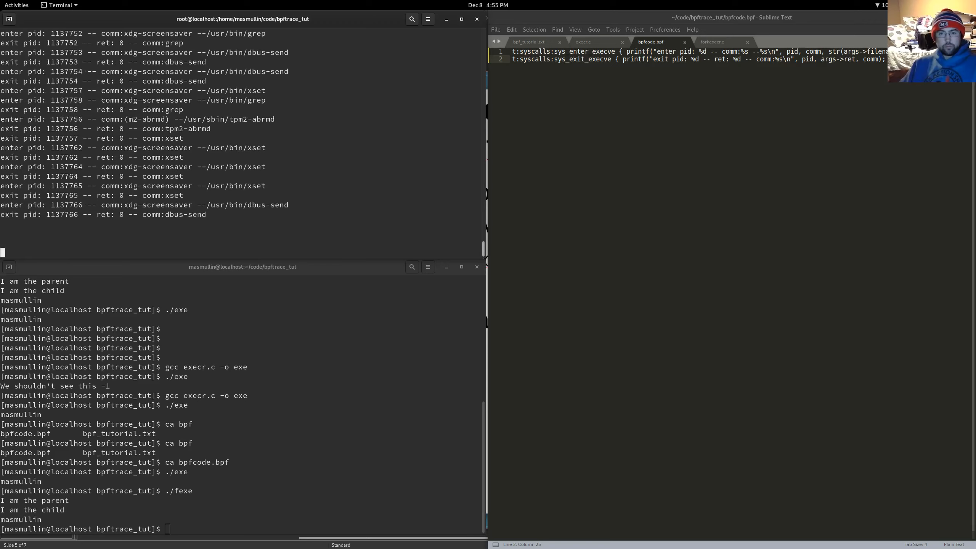
key(ctrl+c)
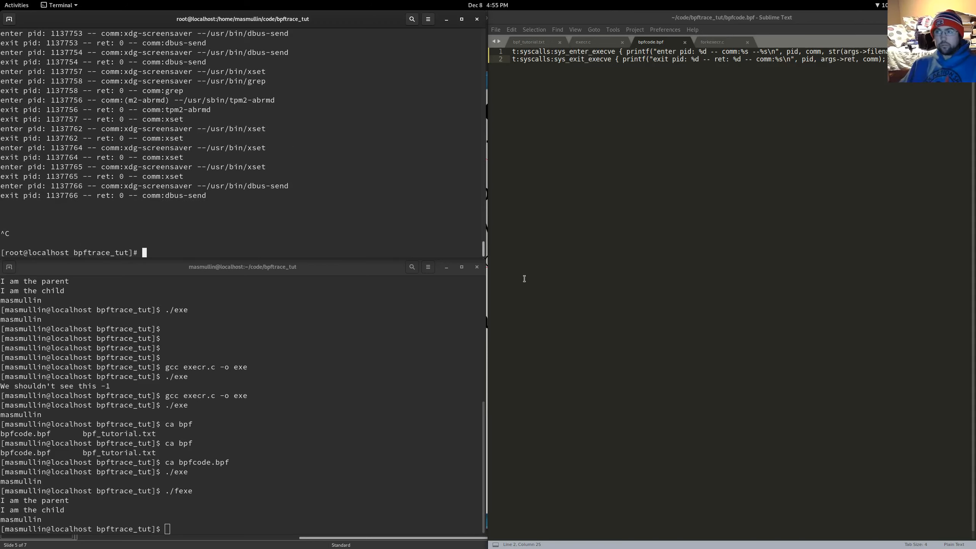
Review the execr.c and forkexecr.c sources before returning to bpfcode.bpf
click(528, 42)
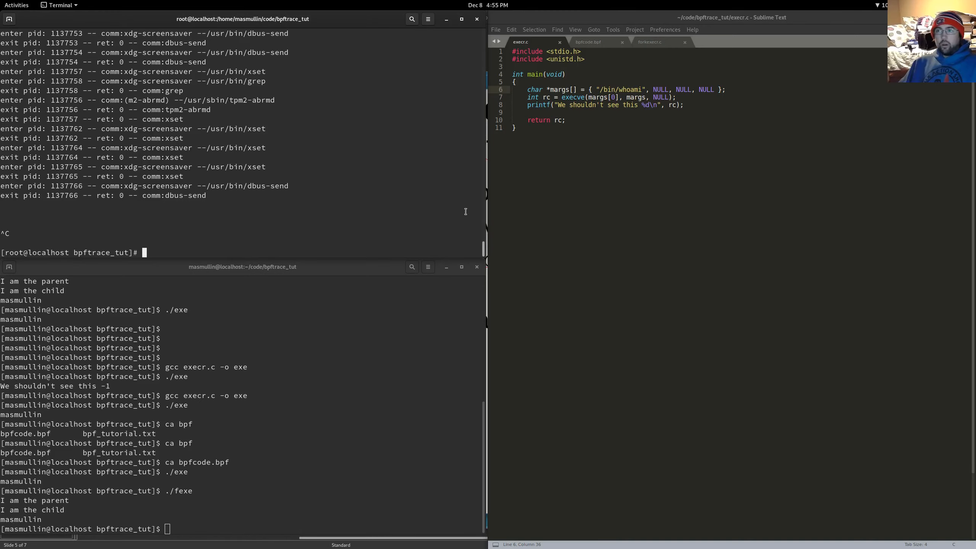
click(653, 42)
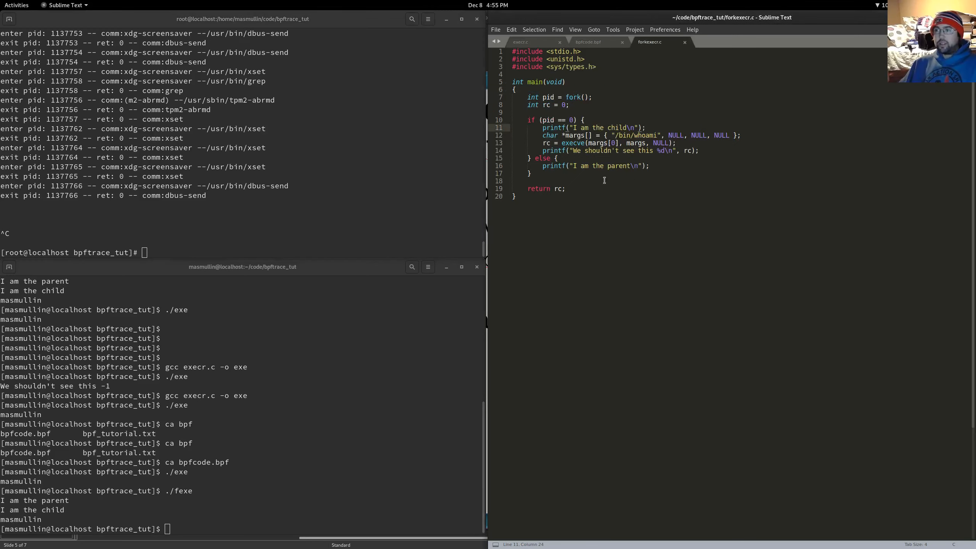
click(588, 42)
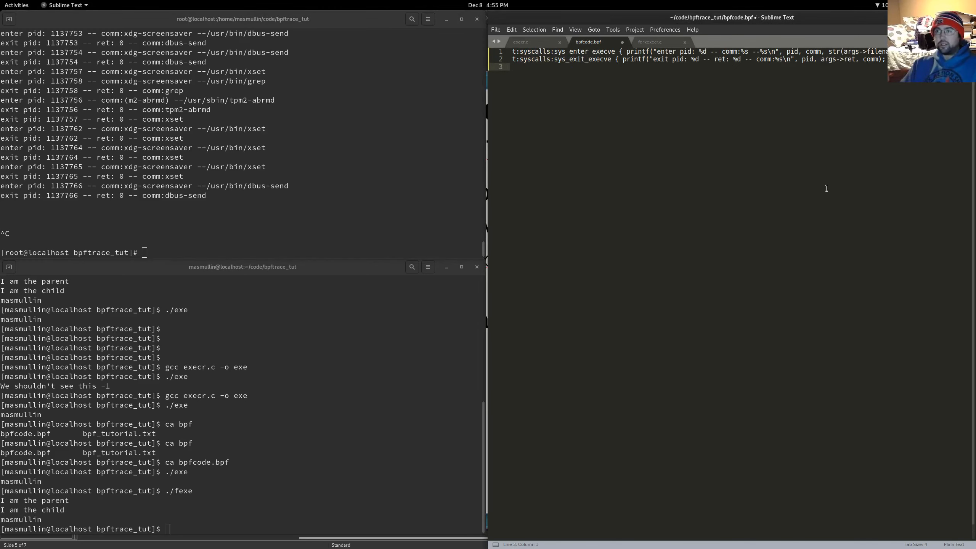
Add a t:syscalls:sys_enter_mmap probe printing "enter mmap pid: %d" with pid, and save
text(t:)
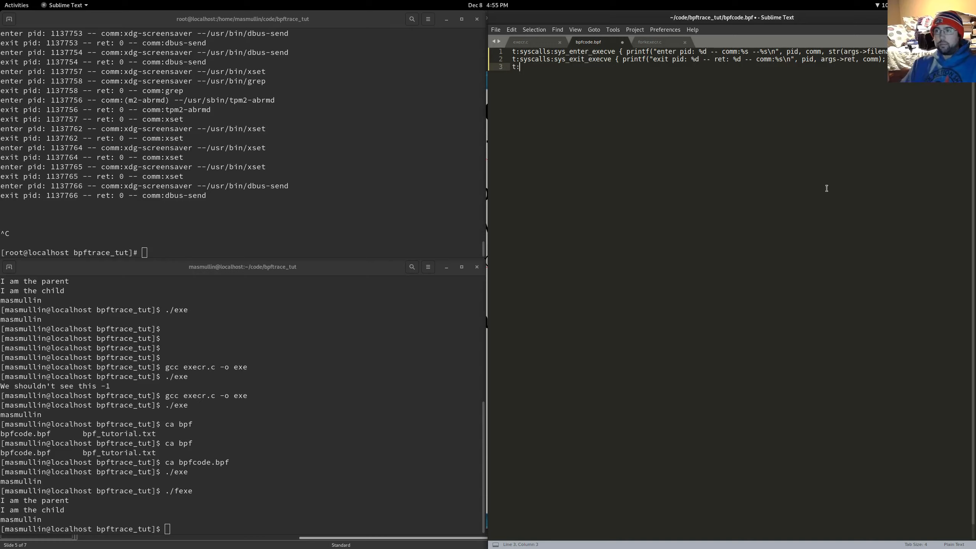
text(syscalls:sys)
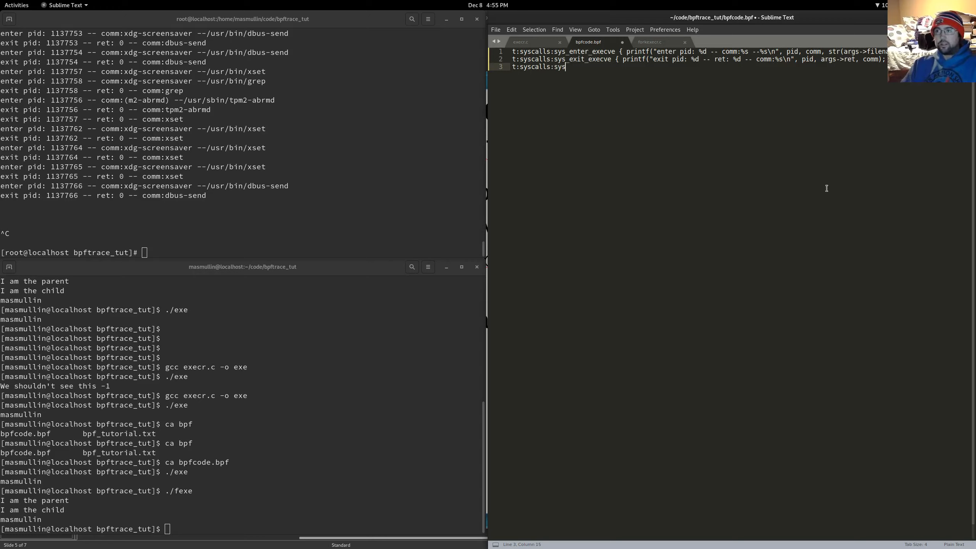
text(_enter_mmap {)
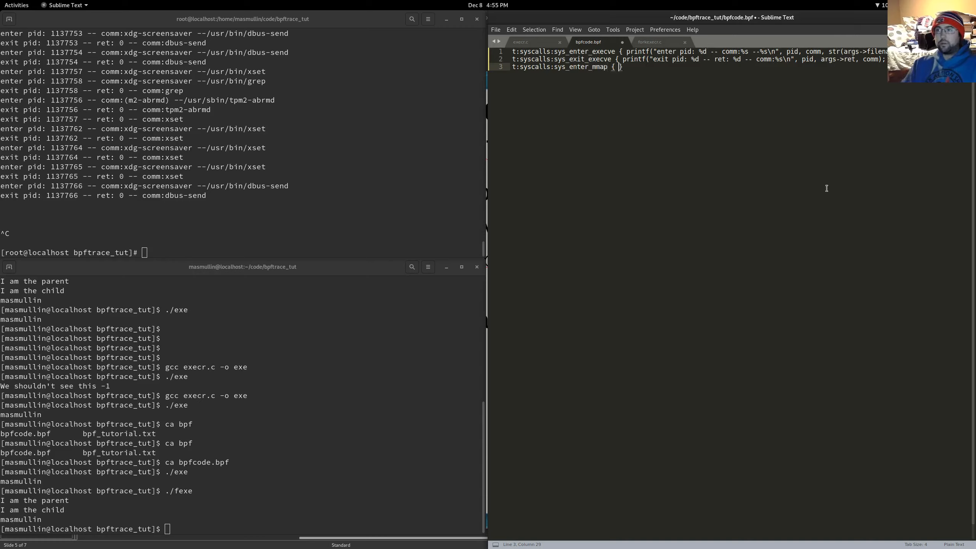
text(printf()
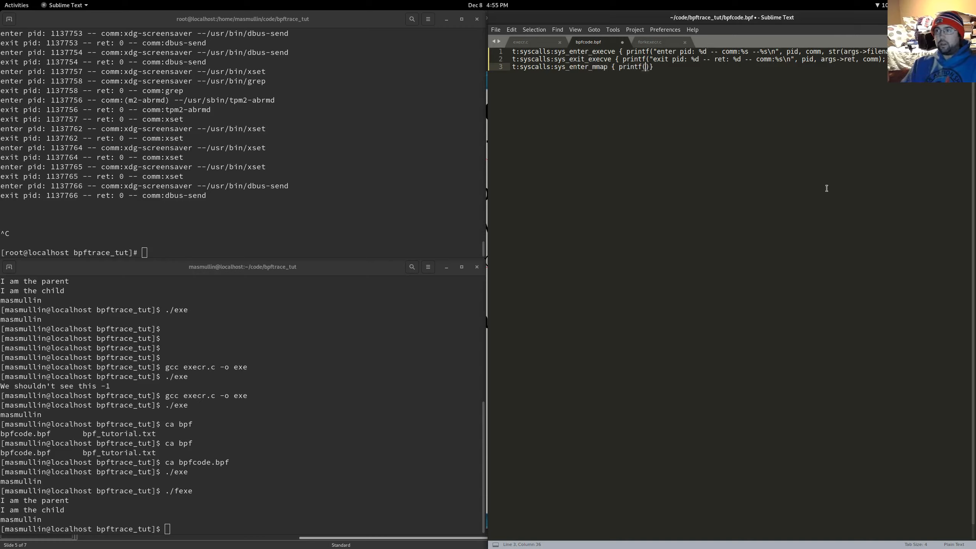
text("")
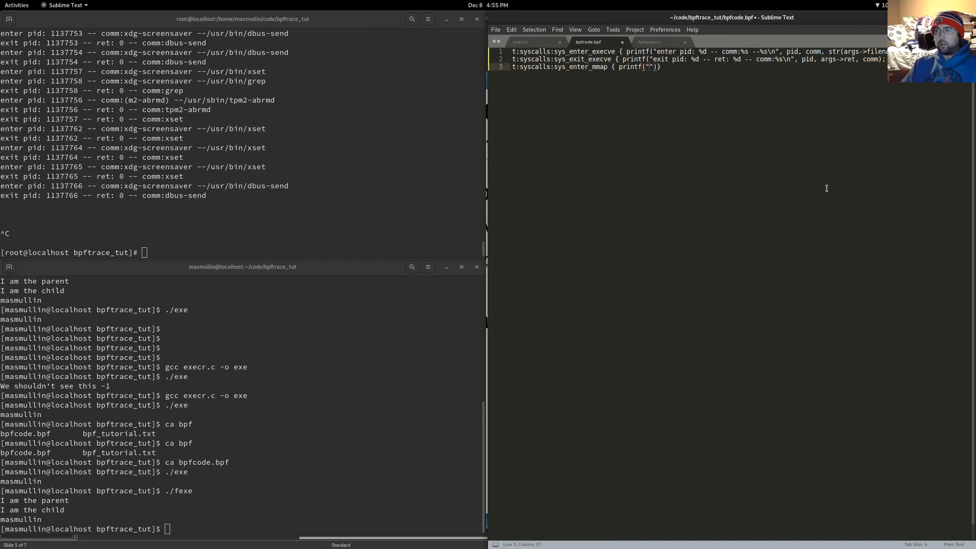
text(enter mmap)
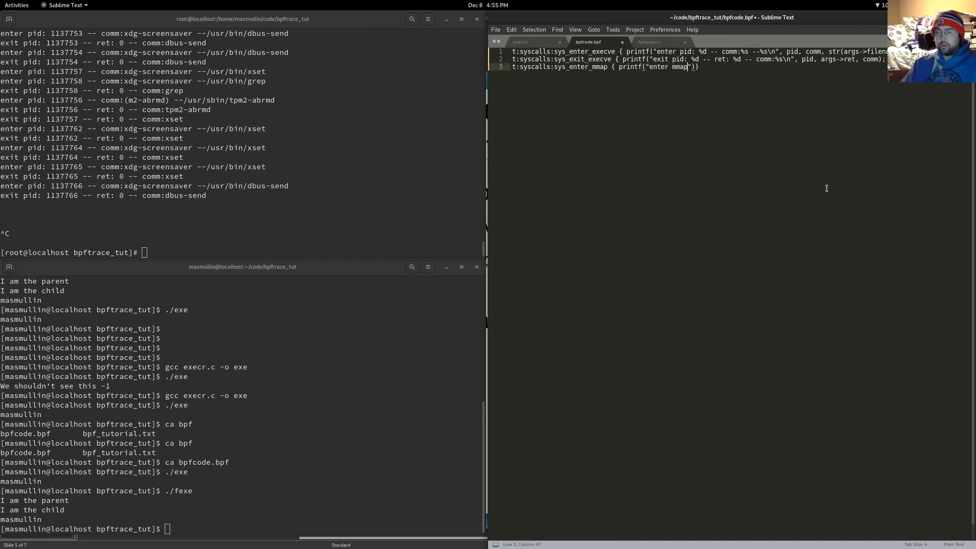
text(pid: %d\n)
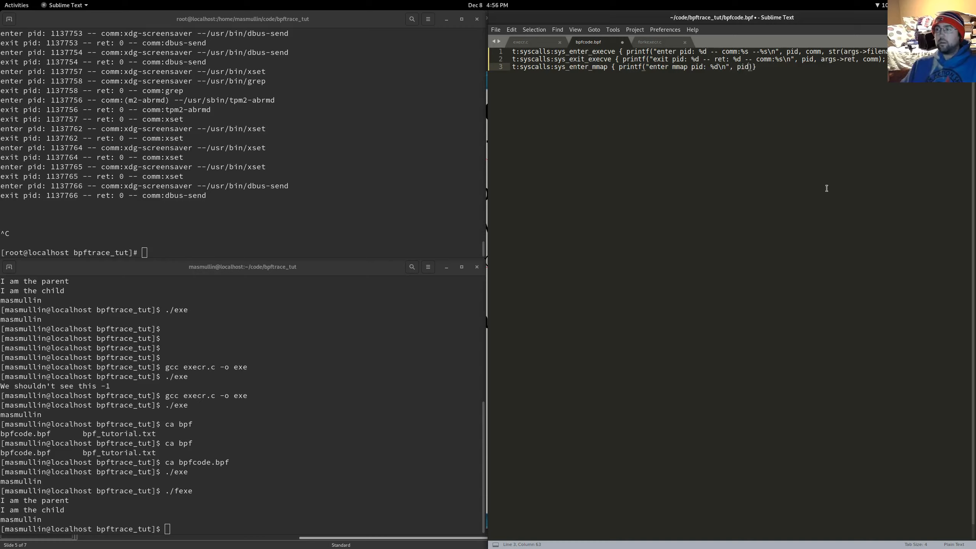
text(; })
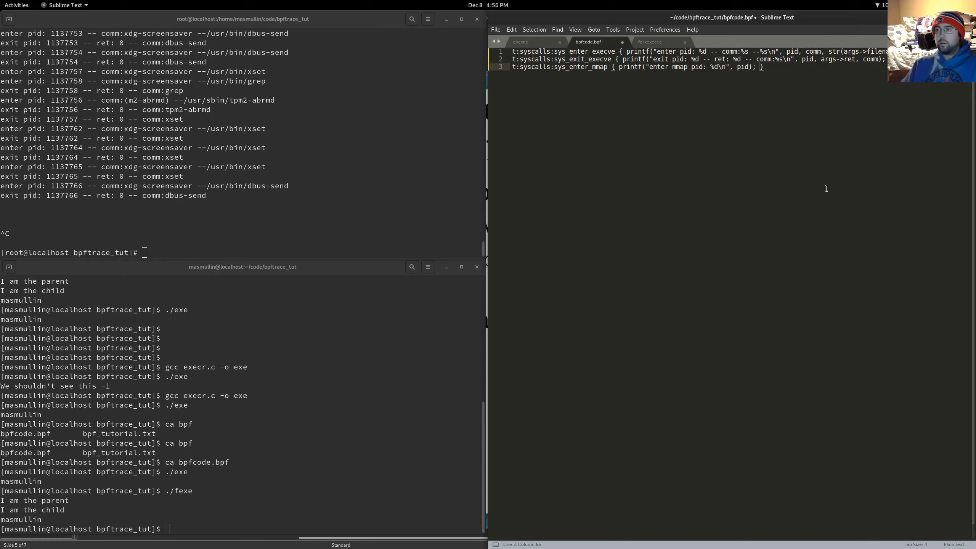
key(ctrl+s)
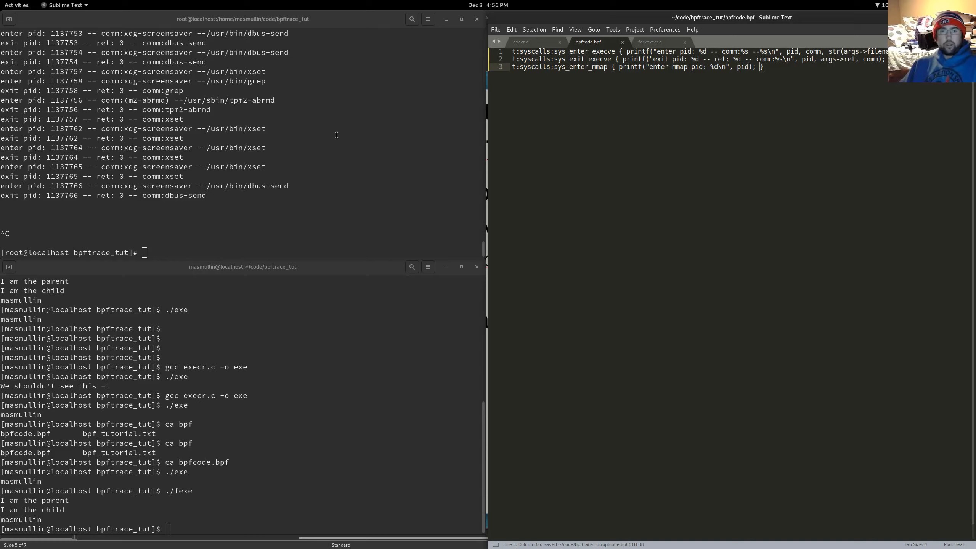
Run bpftrace bpfcode.bpf until enter mmap pid lines flood out, then stop it
text(bpftrace bpfcode.bpf)
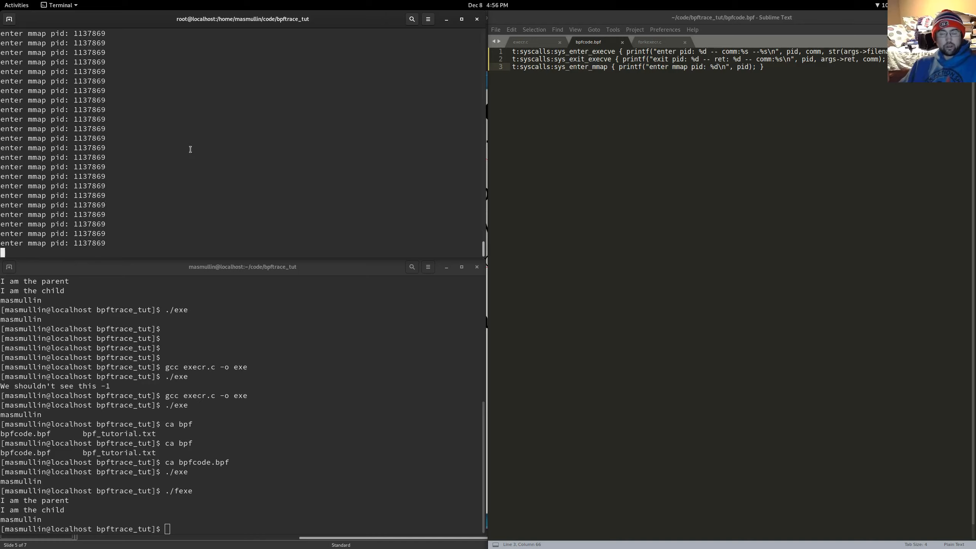
key(ctrl+c)
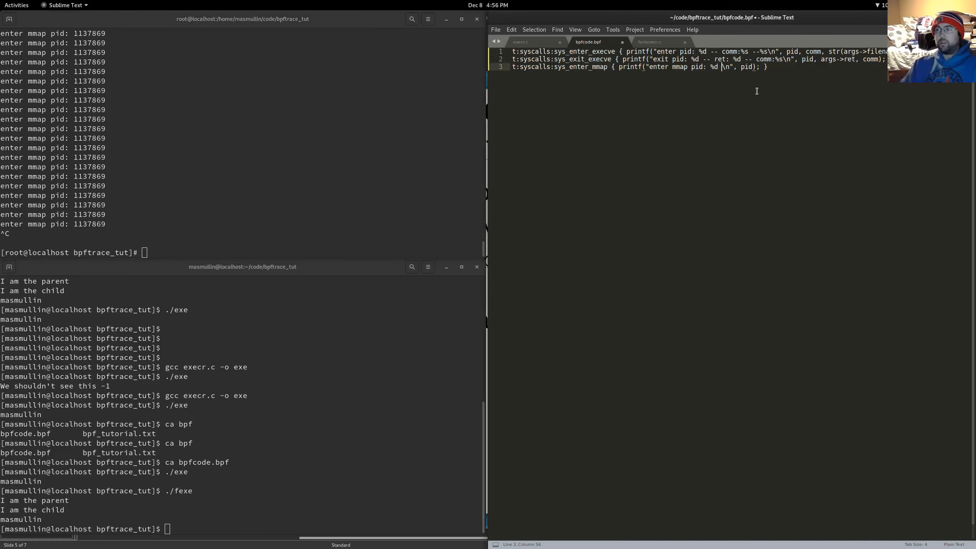
Extend the mmap printf with comm:%s and comm, then rerun bpftrace bpfcode.bpf
text(comm:%s)
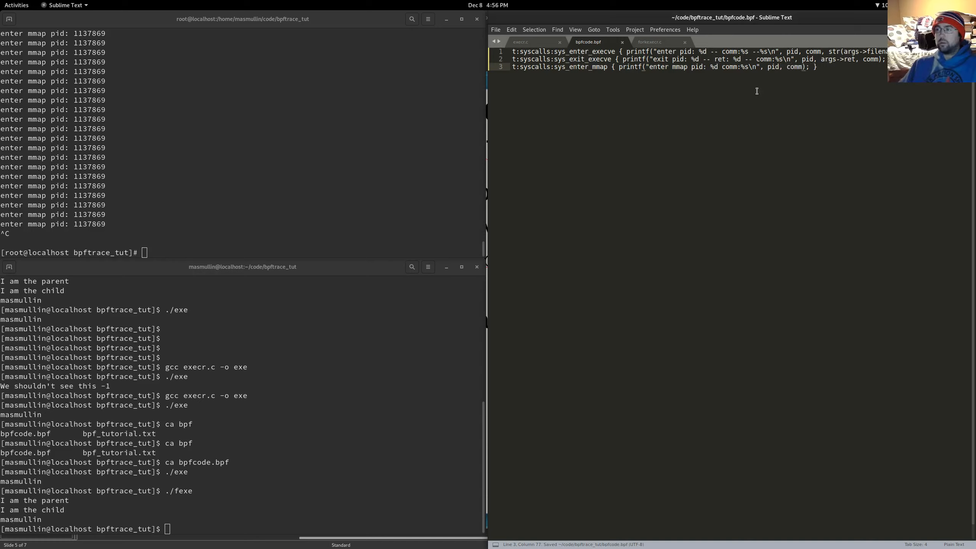
text(bpftrace bpfcode.bpf)
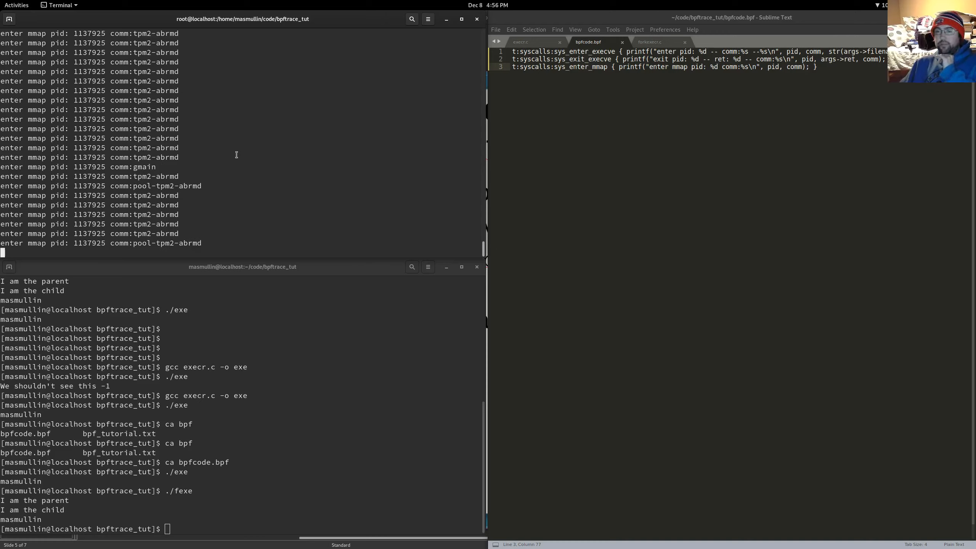
mouse_move(237, 131)
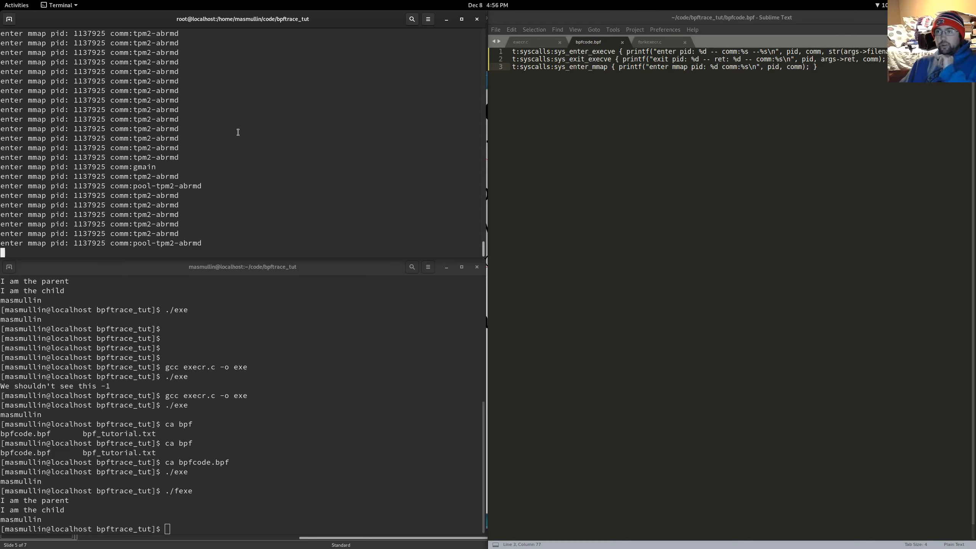